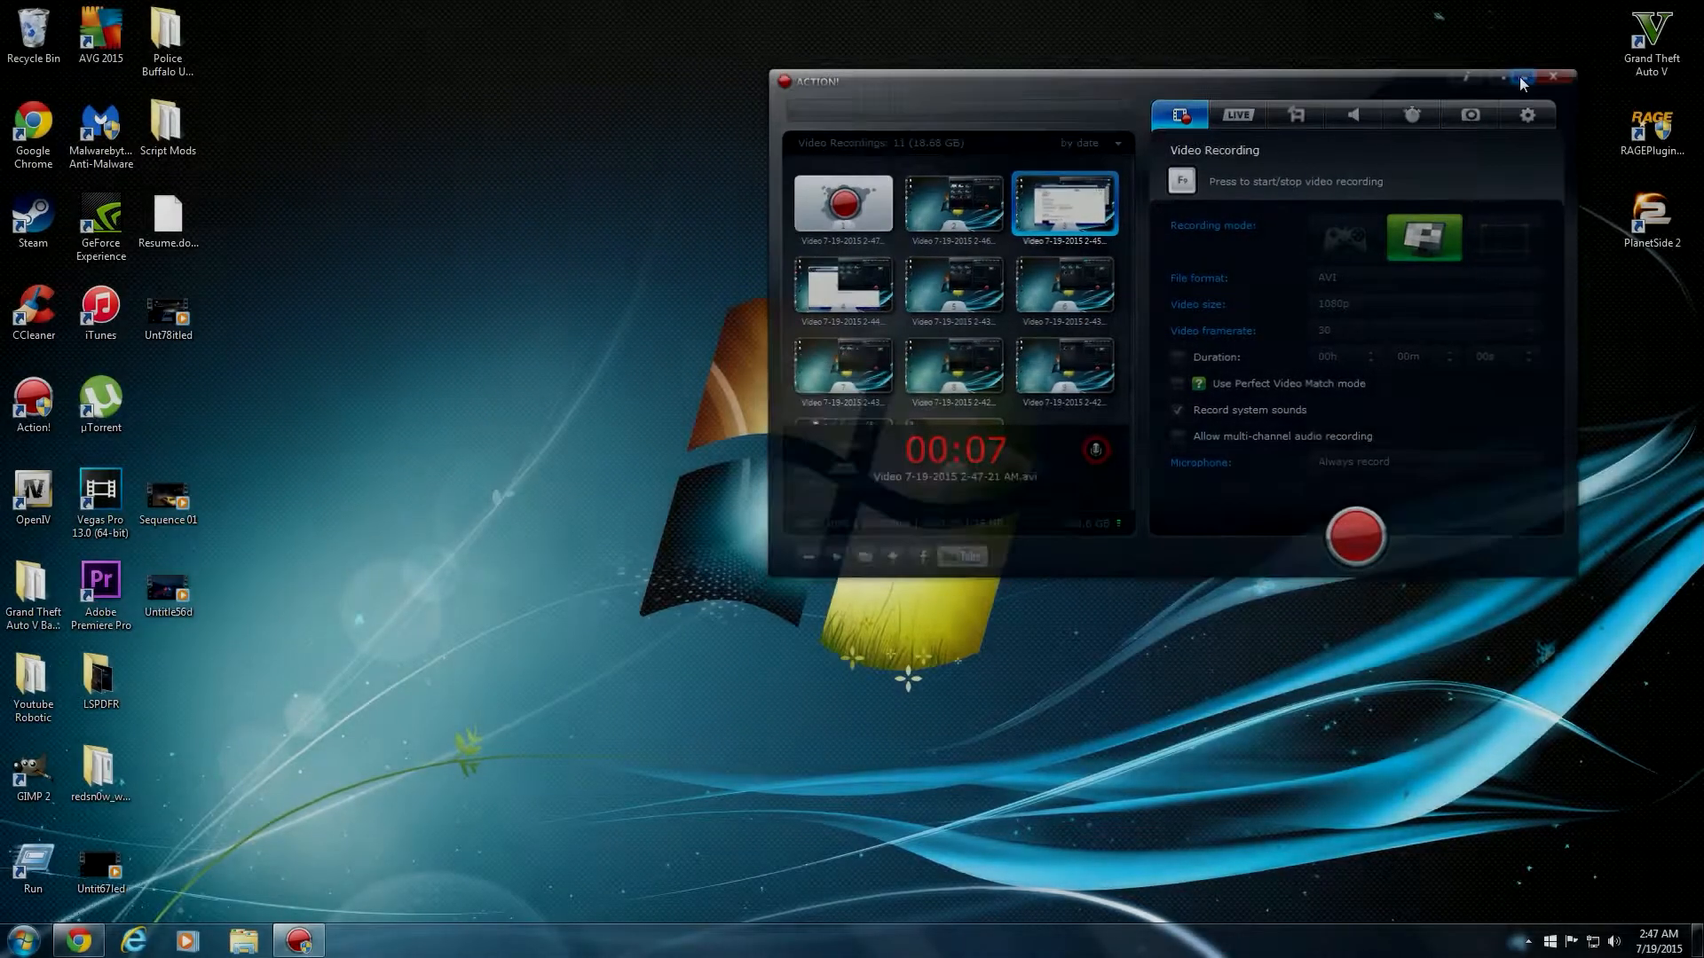
Minimize the Action! screen recorder window to clear the desktop
click(1553, 77)
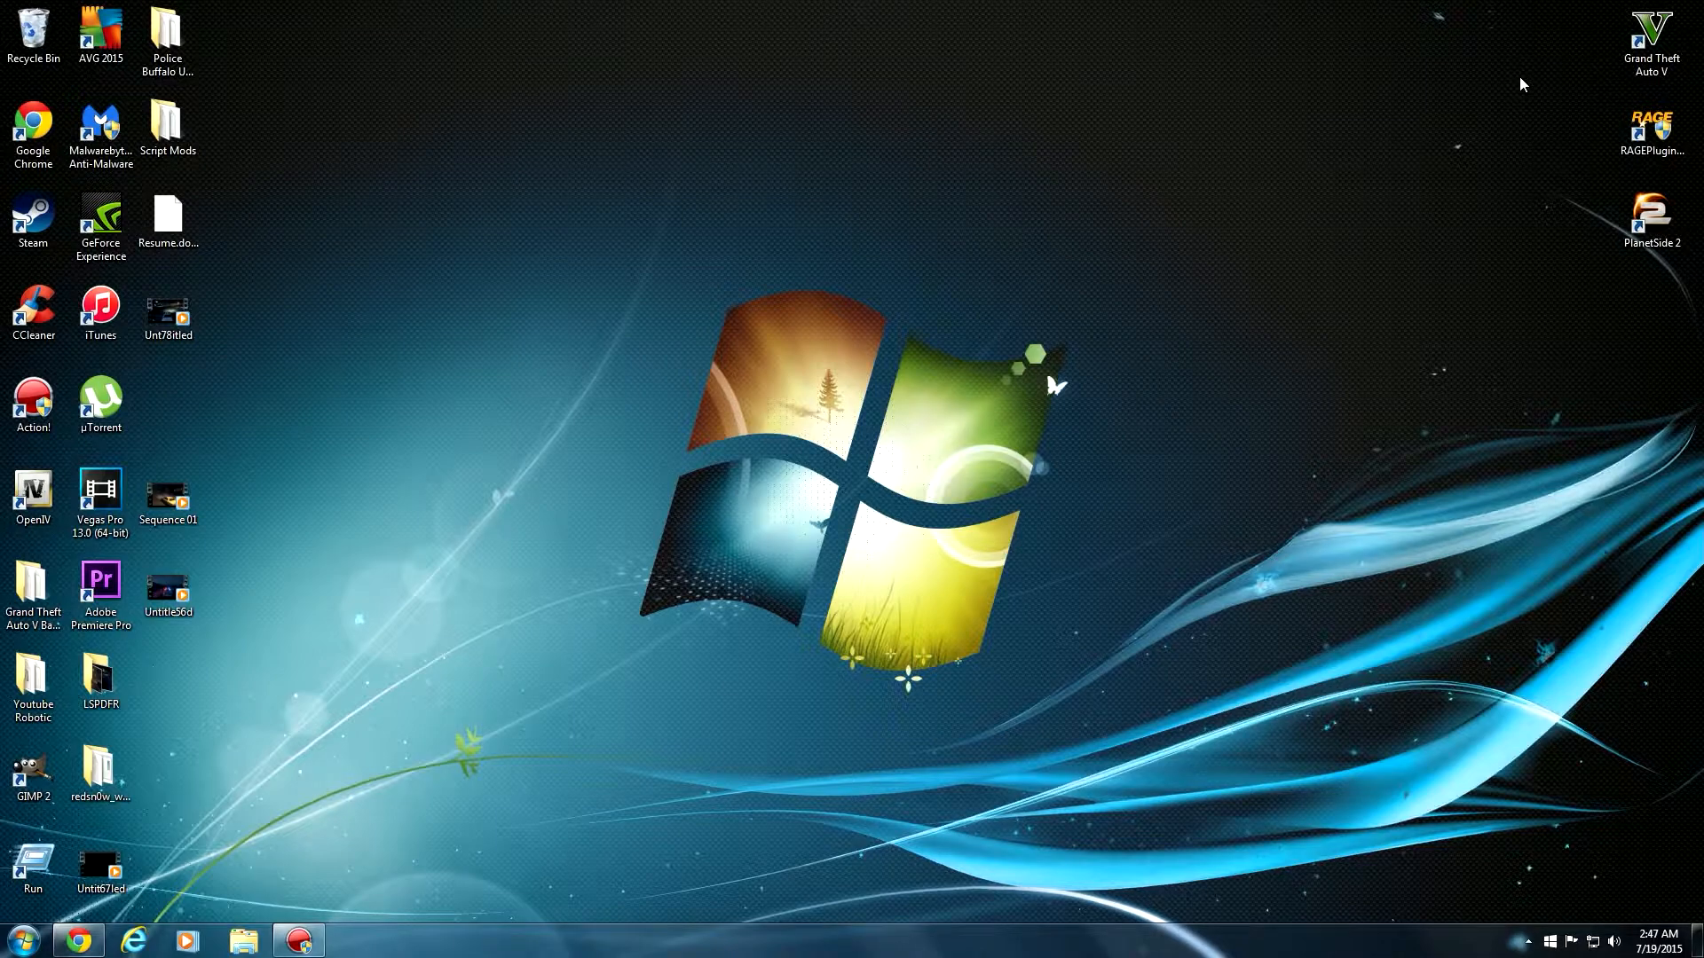
mouse_move(1098, 52)
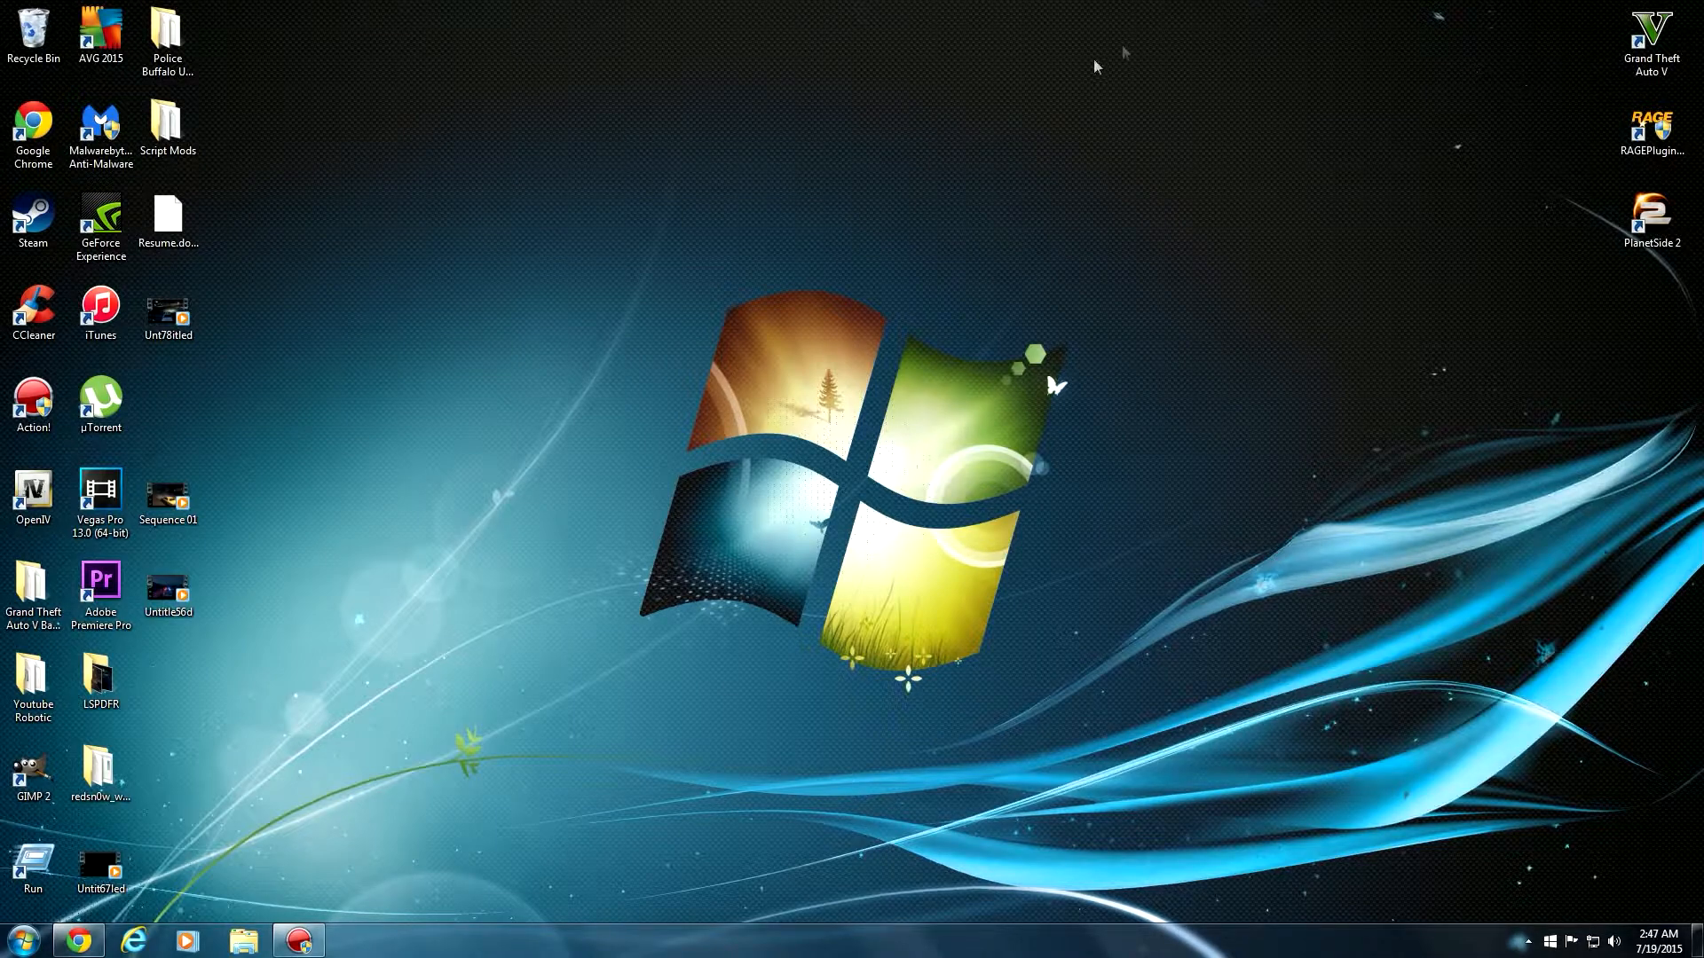
mouse_move(77, 939)
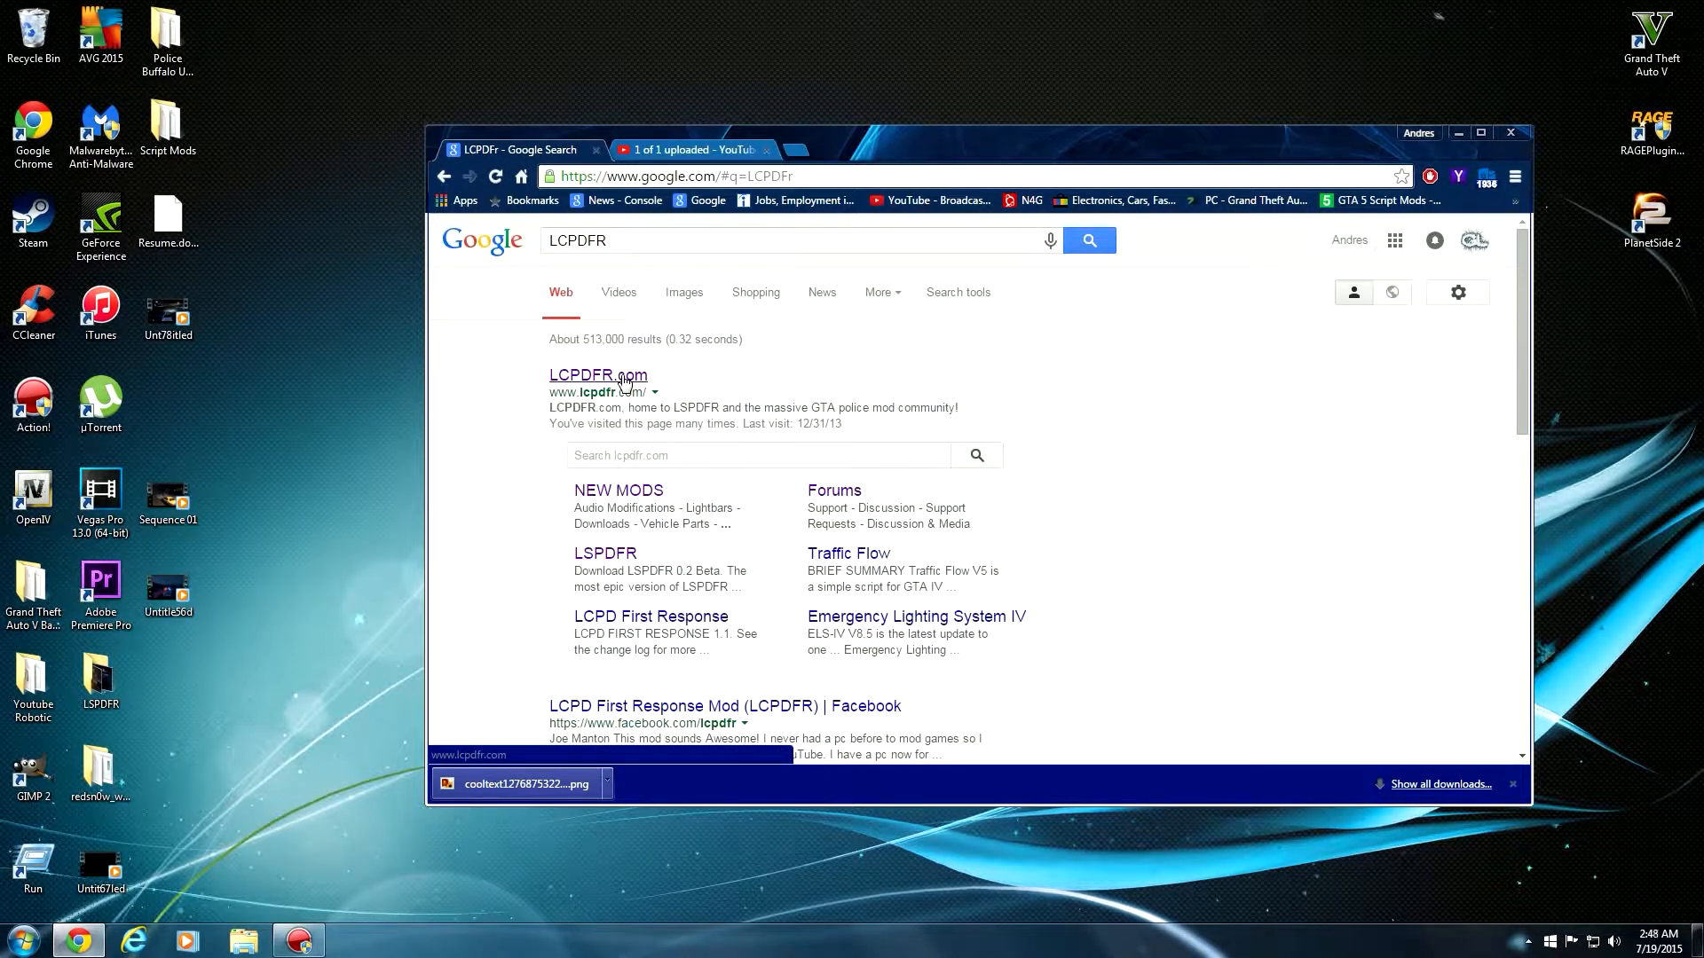
Open the LCPDFR.com site from the Google search results
click(597, 374)
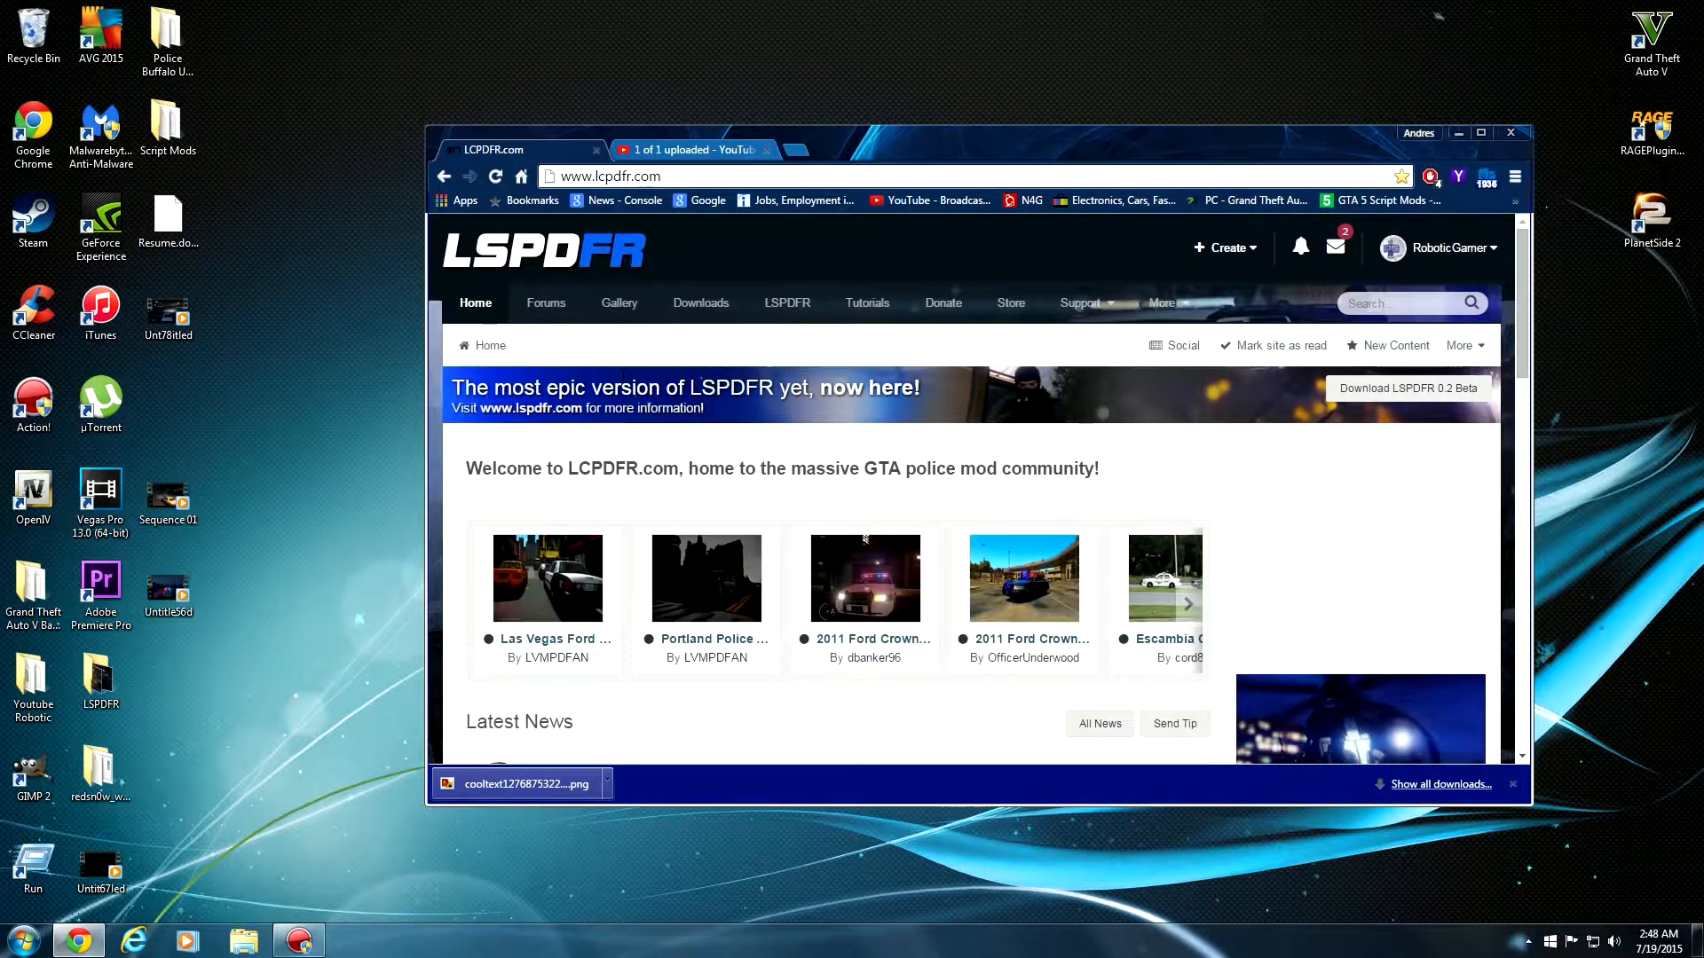
scroll(down, 3)
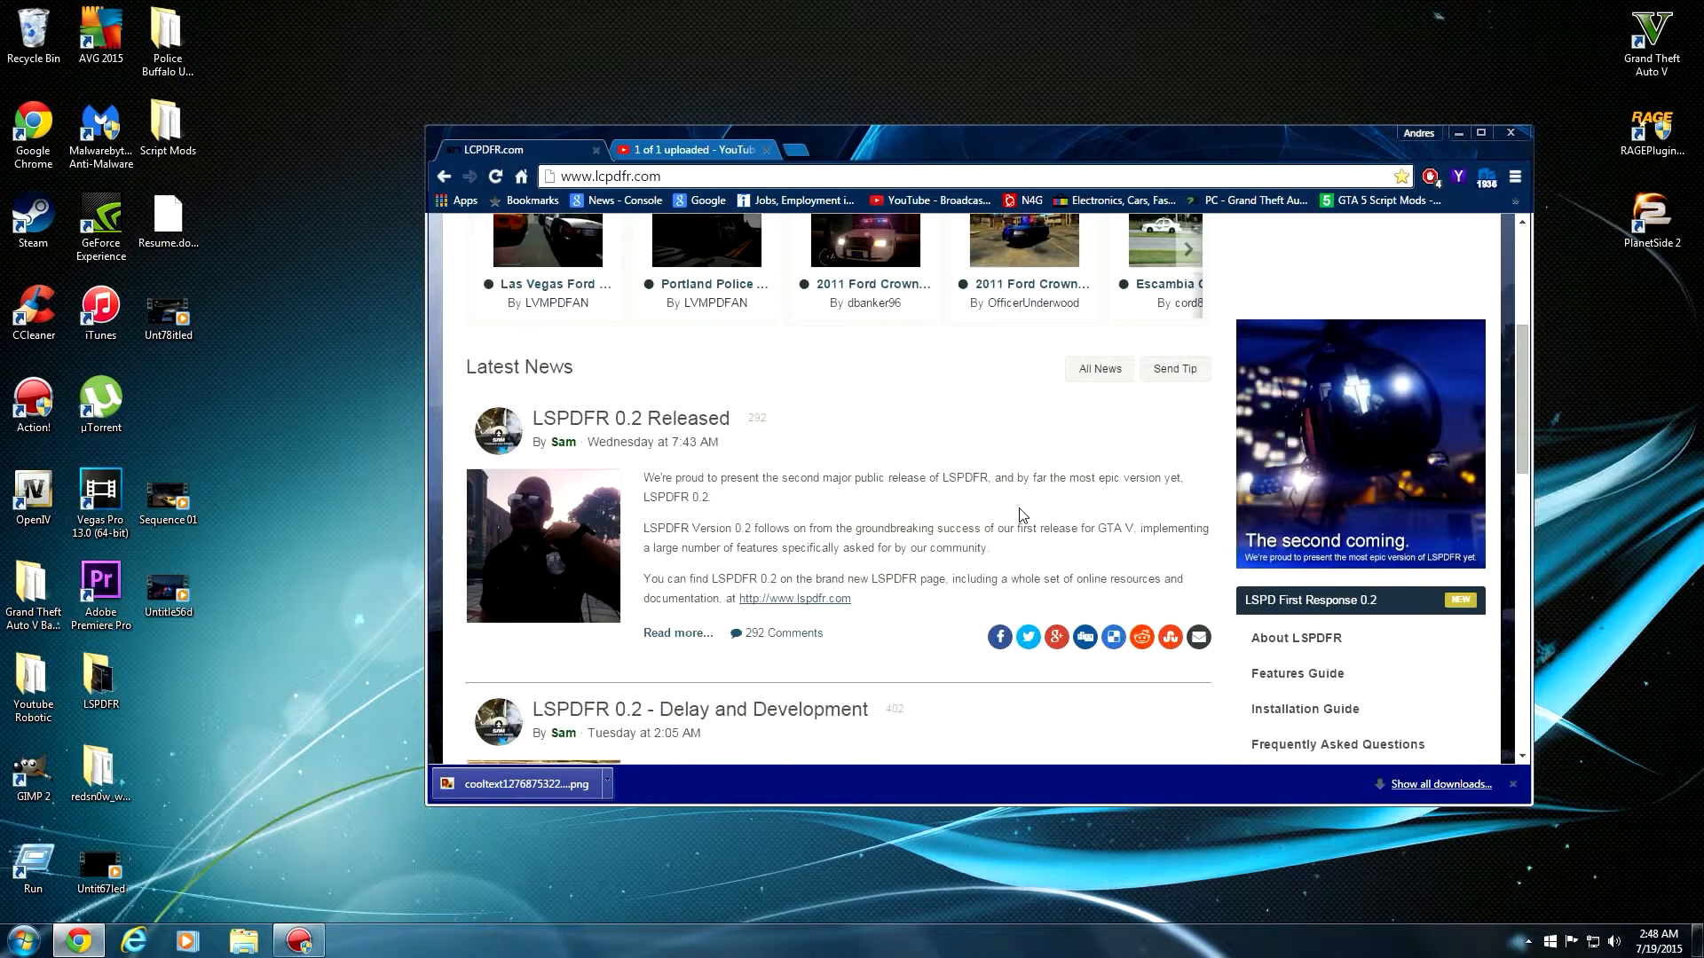
scroll(up, 3)
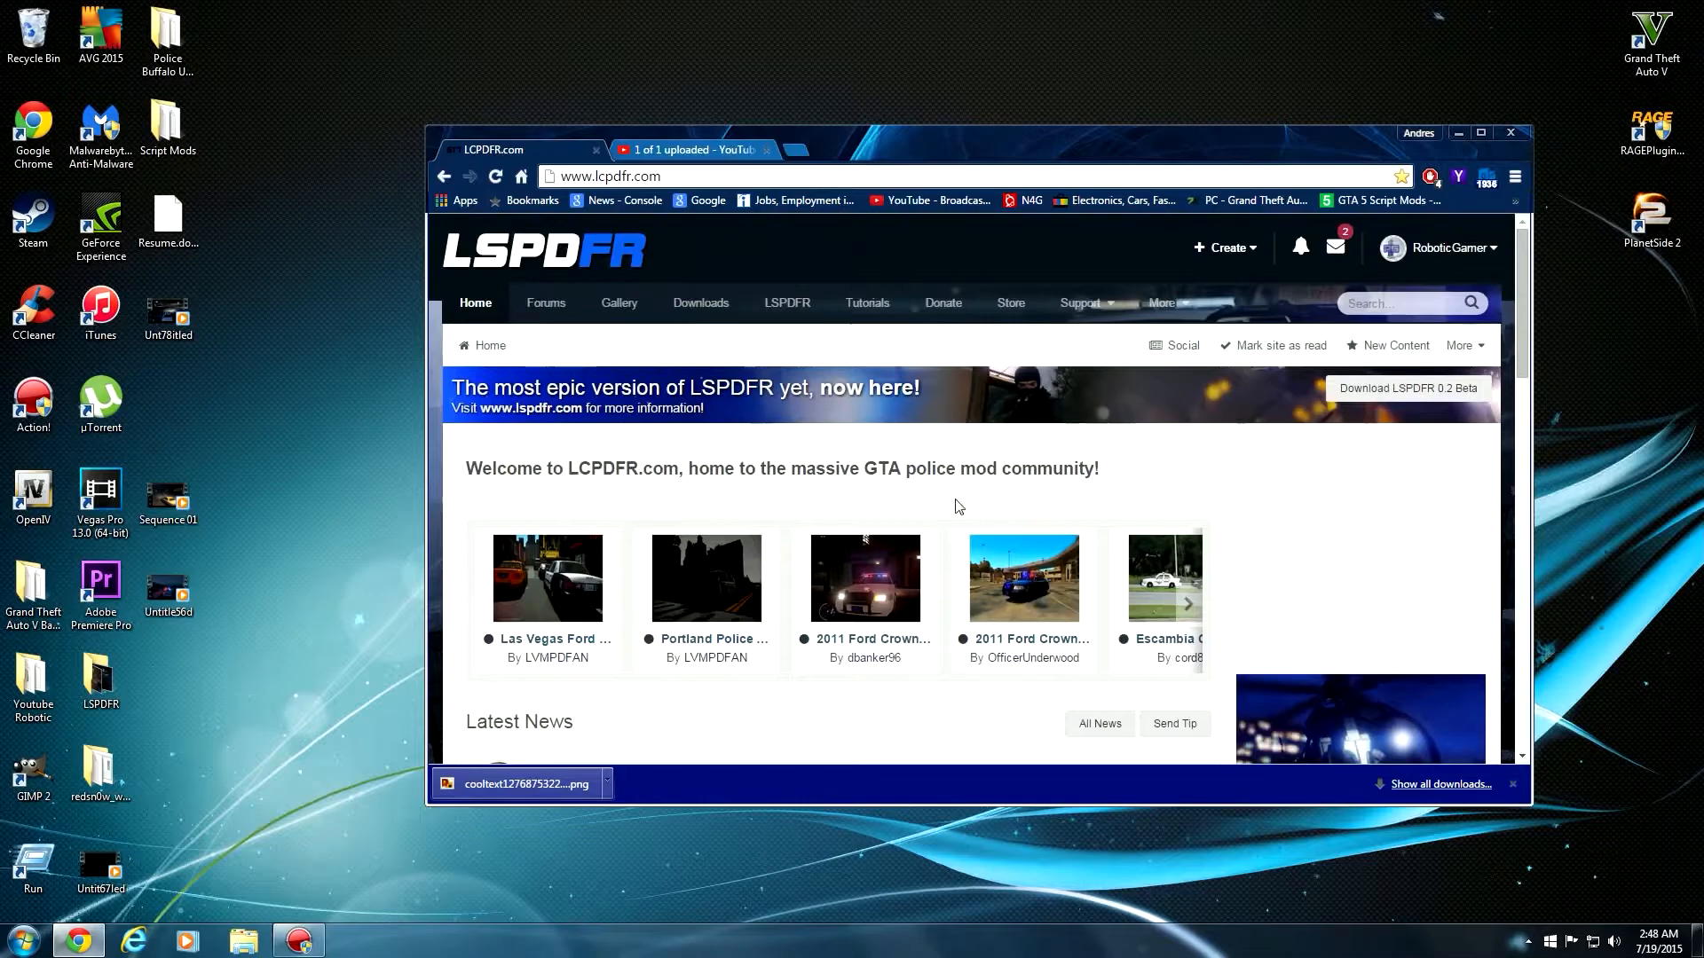
Go to the LSPDFR 0.2 Beta download page and read through its What's New changelog
click(1186, 604)
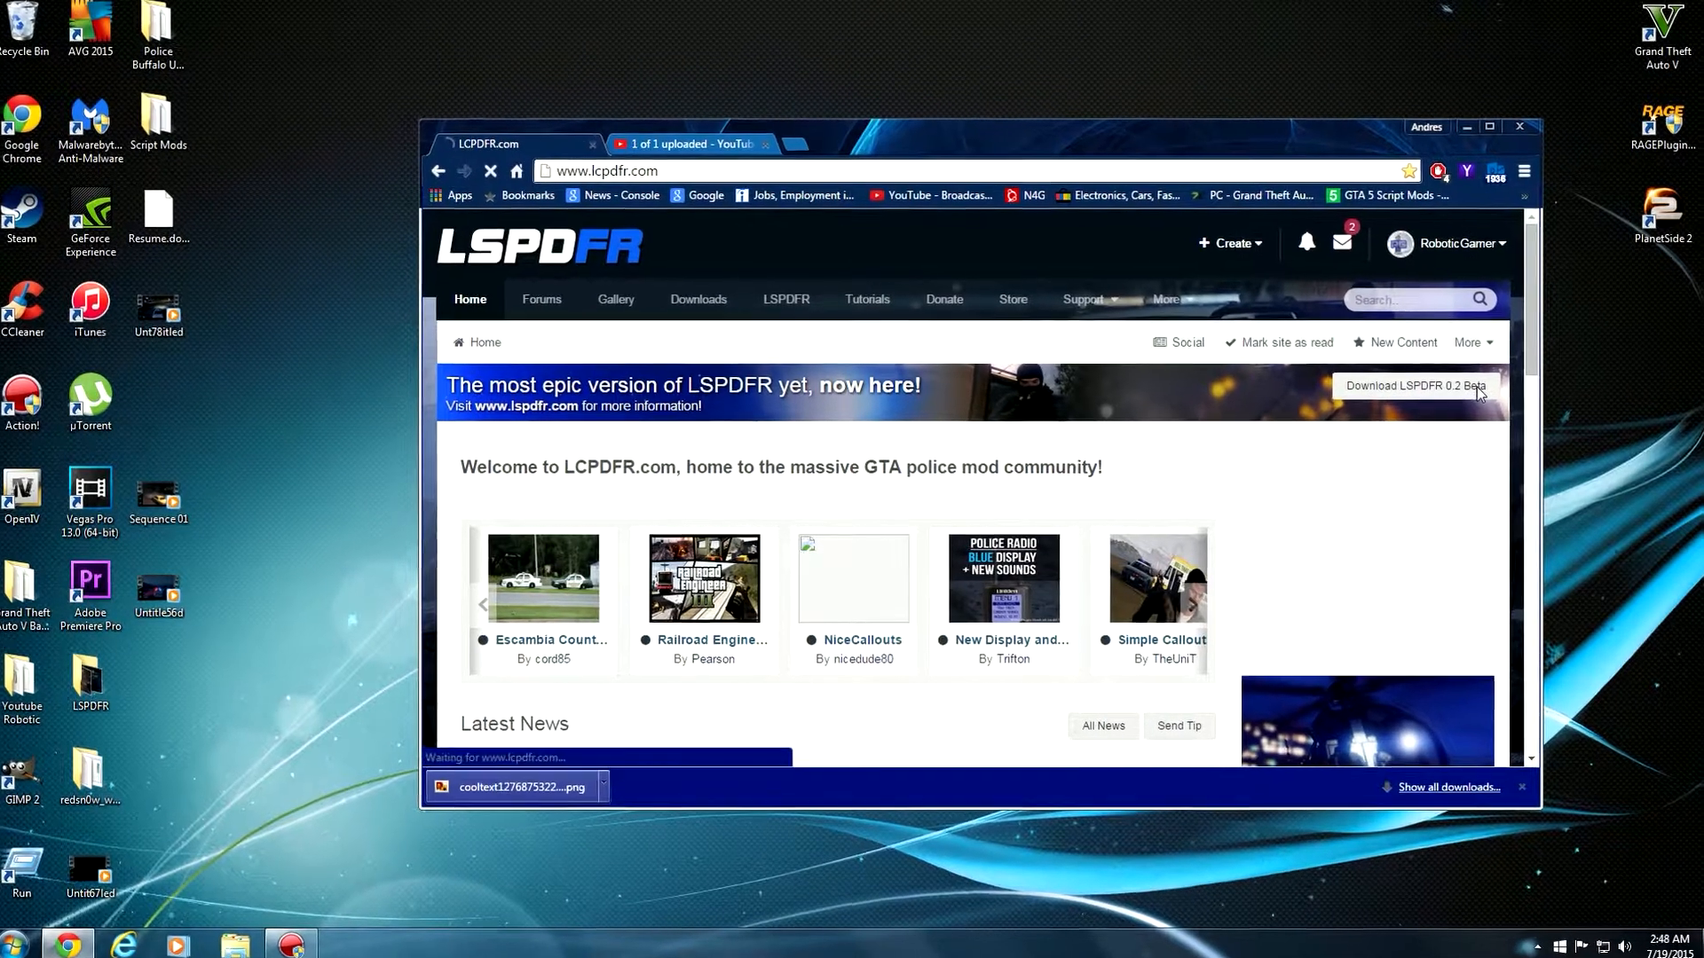
click(1413, 386)
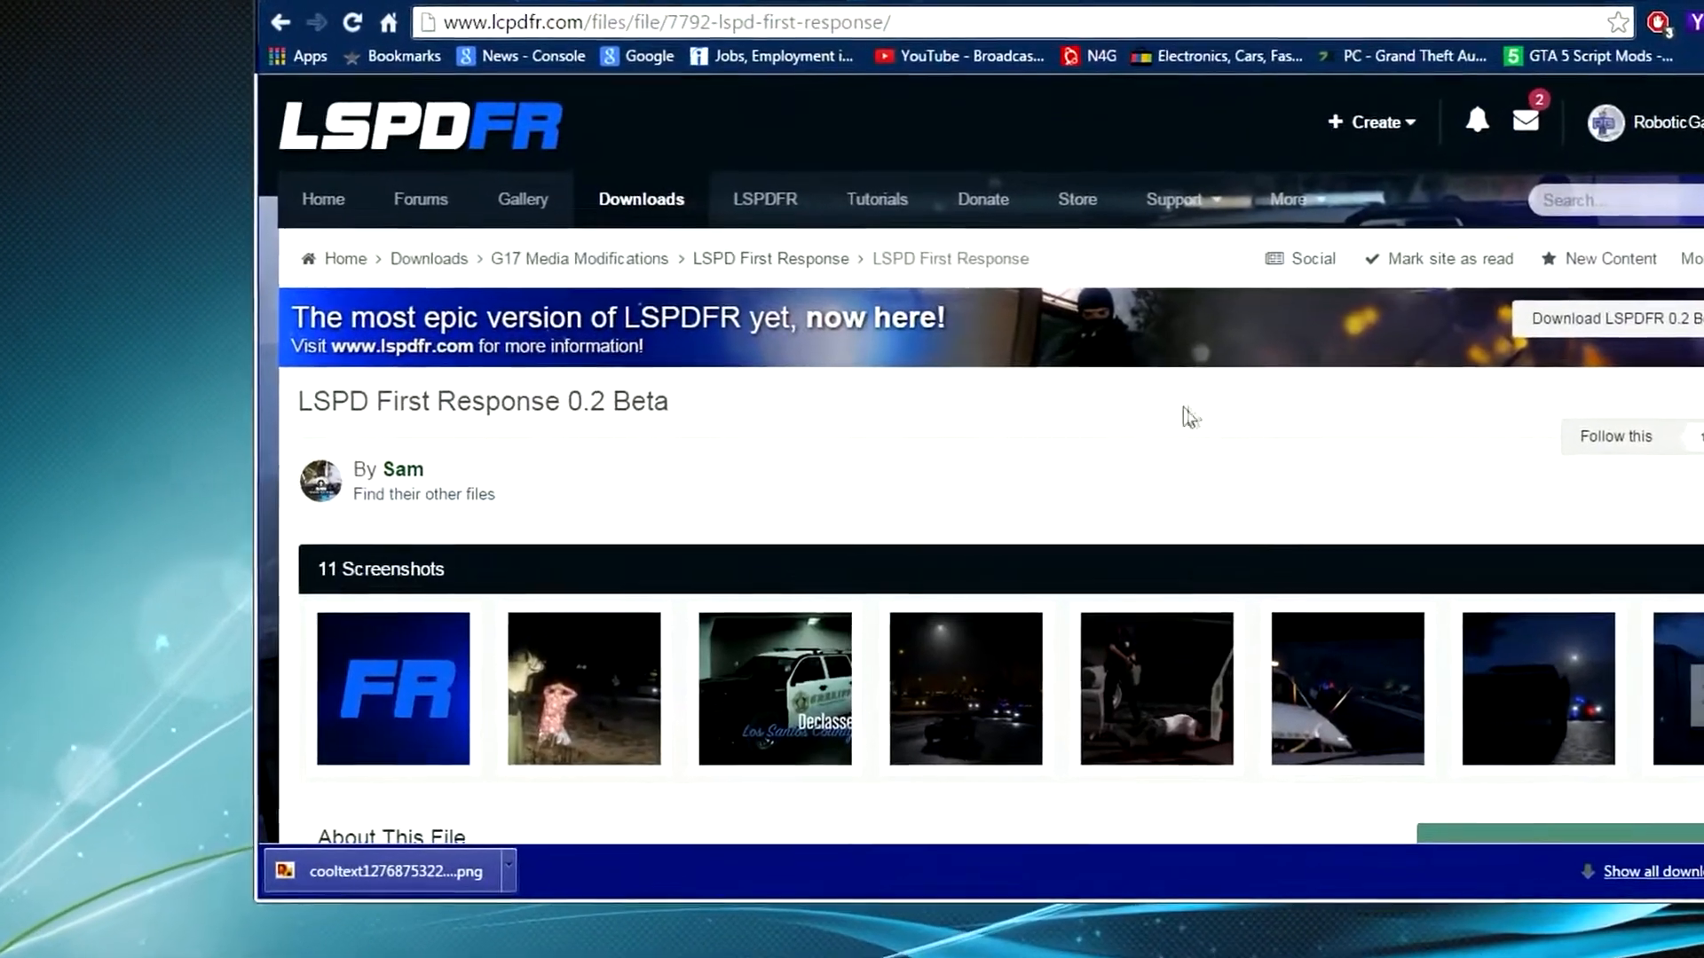
scroll(down, 3)
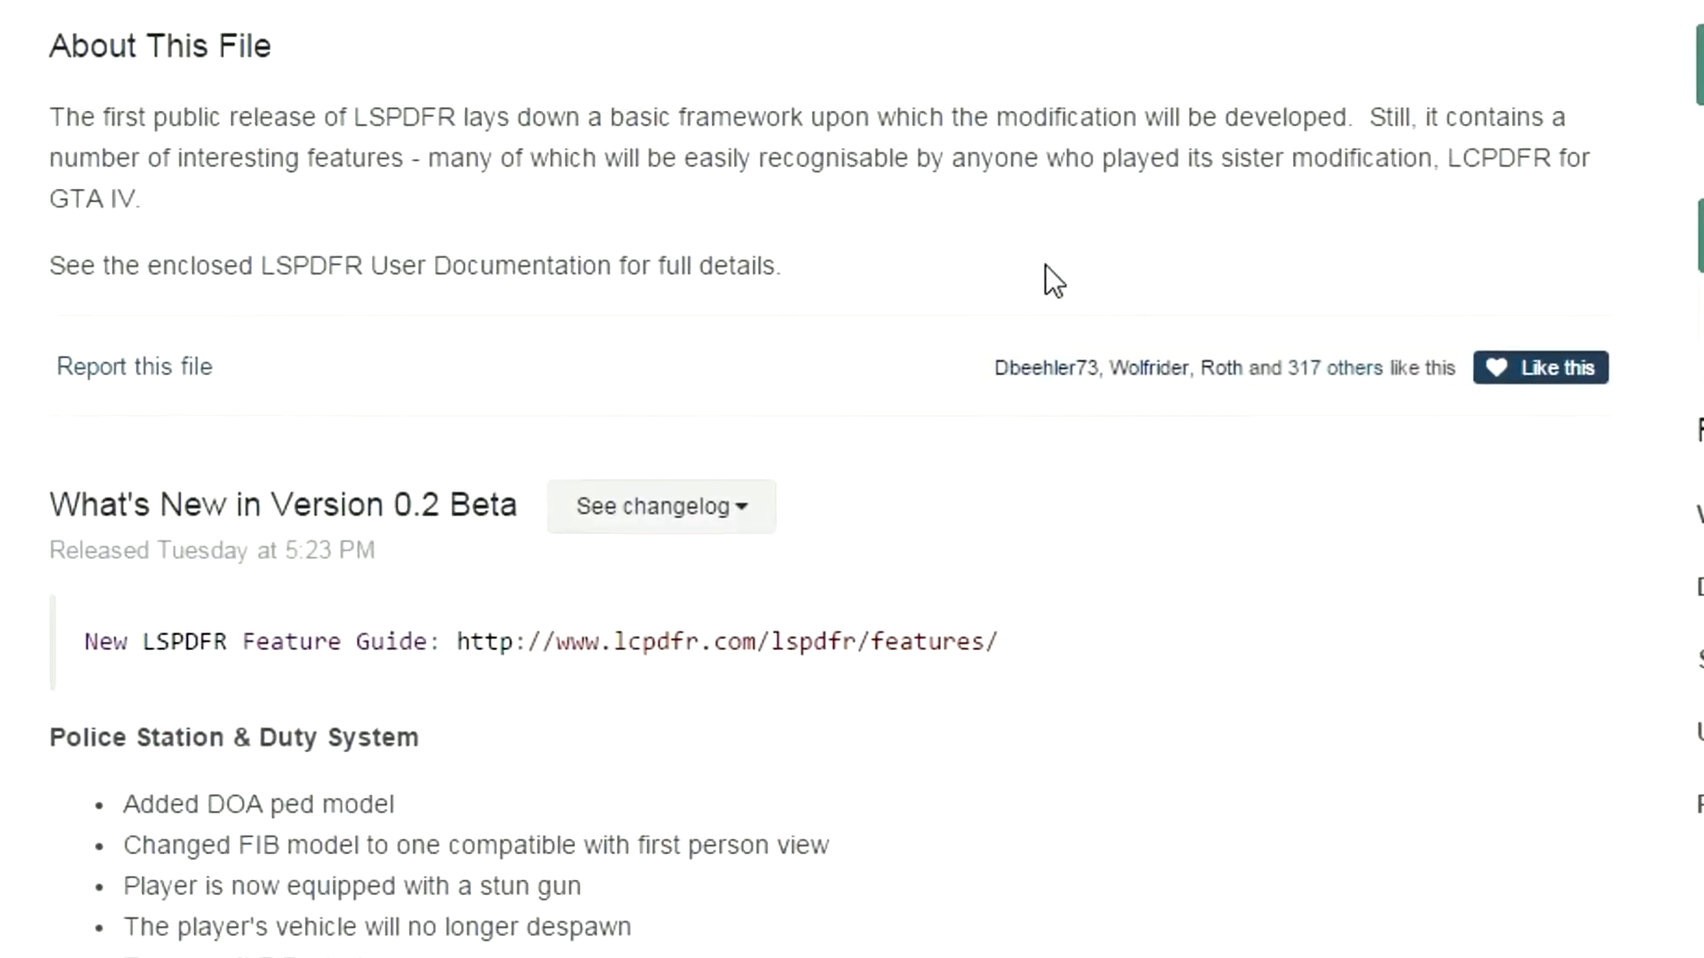
scroll(down, 3)
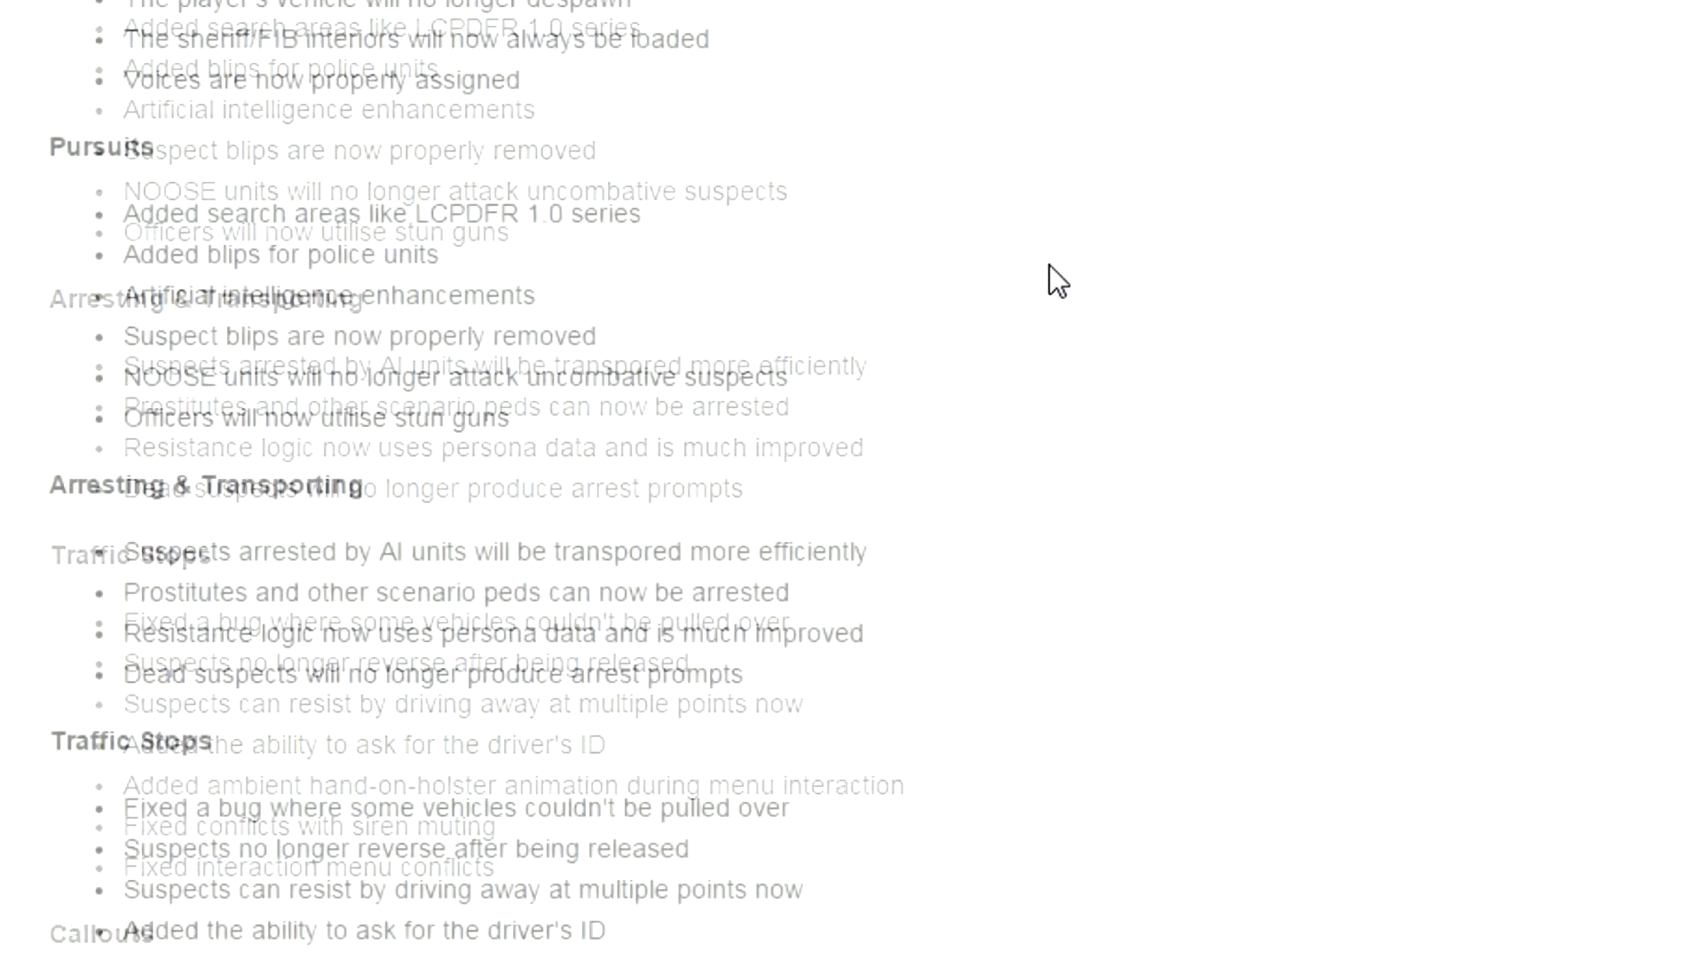
scroll(up, 3)
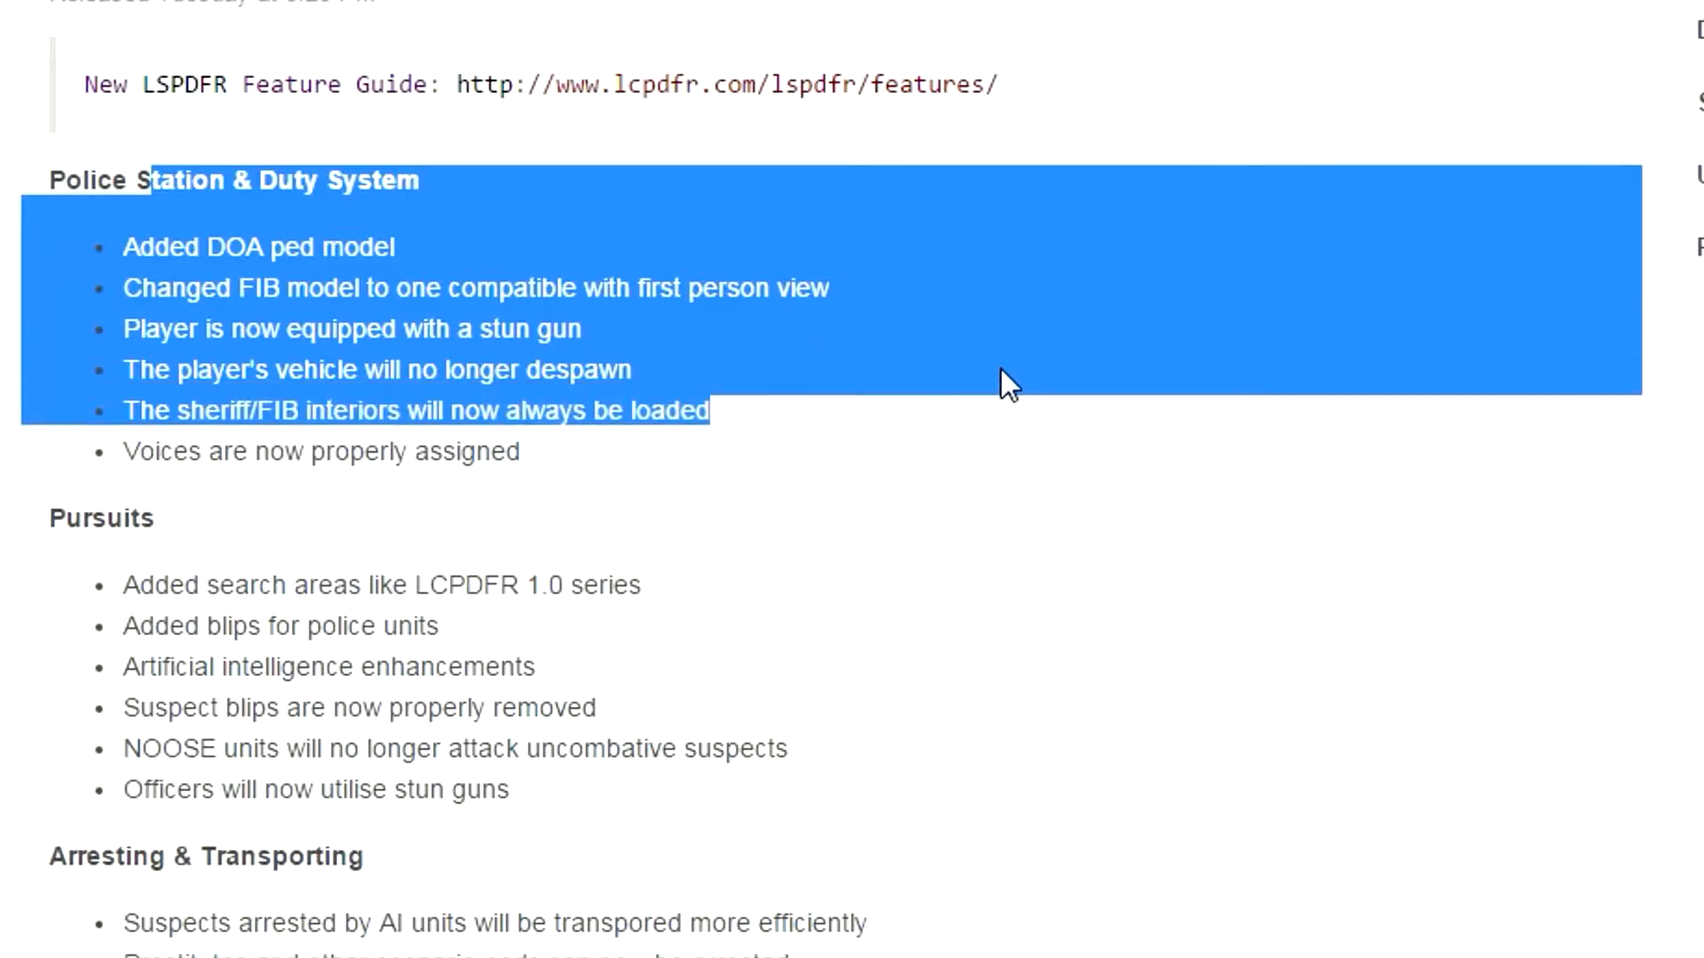
scroll(down, 3)
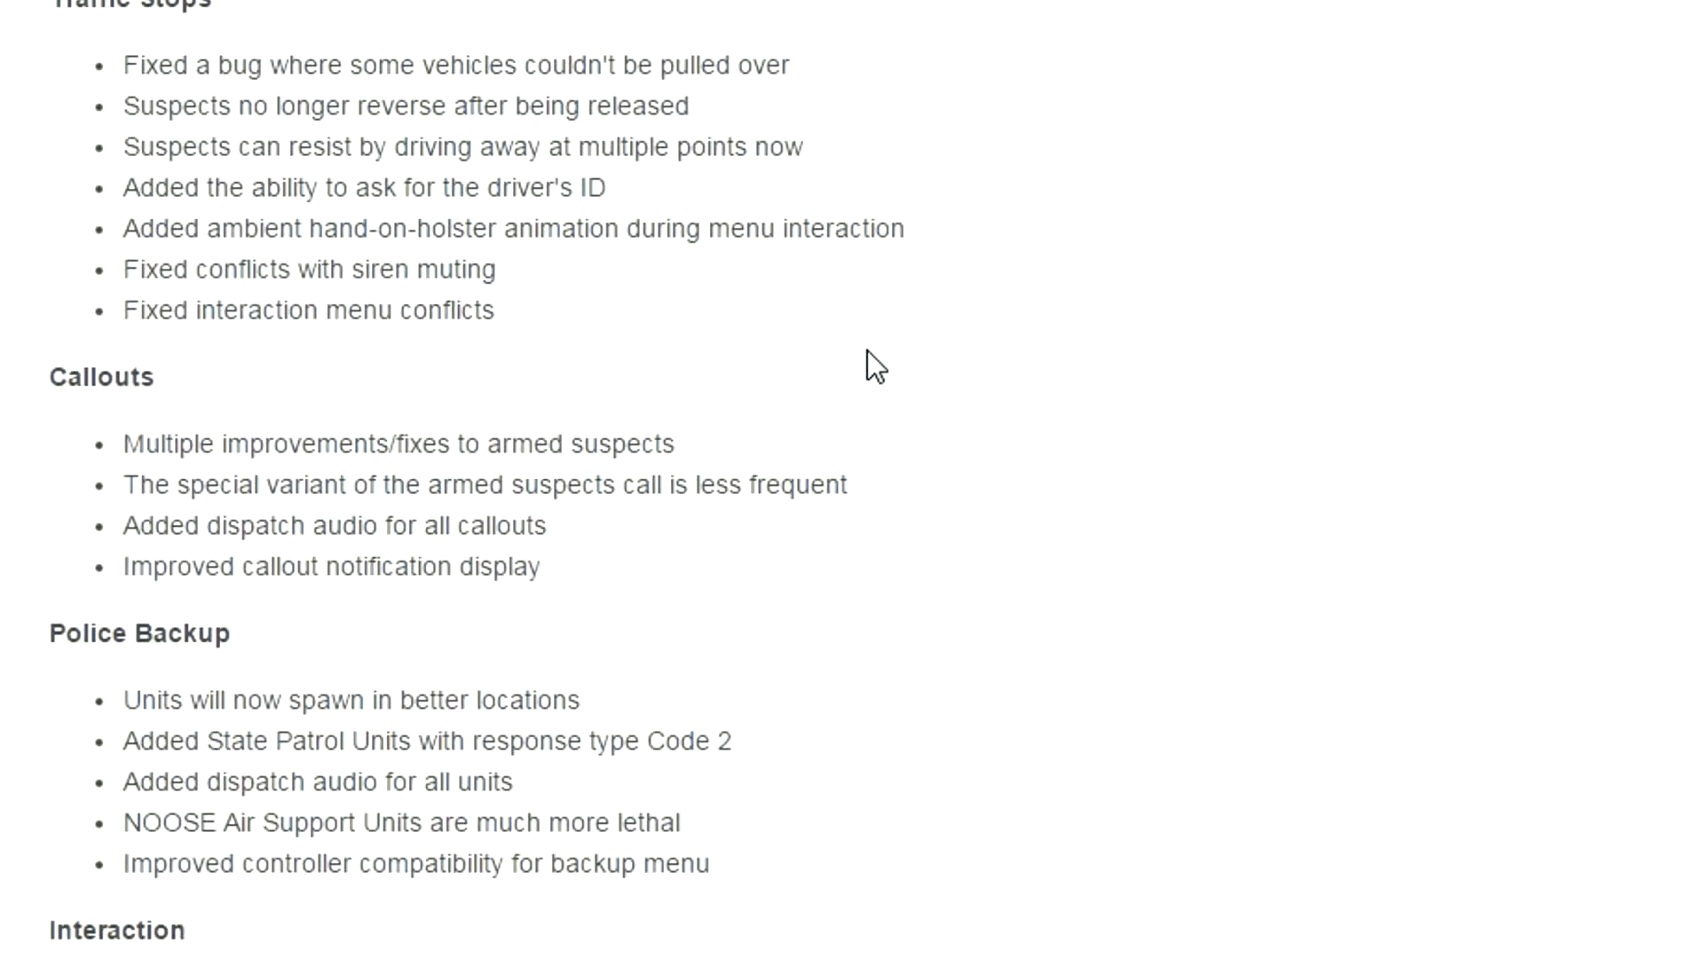
scroll(down, 3)
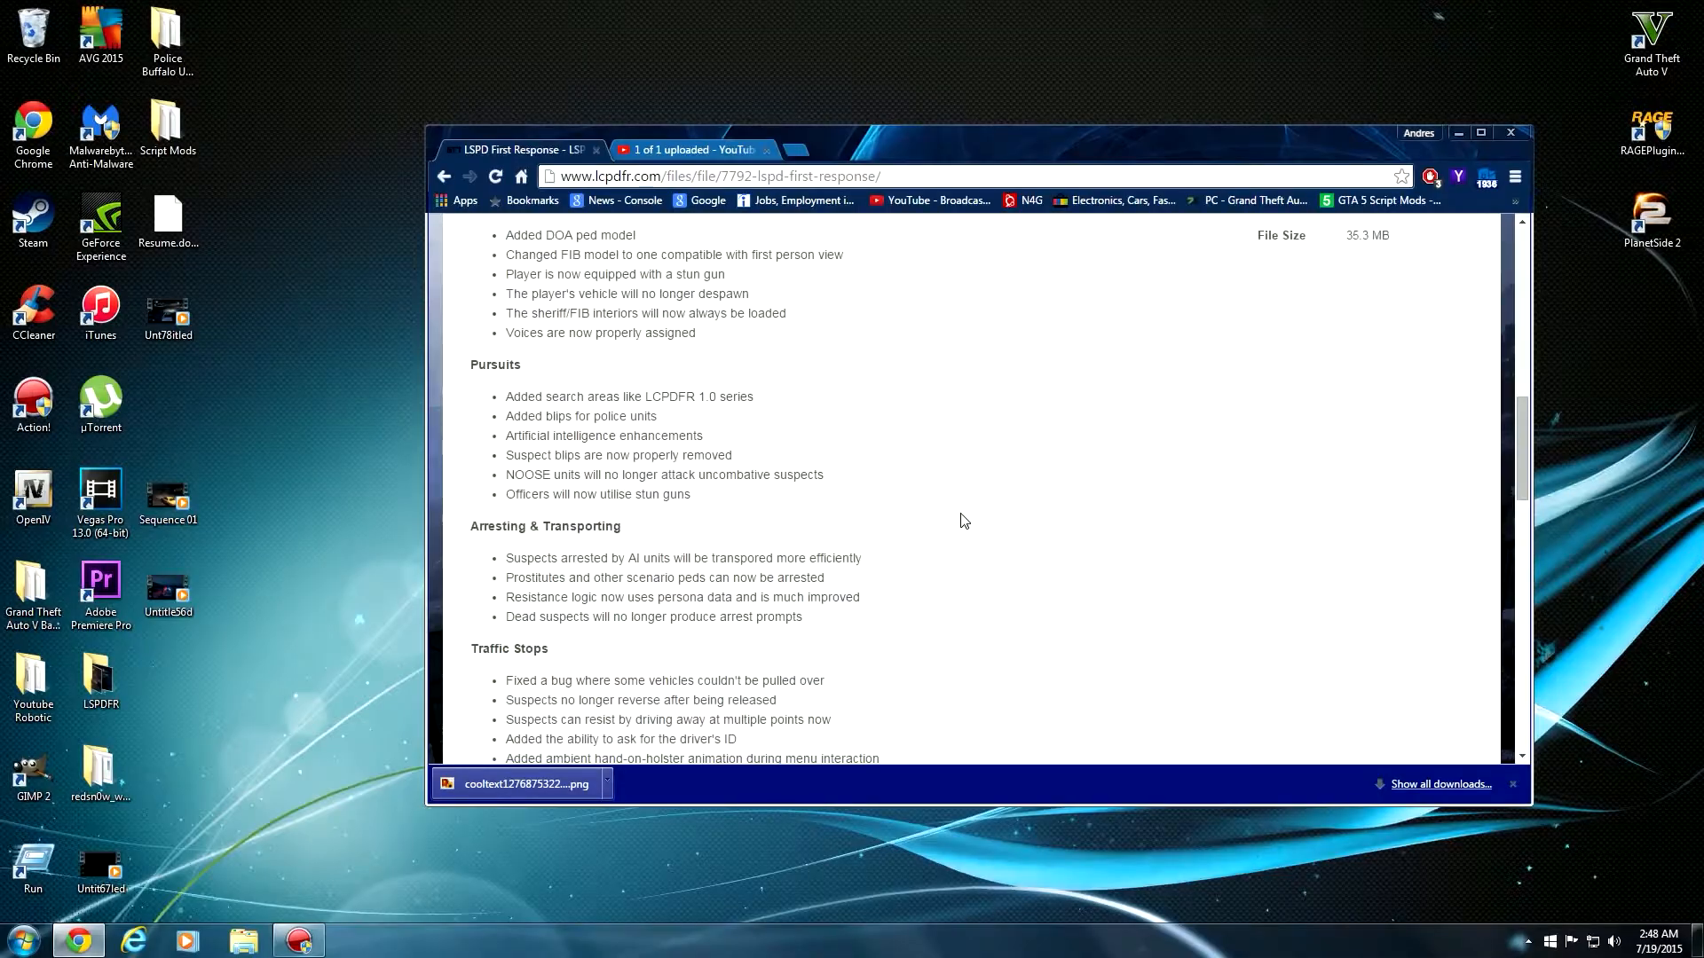
scroll(up, 3)
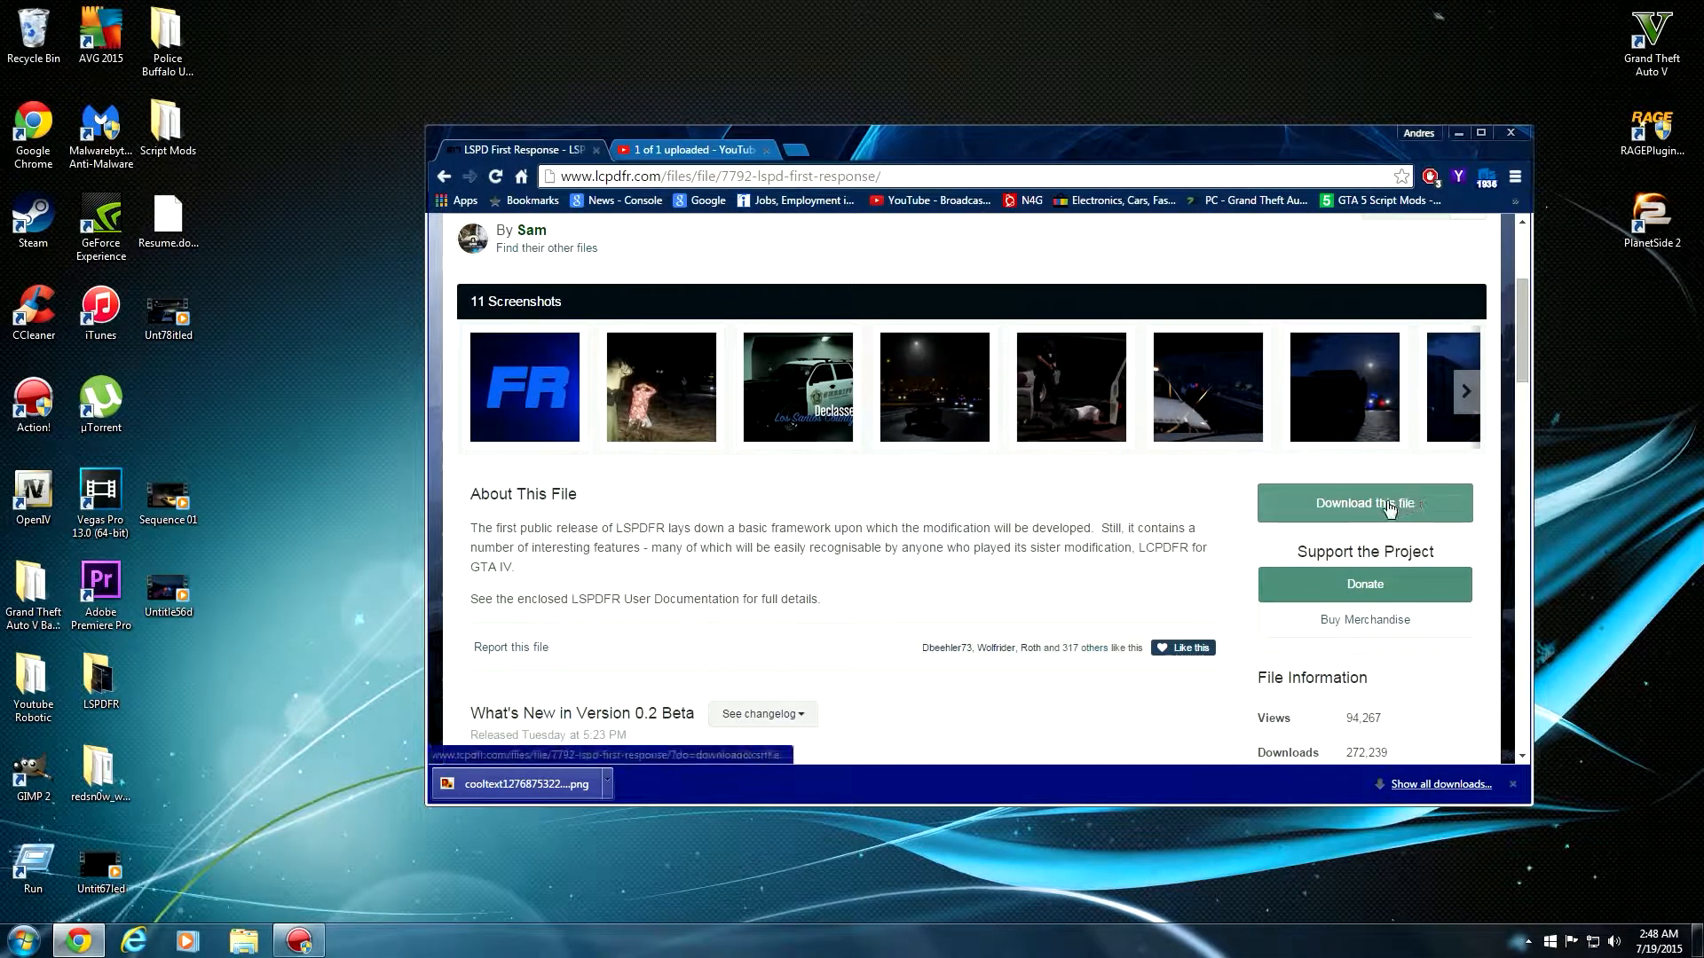
Download lspdfr02.zip after passing the I'm not a robot check, then open it
click(1364, 503)
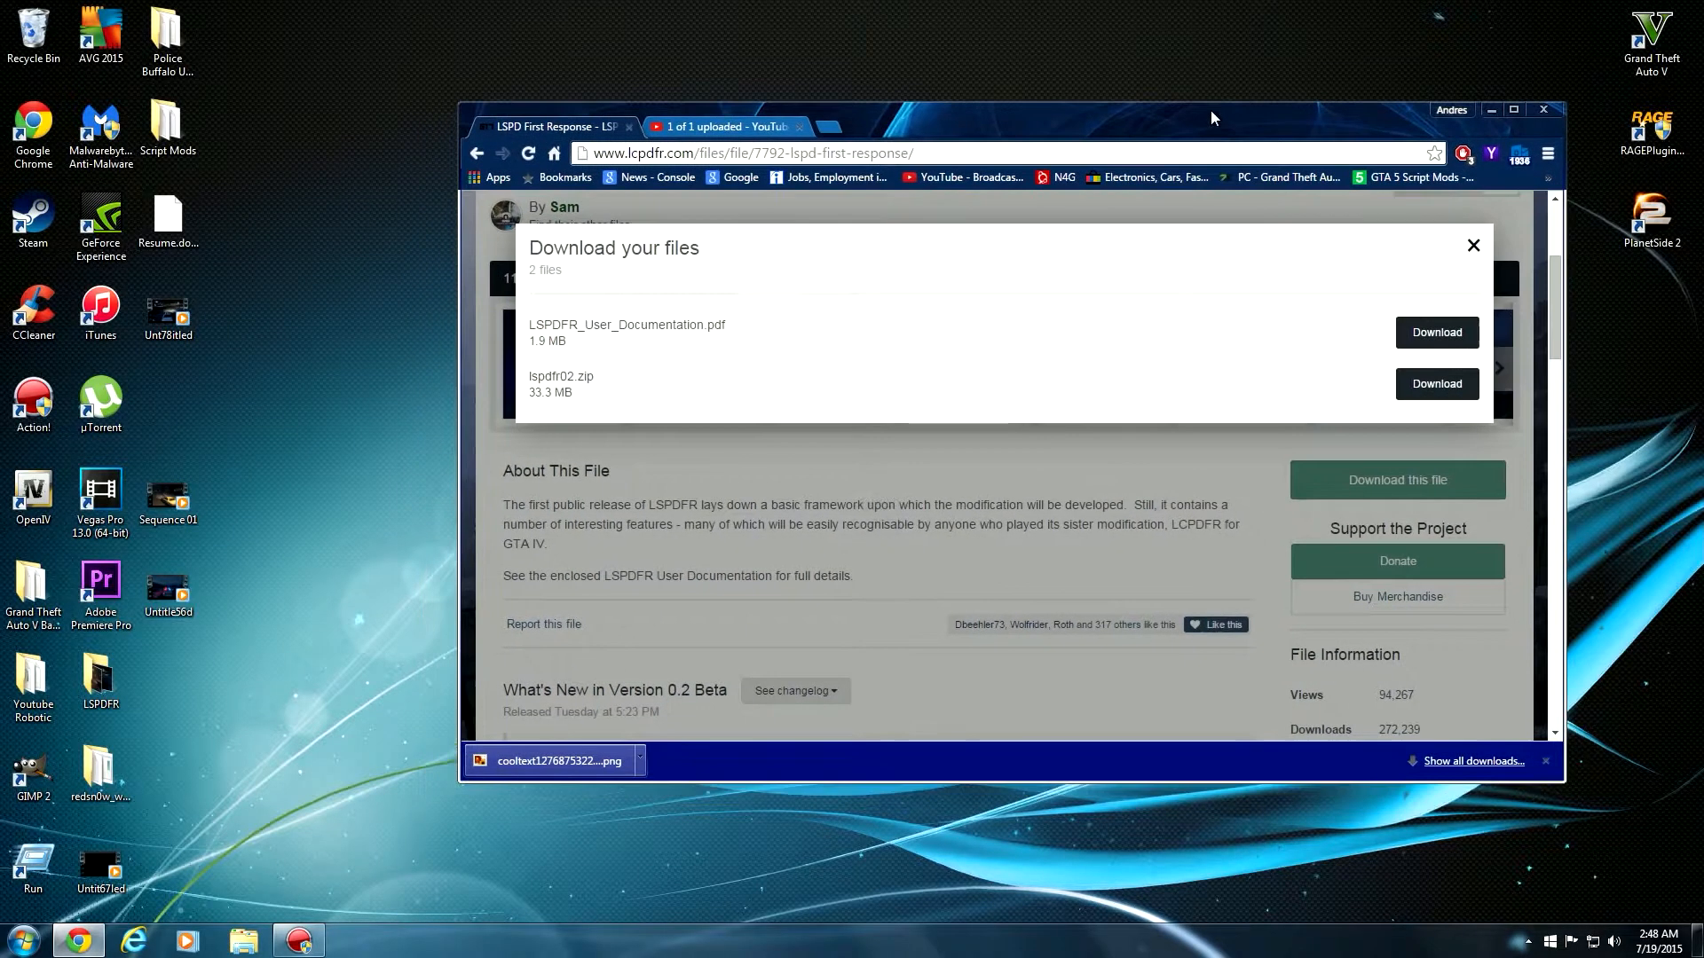
mouse_move(562, 398)
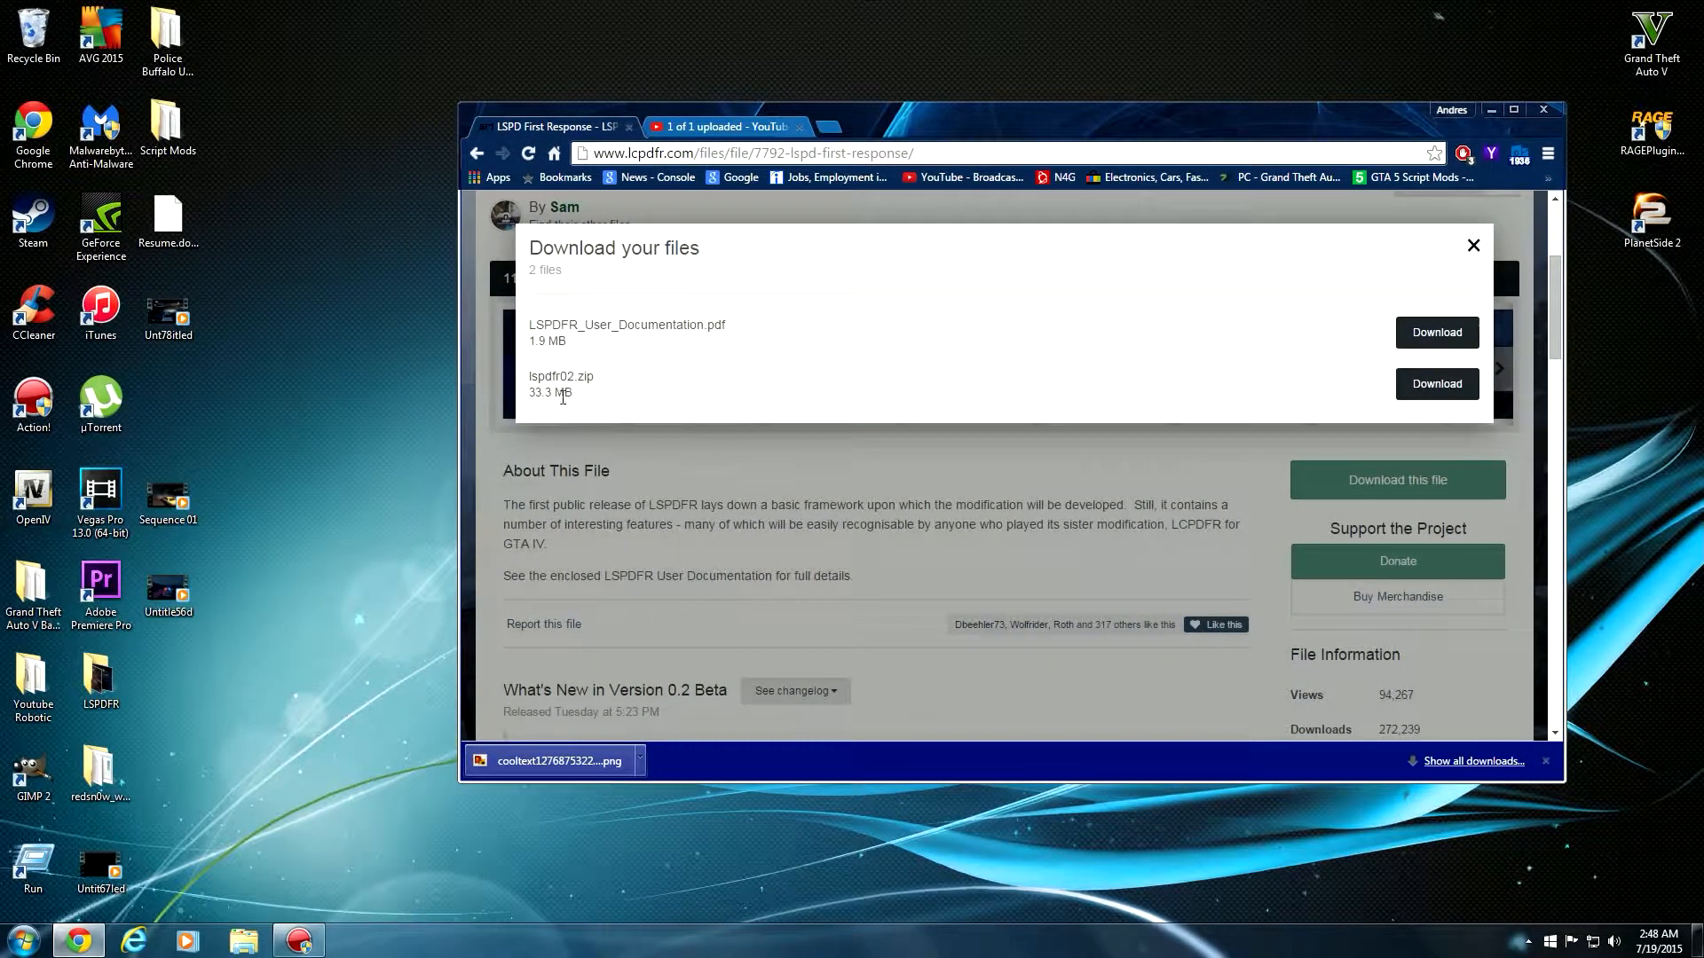
mouse_move(1183, 388)
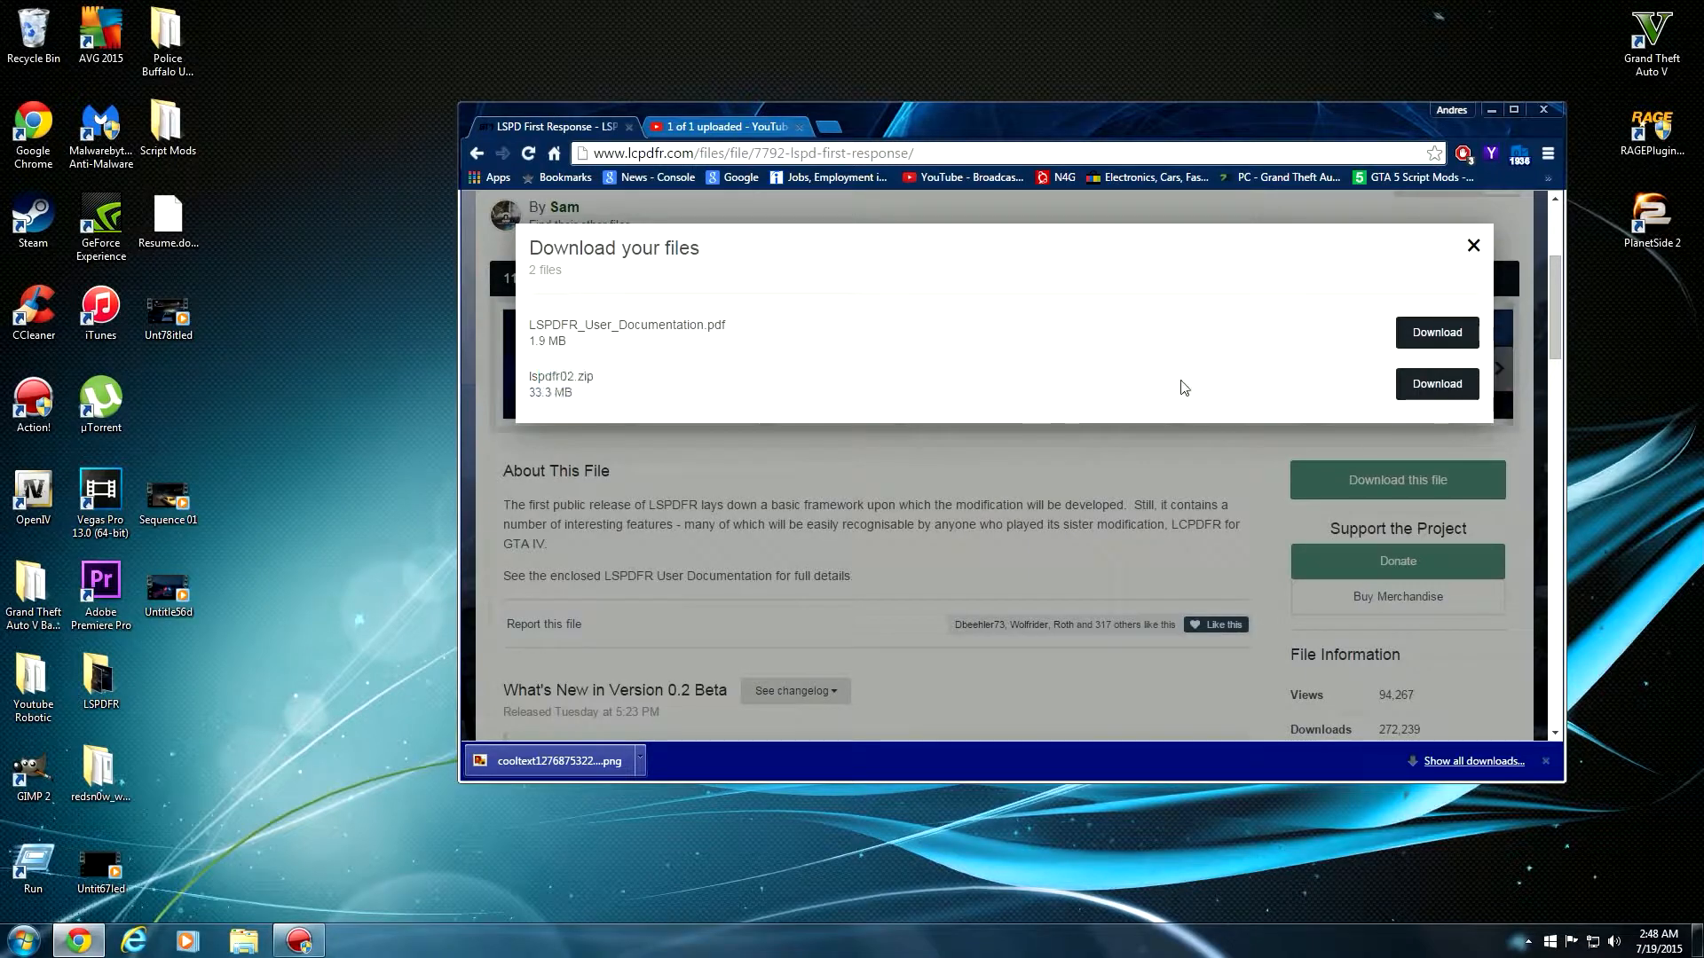
click(1436, 384)
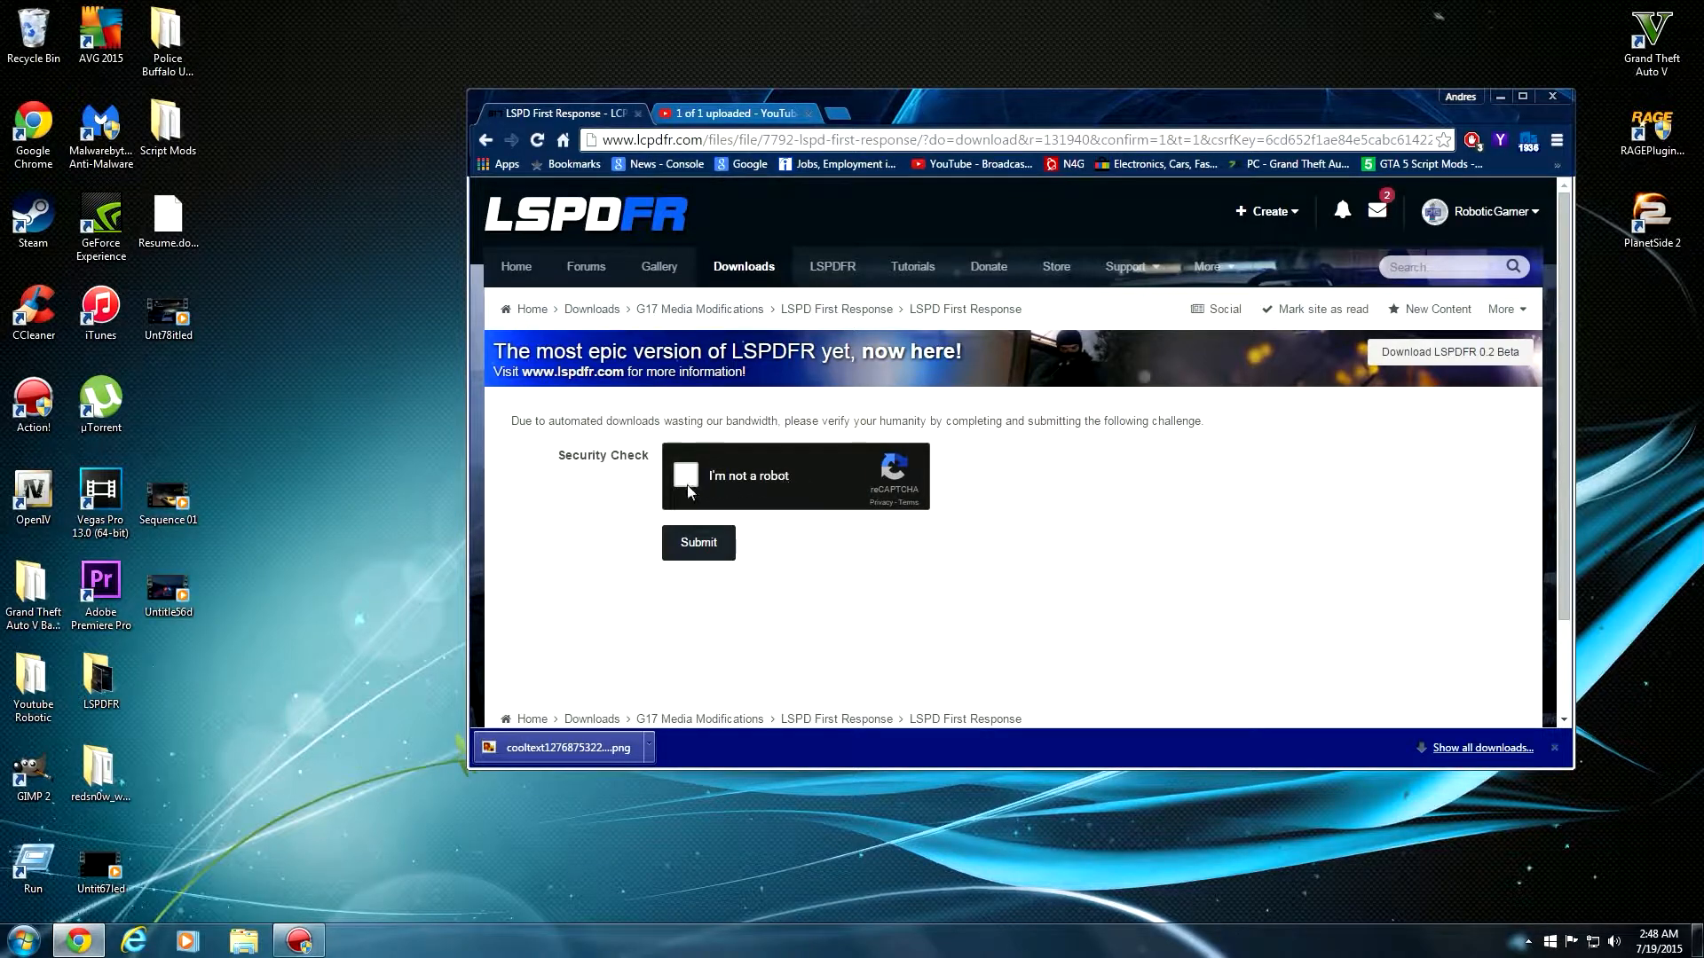
click(686, 476)
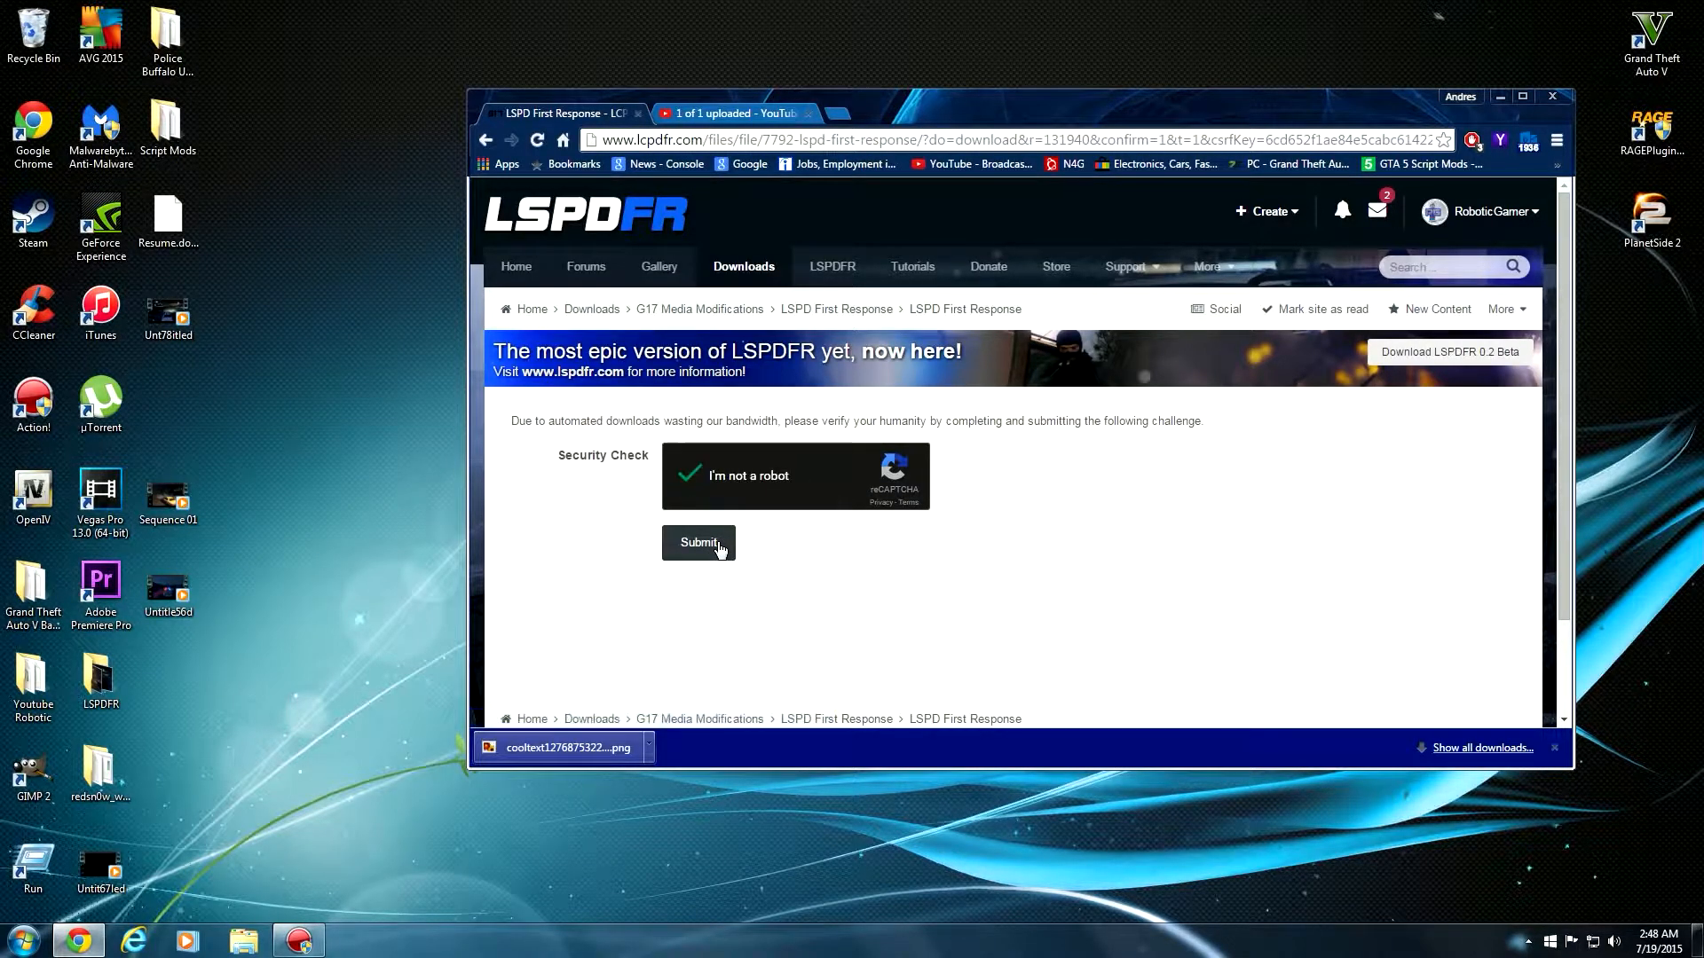
click(698, 542)
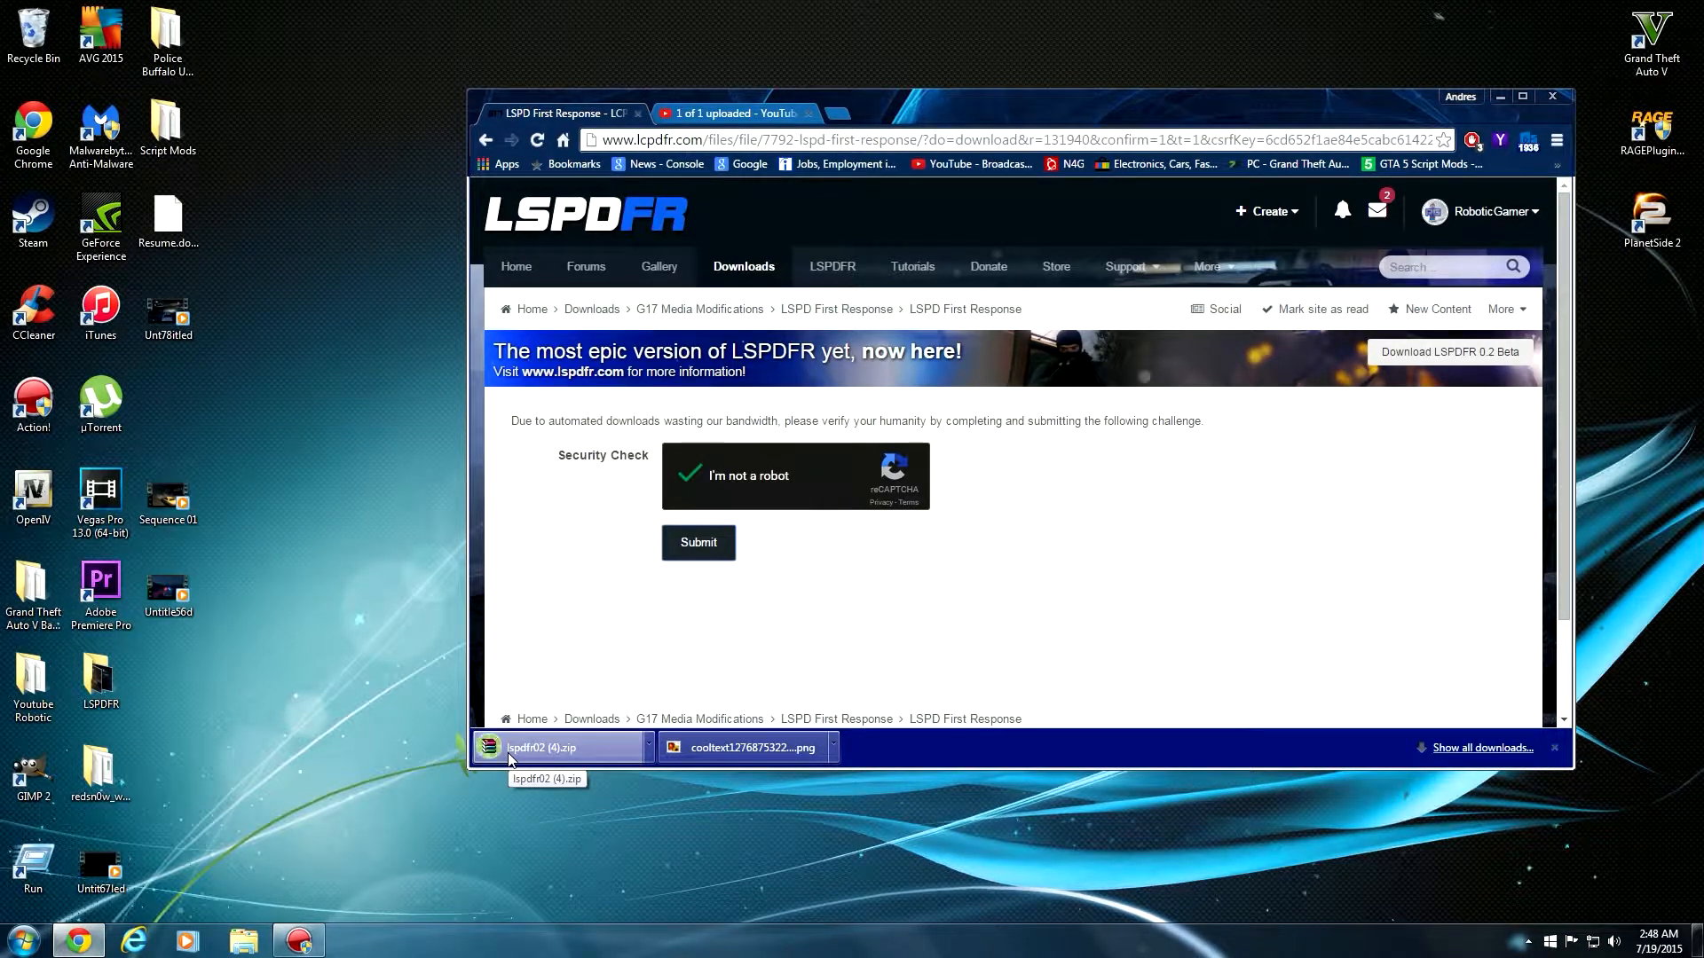
click(555, 747)
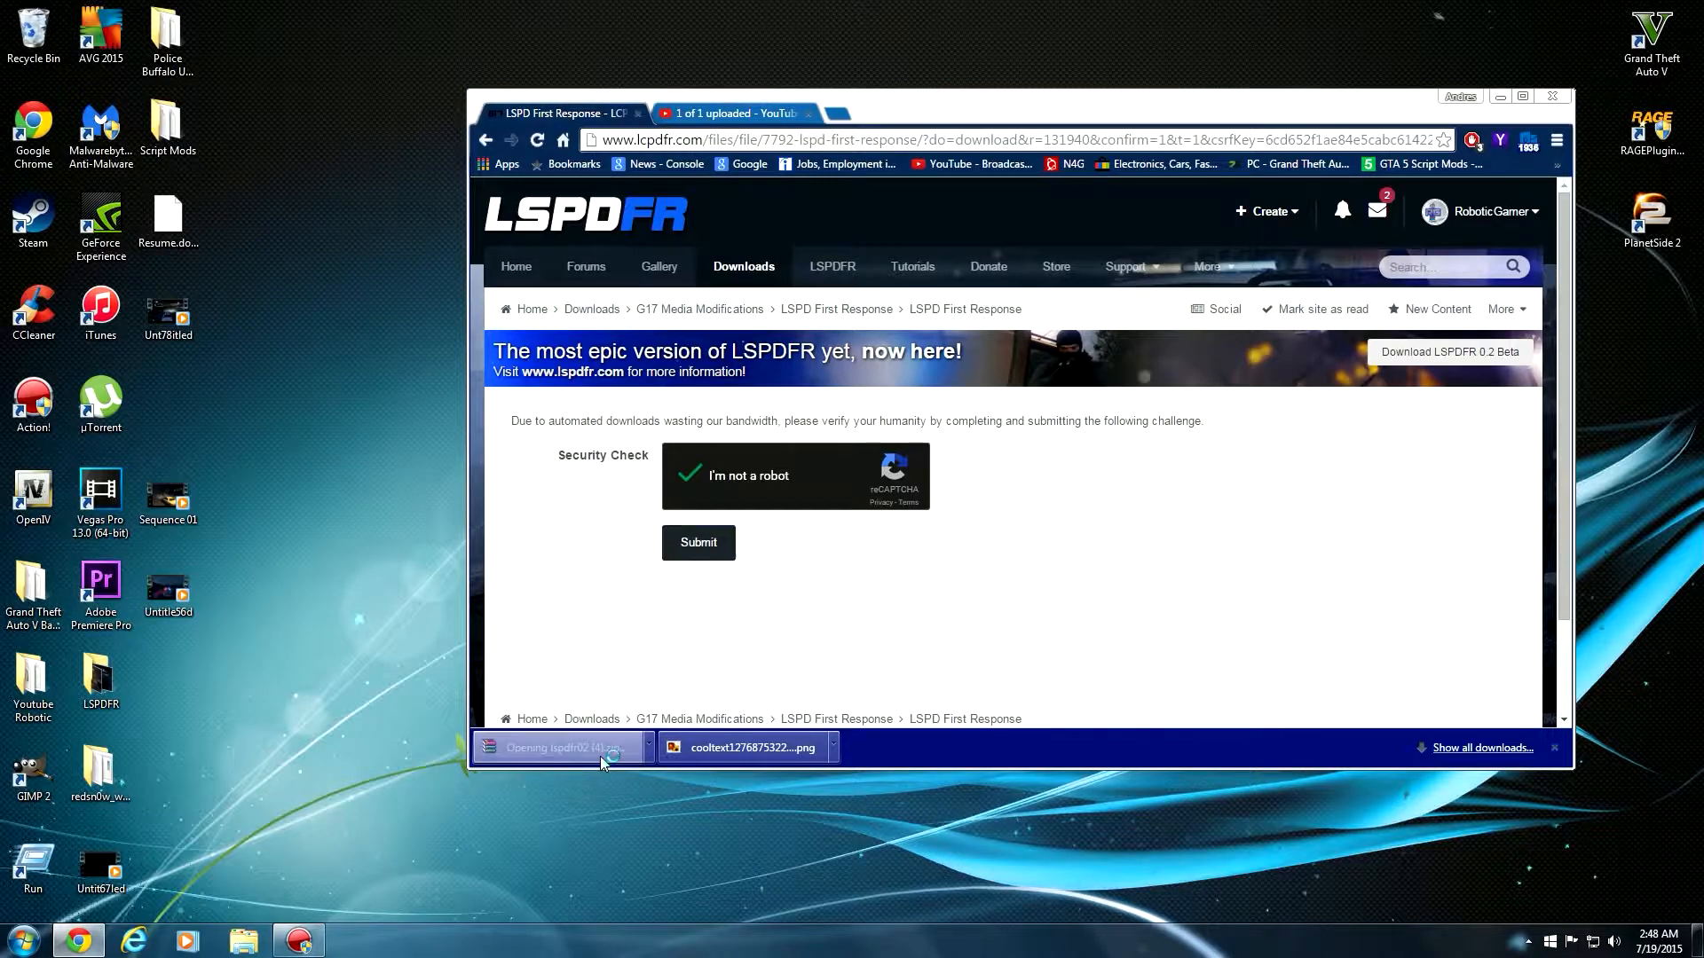
Review the lspdfr02 archive contents in WinRAR, deselect them, and bring up the Start menu
click(557, 746)
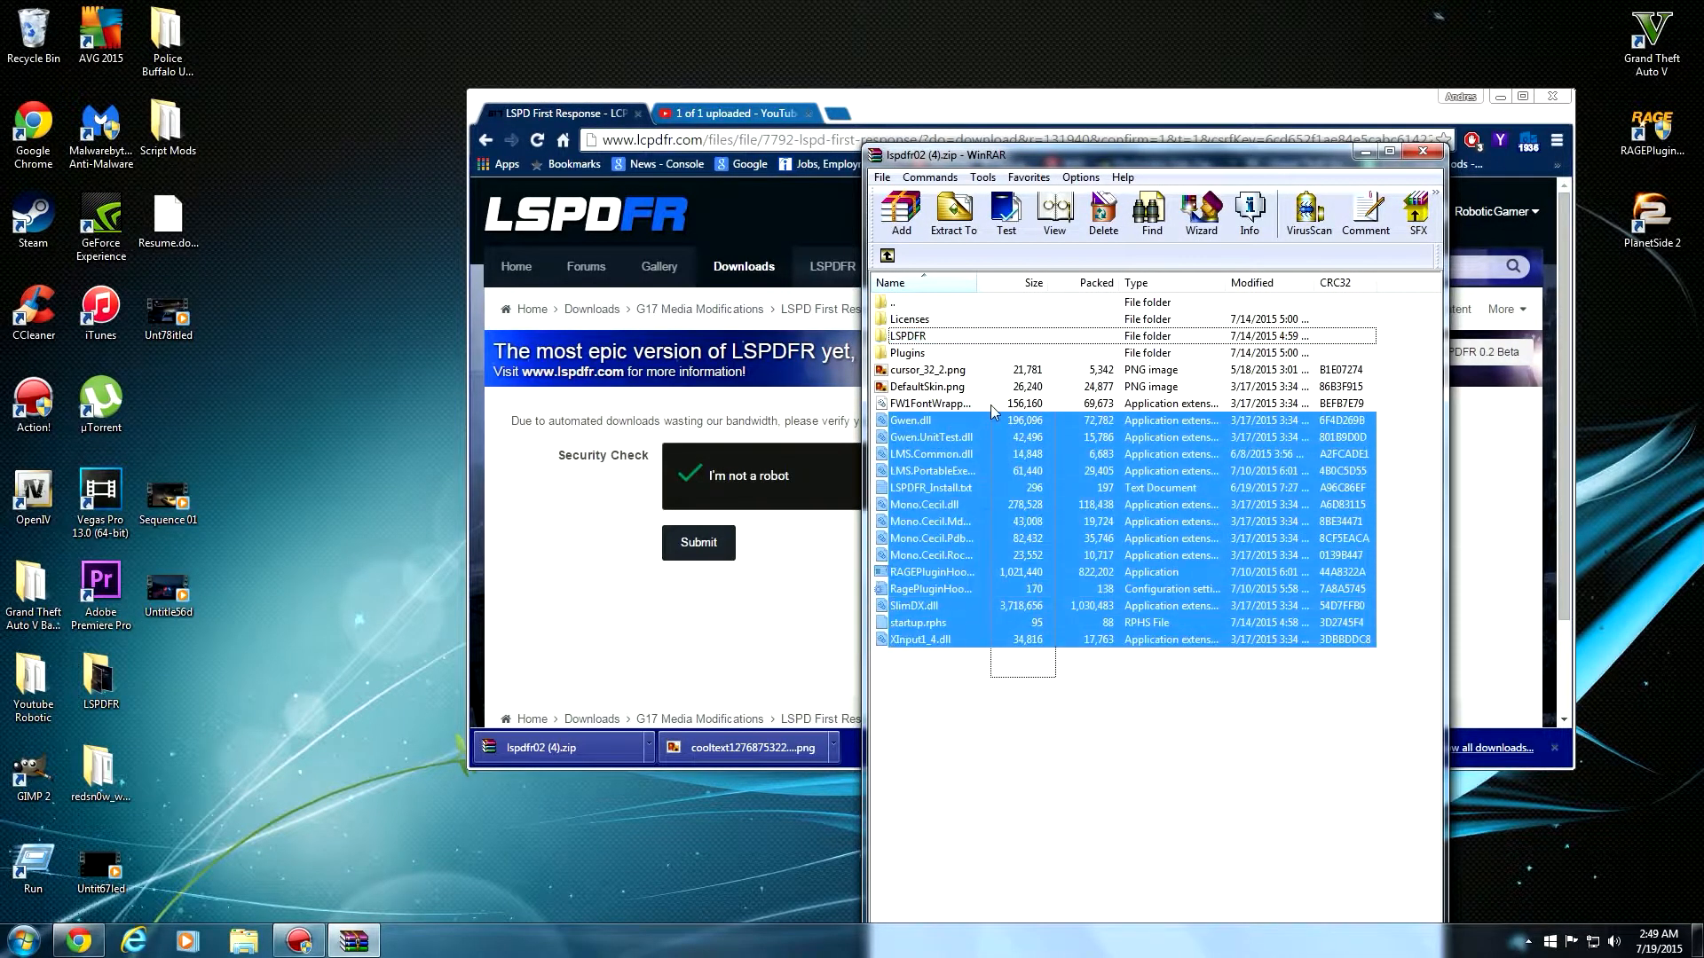
click(931, 436)
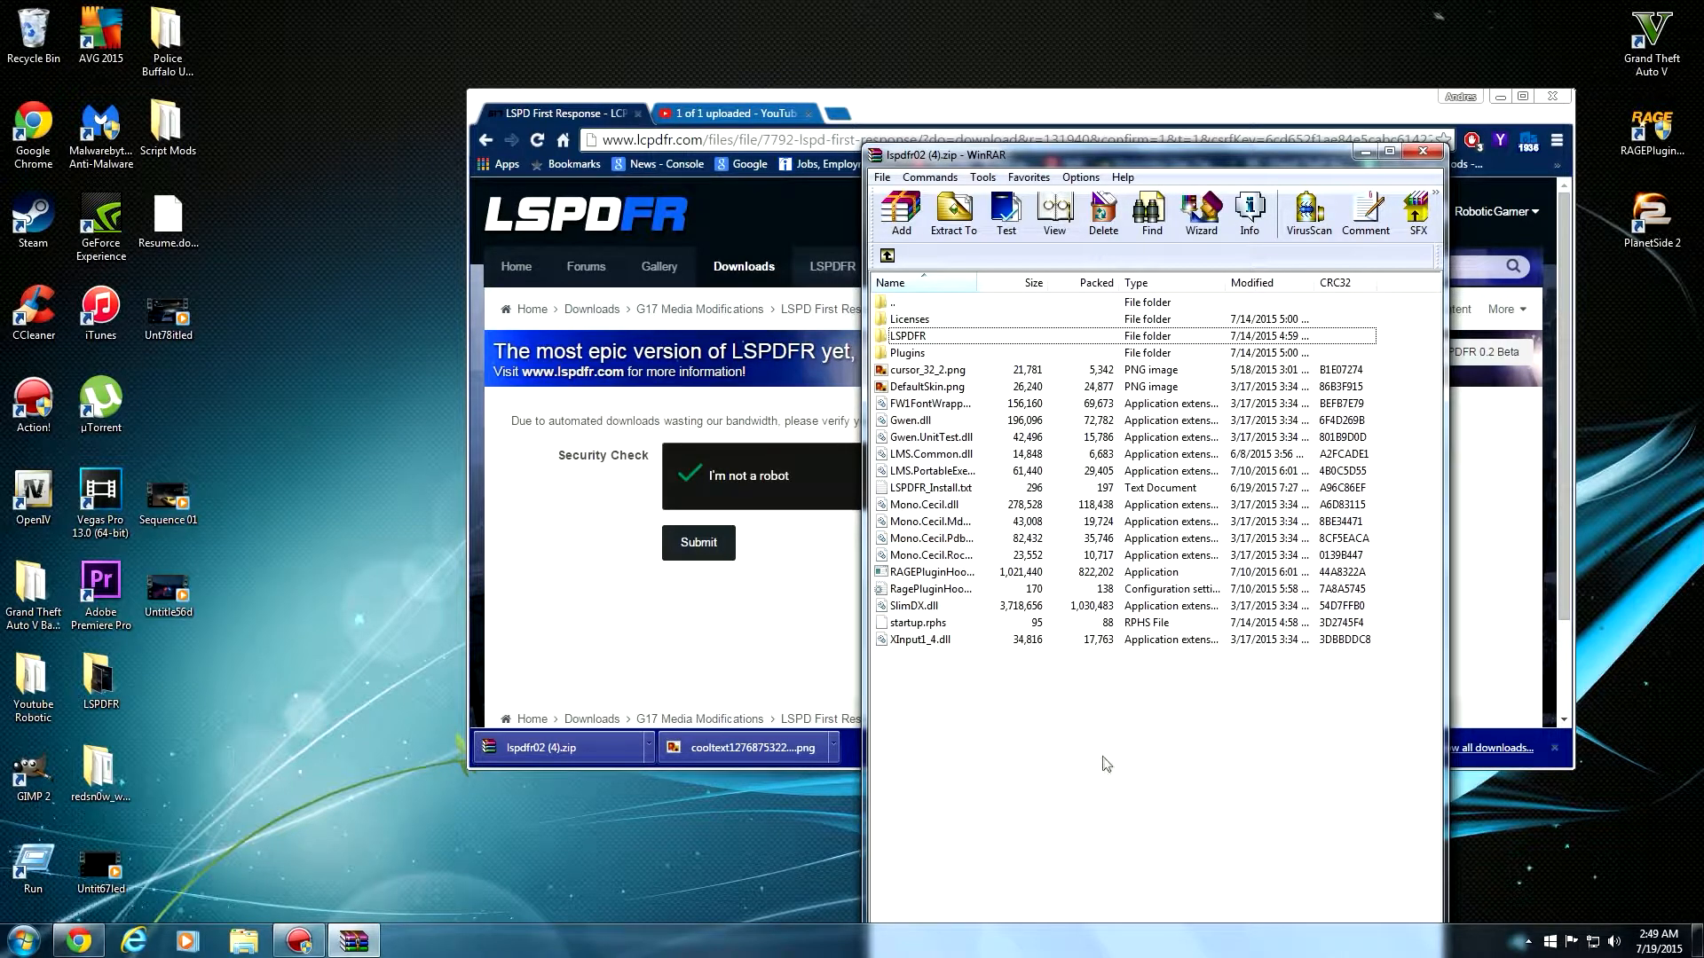
click(21, 937)
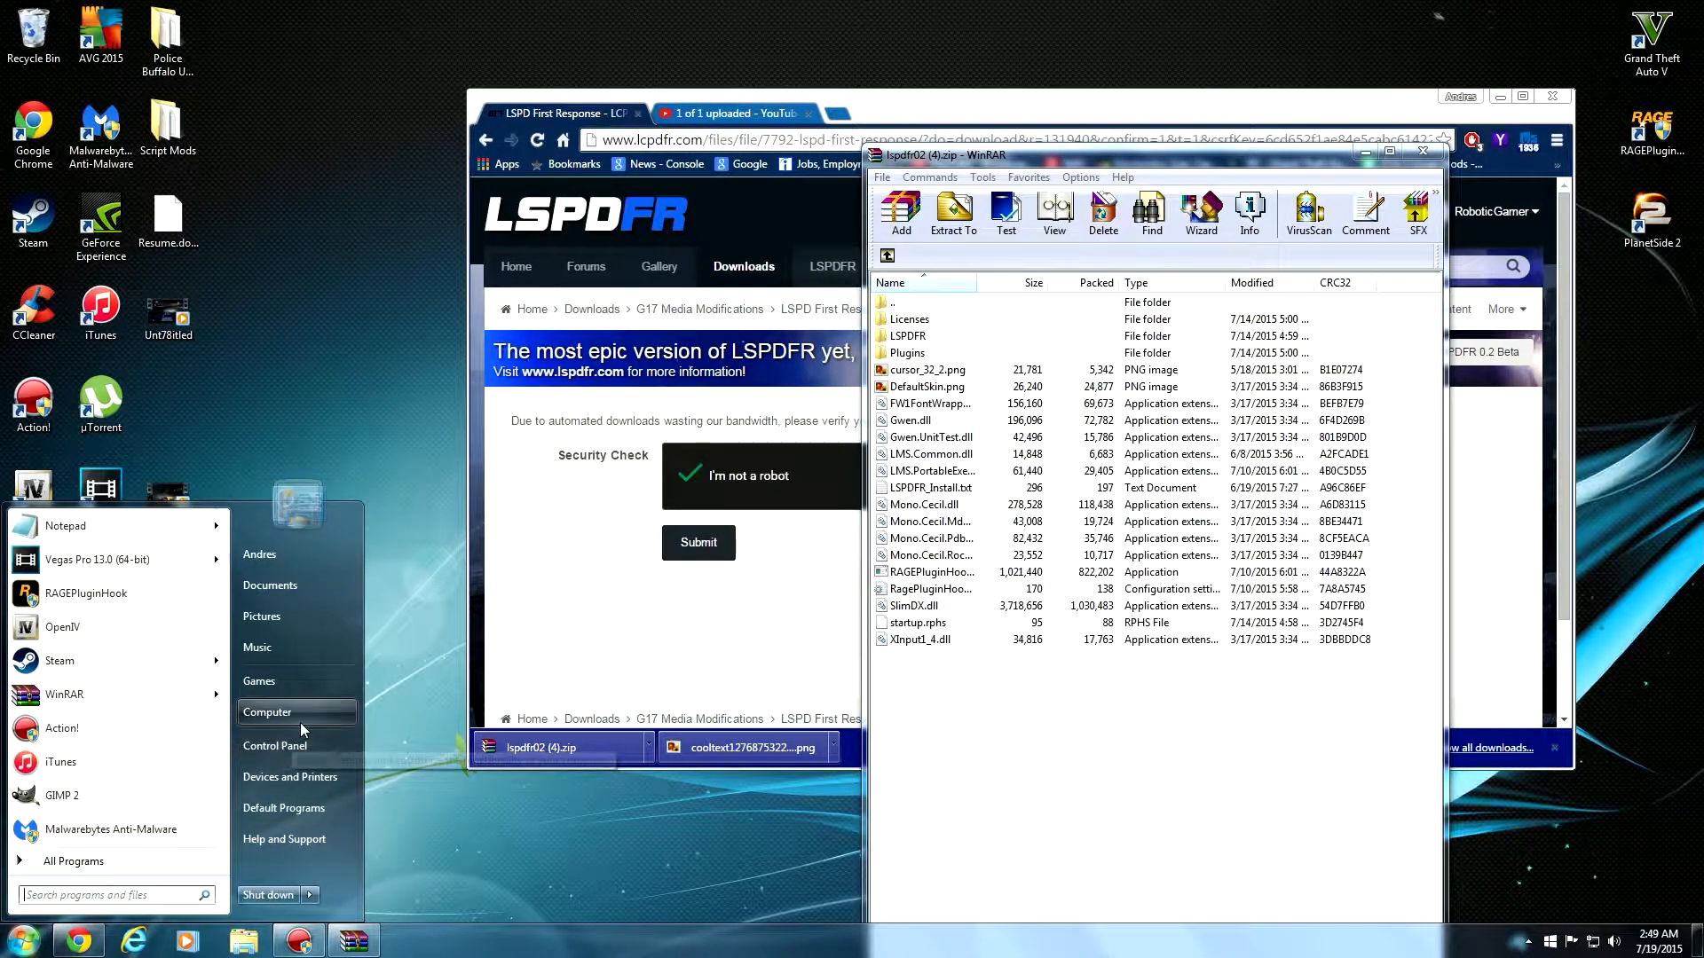
Browse to C:\Program Files (x86)\Steam\steamapps\common\Grand Theft Auto V in Explorer
click(267, 712)
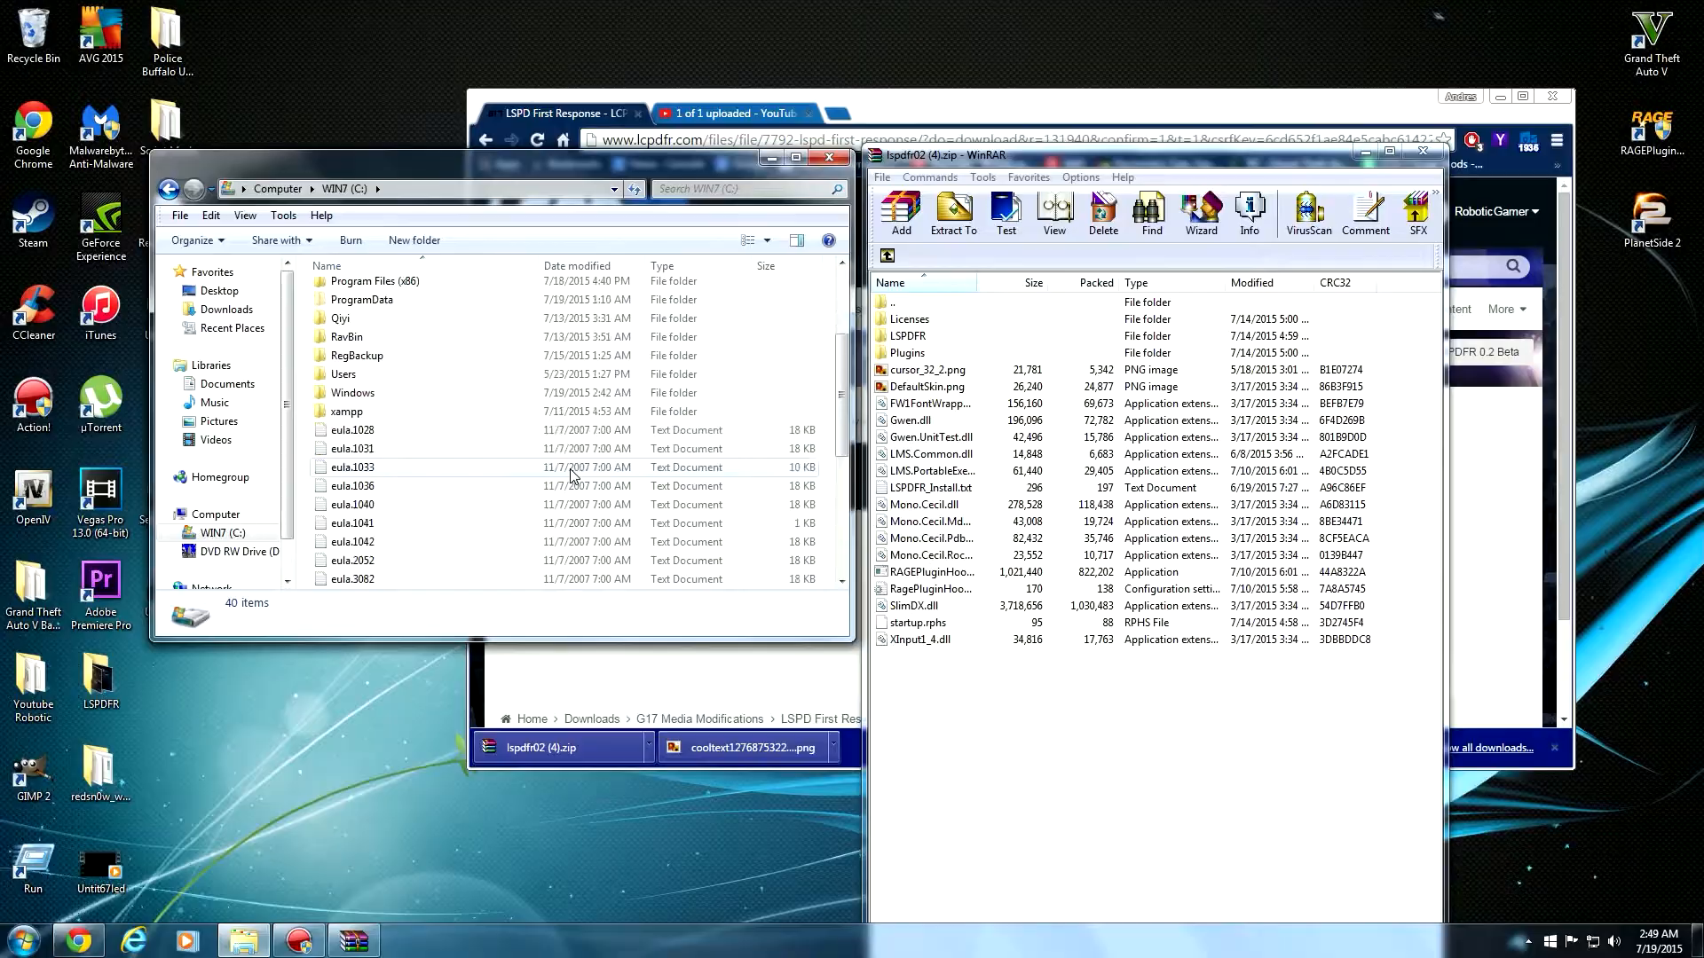
double_click(375, 281)
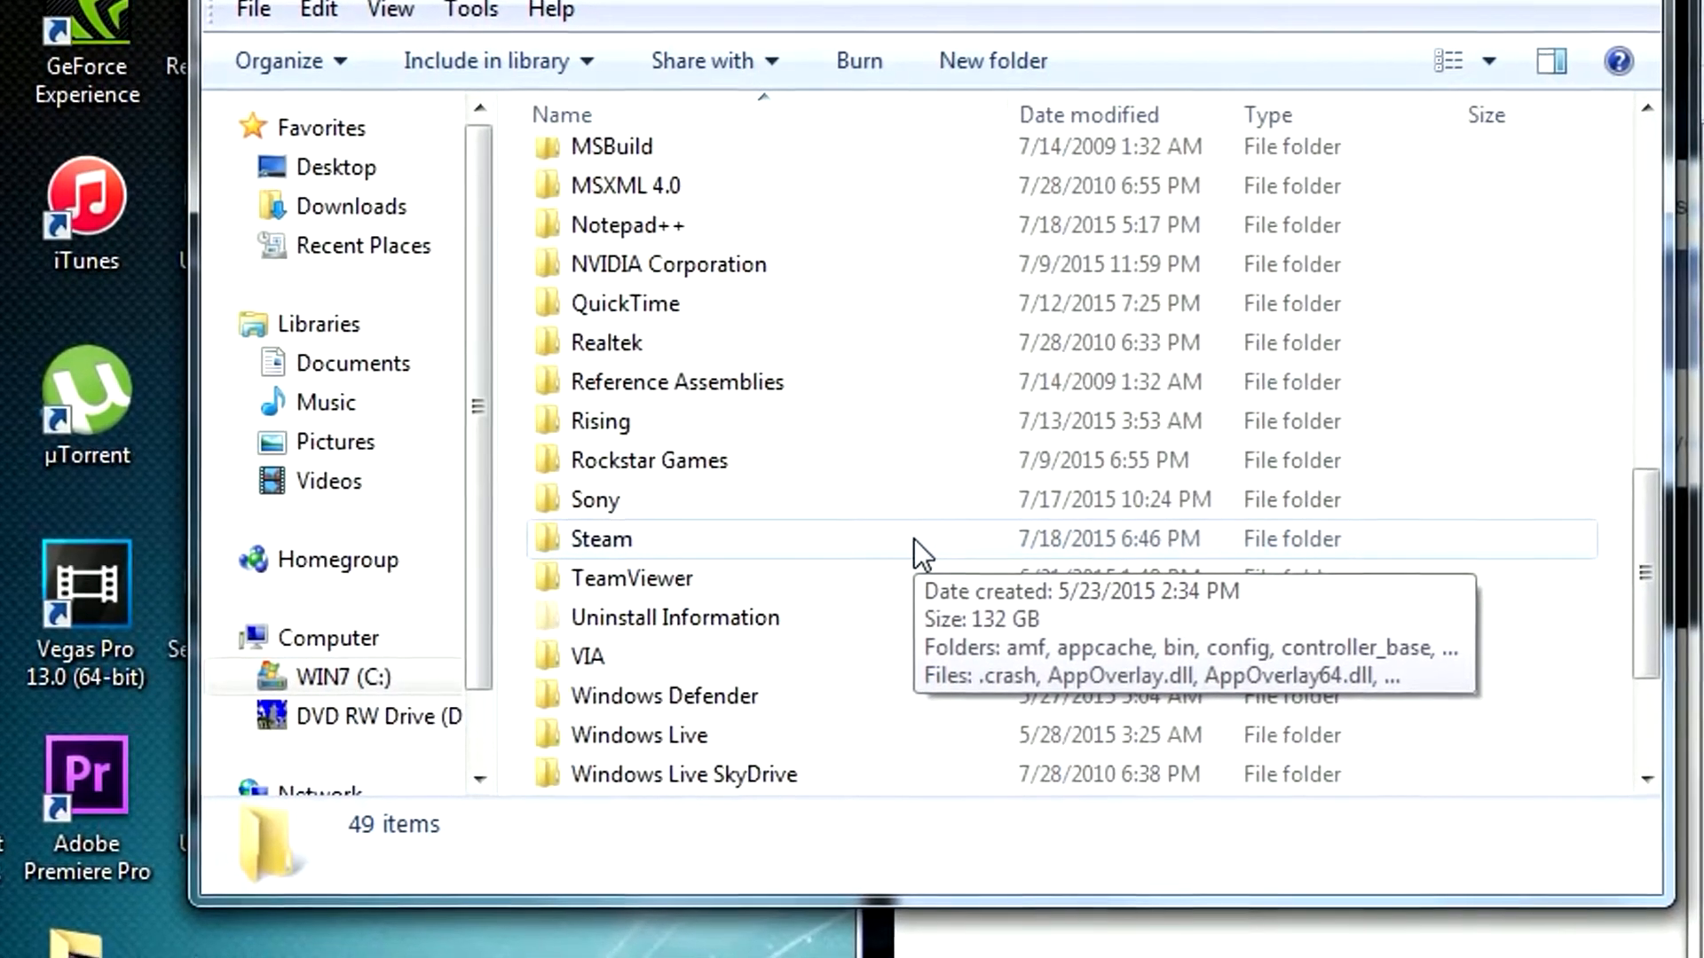
double_click(601, 539)
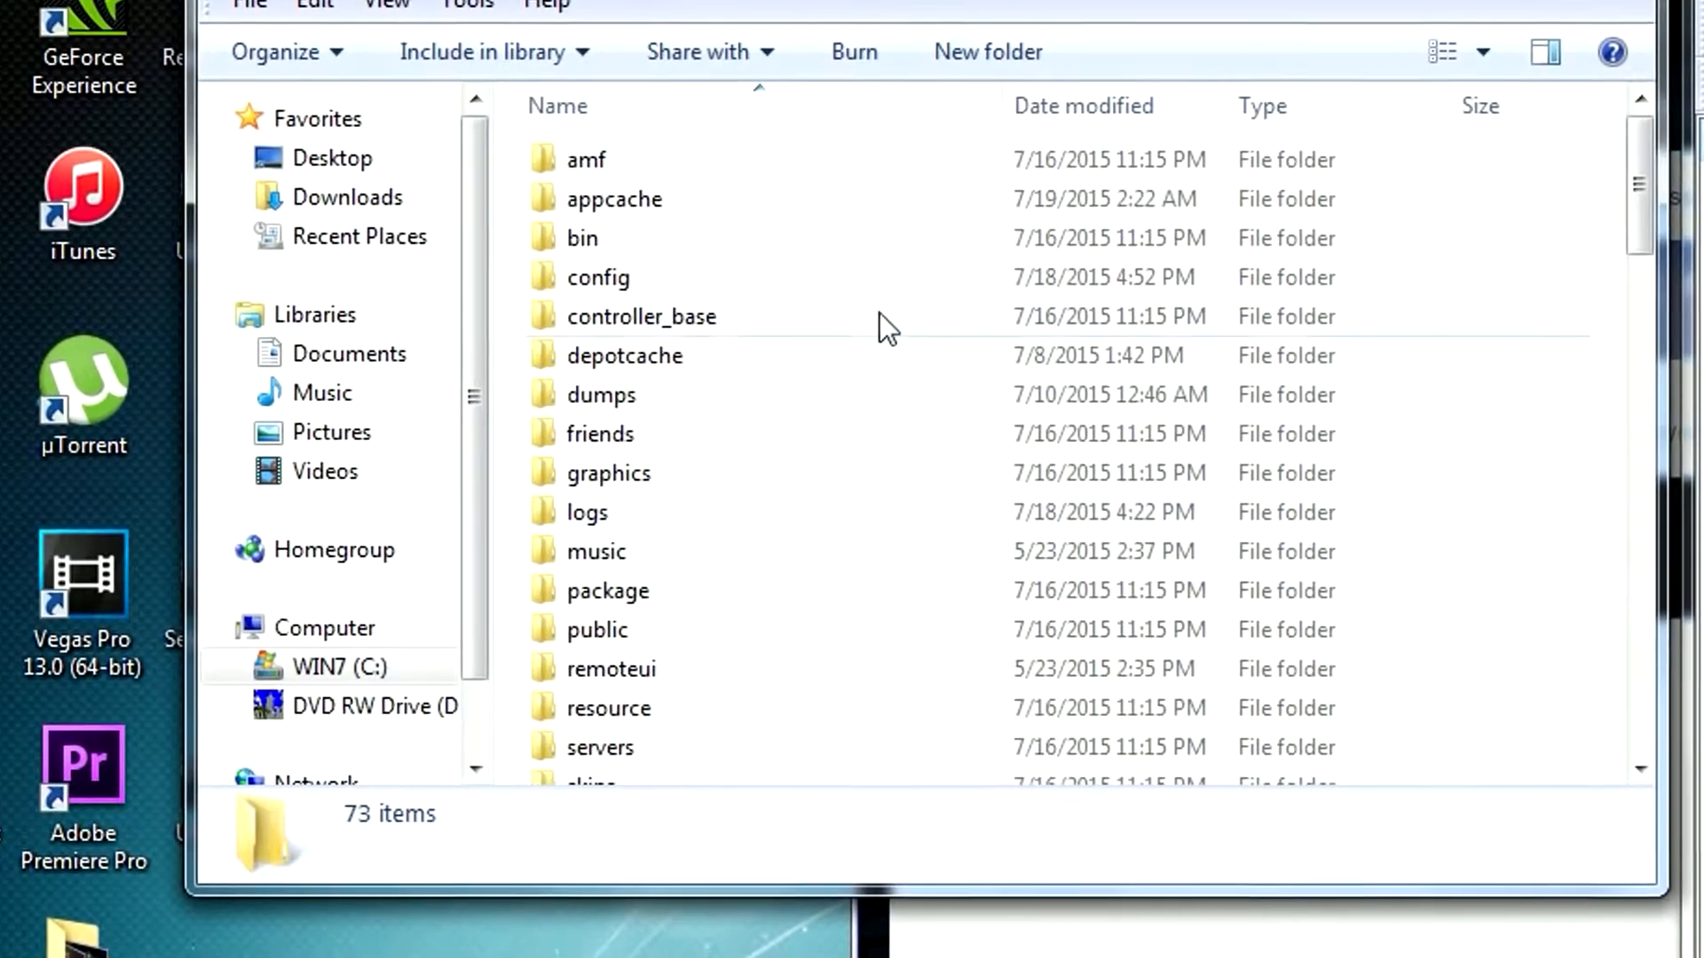
scroll(down, 3)
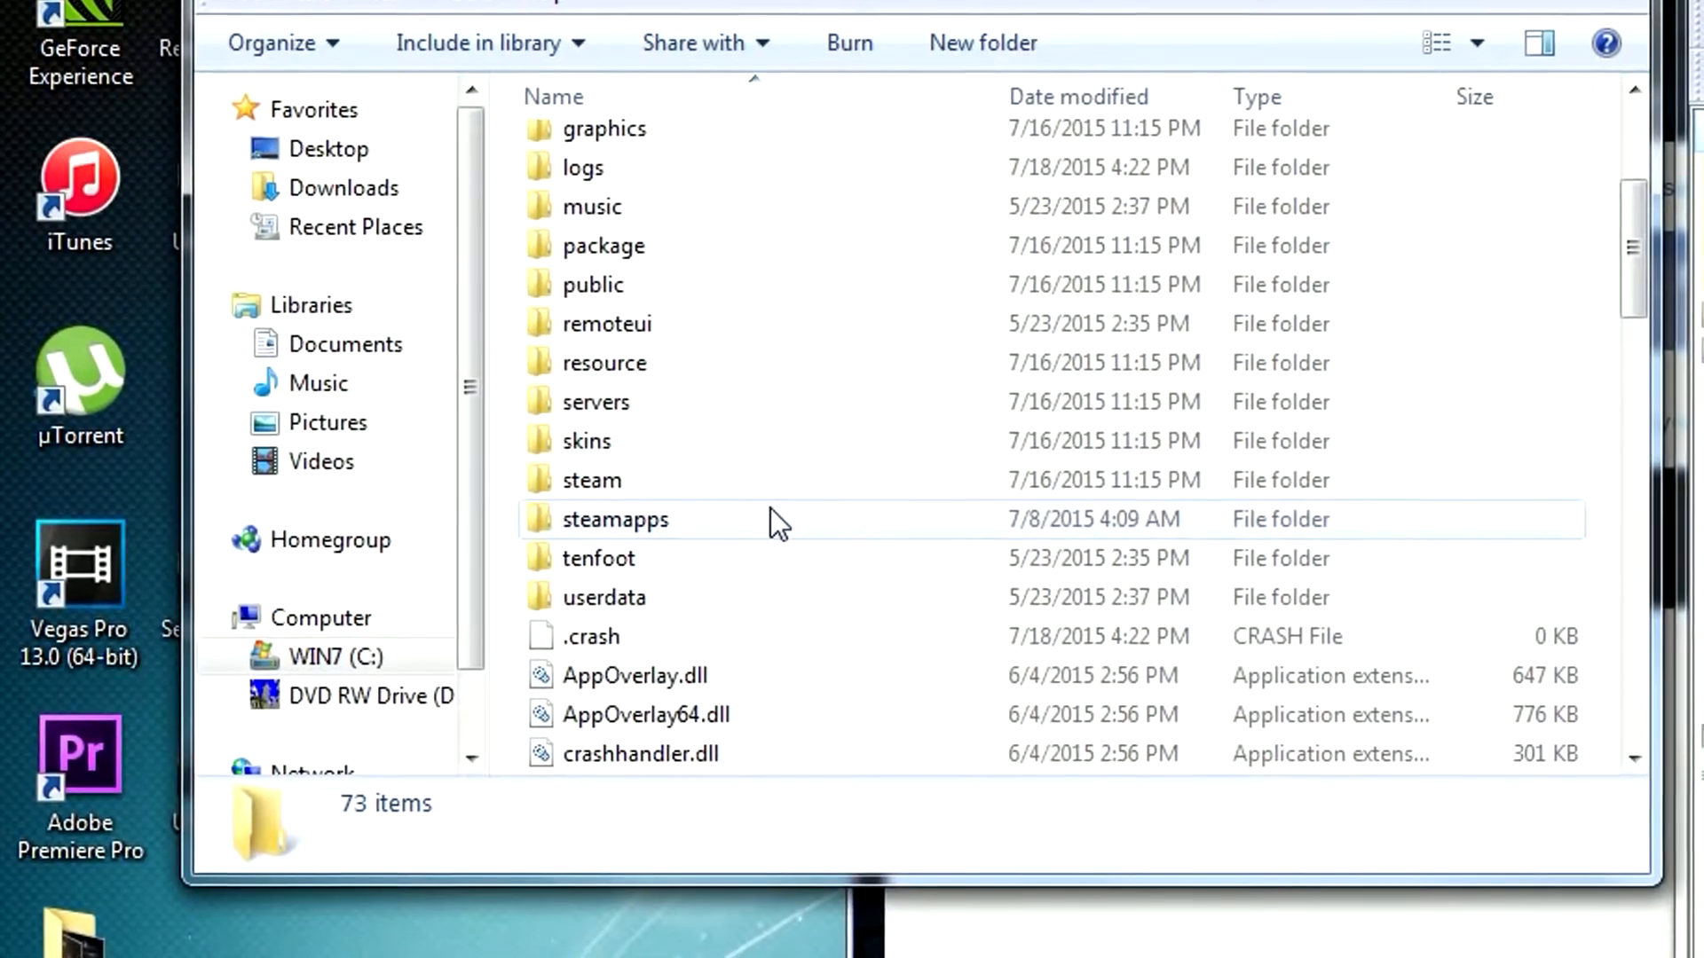
mouse_move(771, 511)
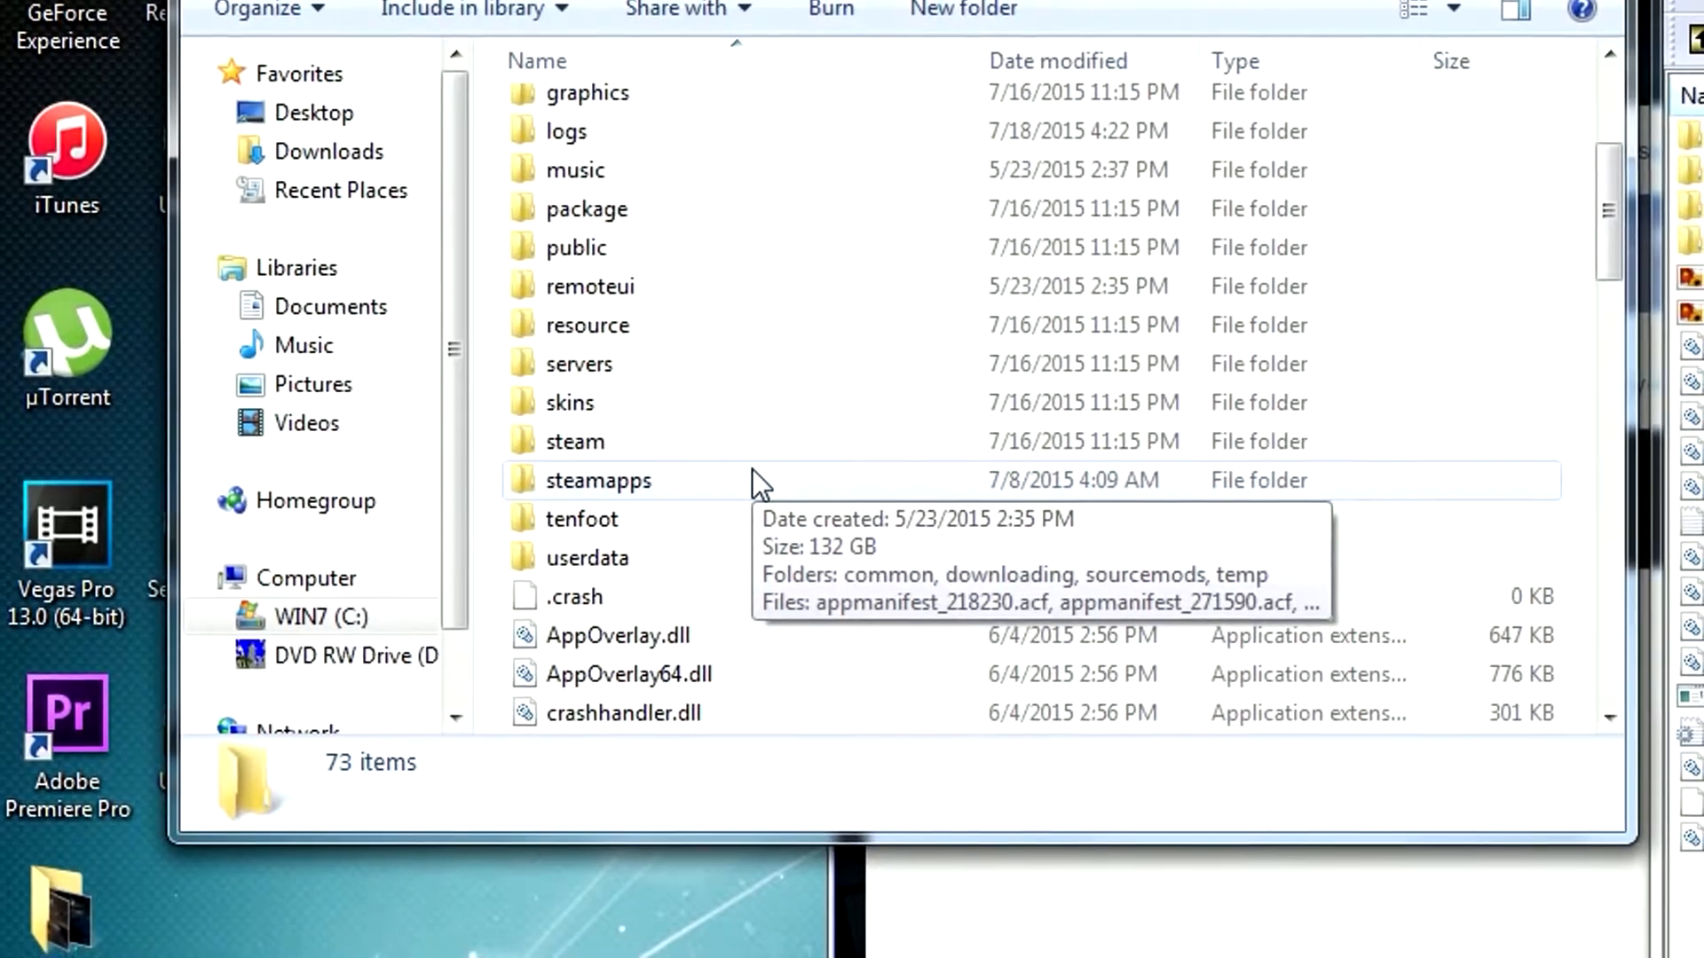
double_click(597, 480)
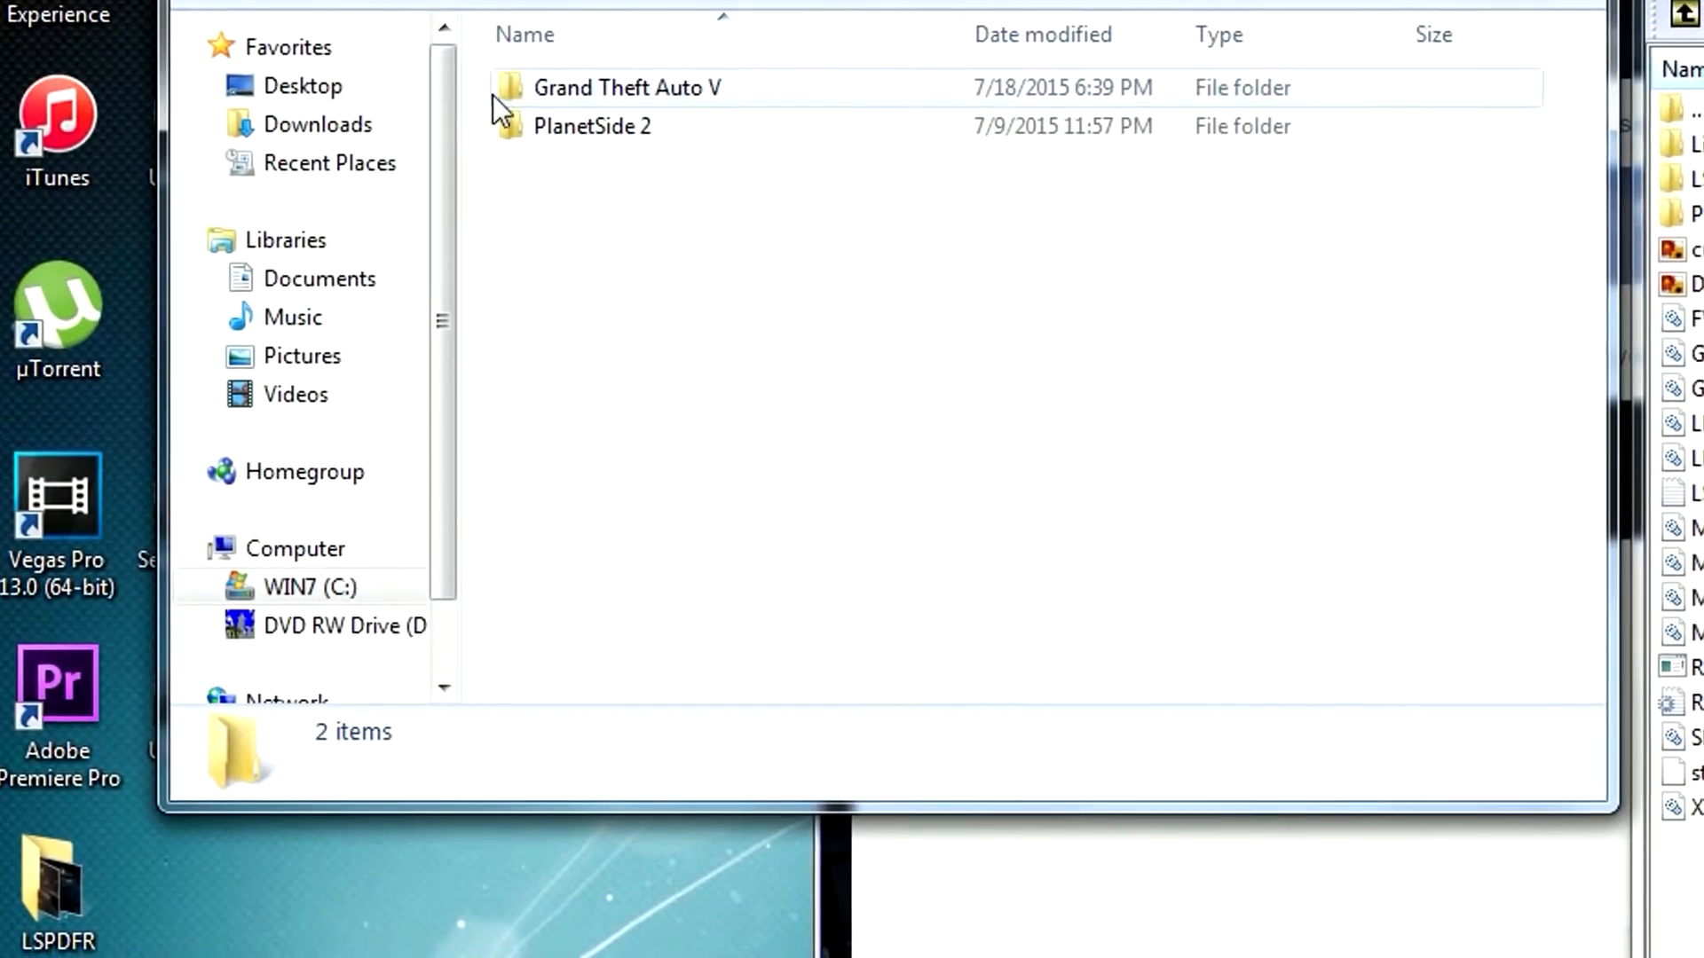
double_click(628, 87)
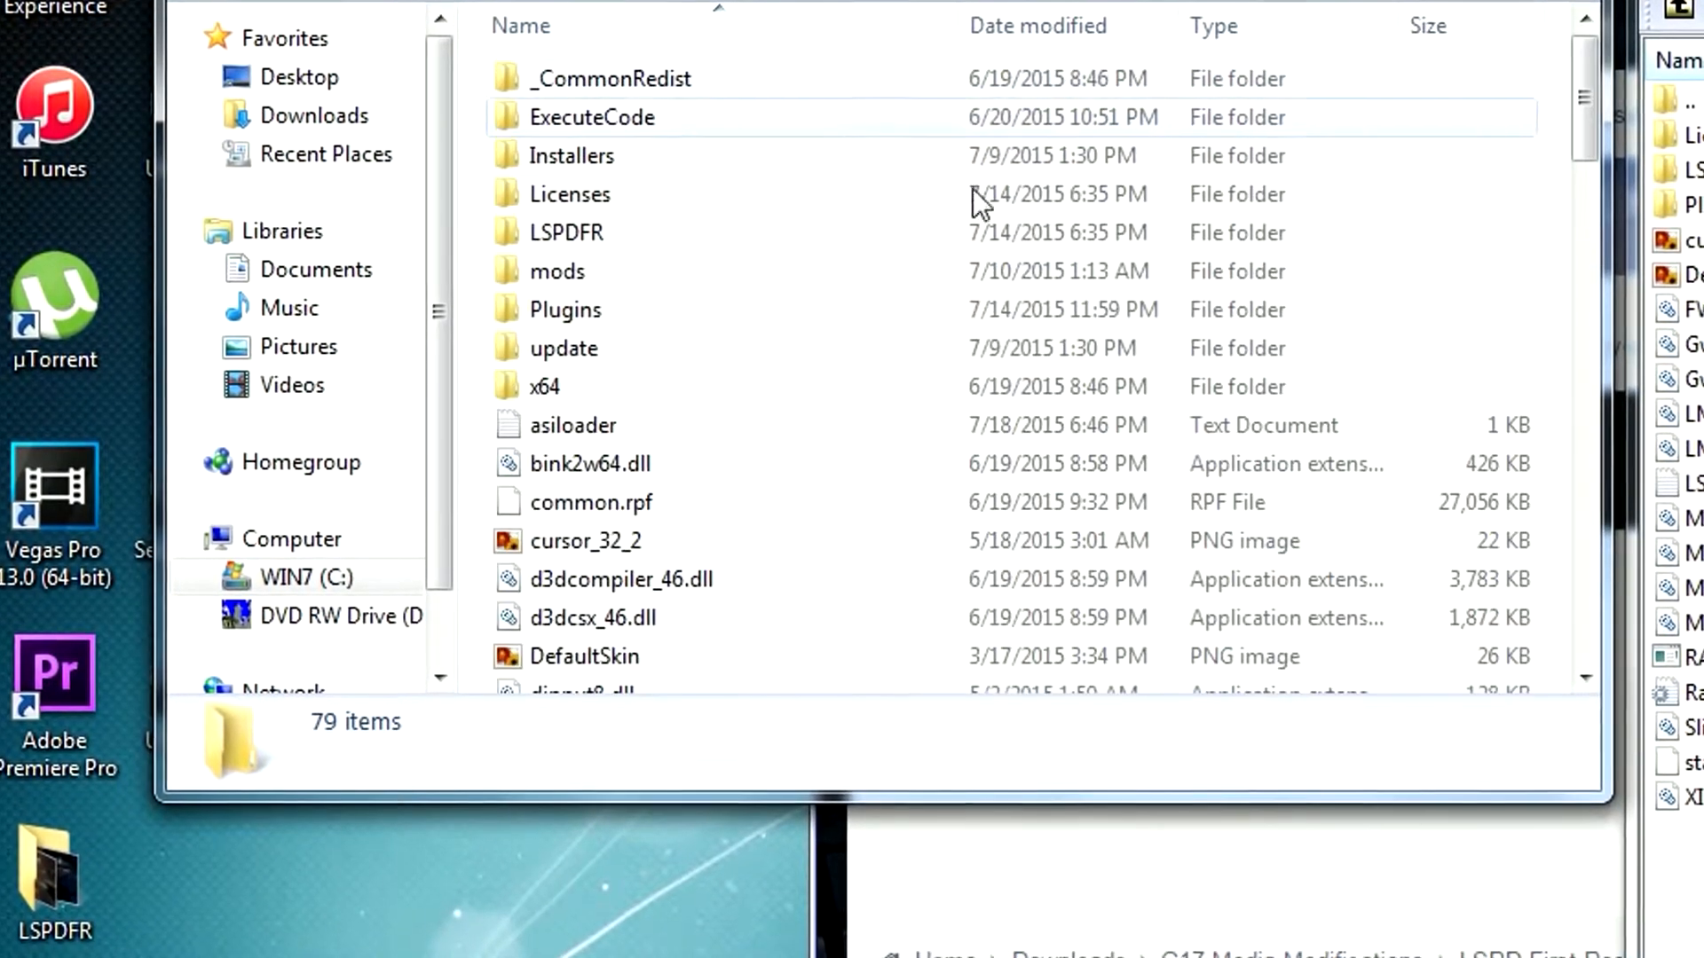
scroll(down, 3)
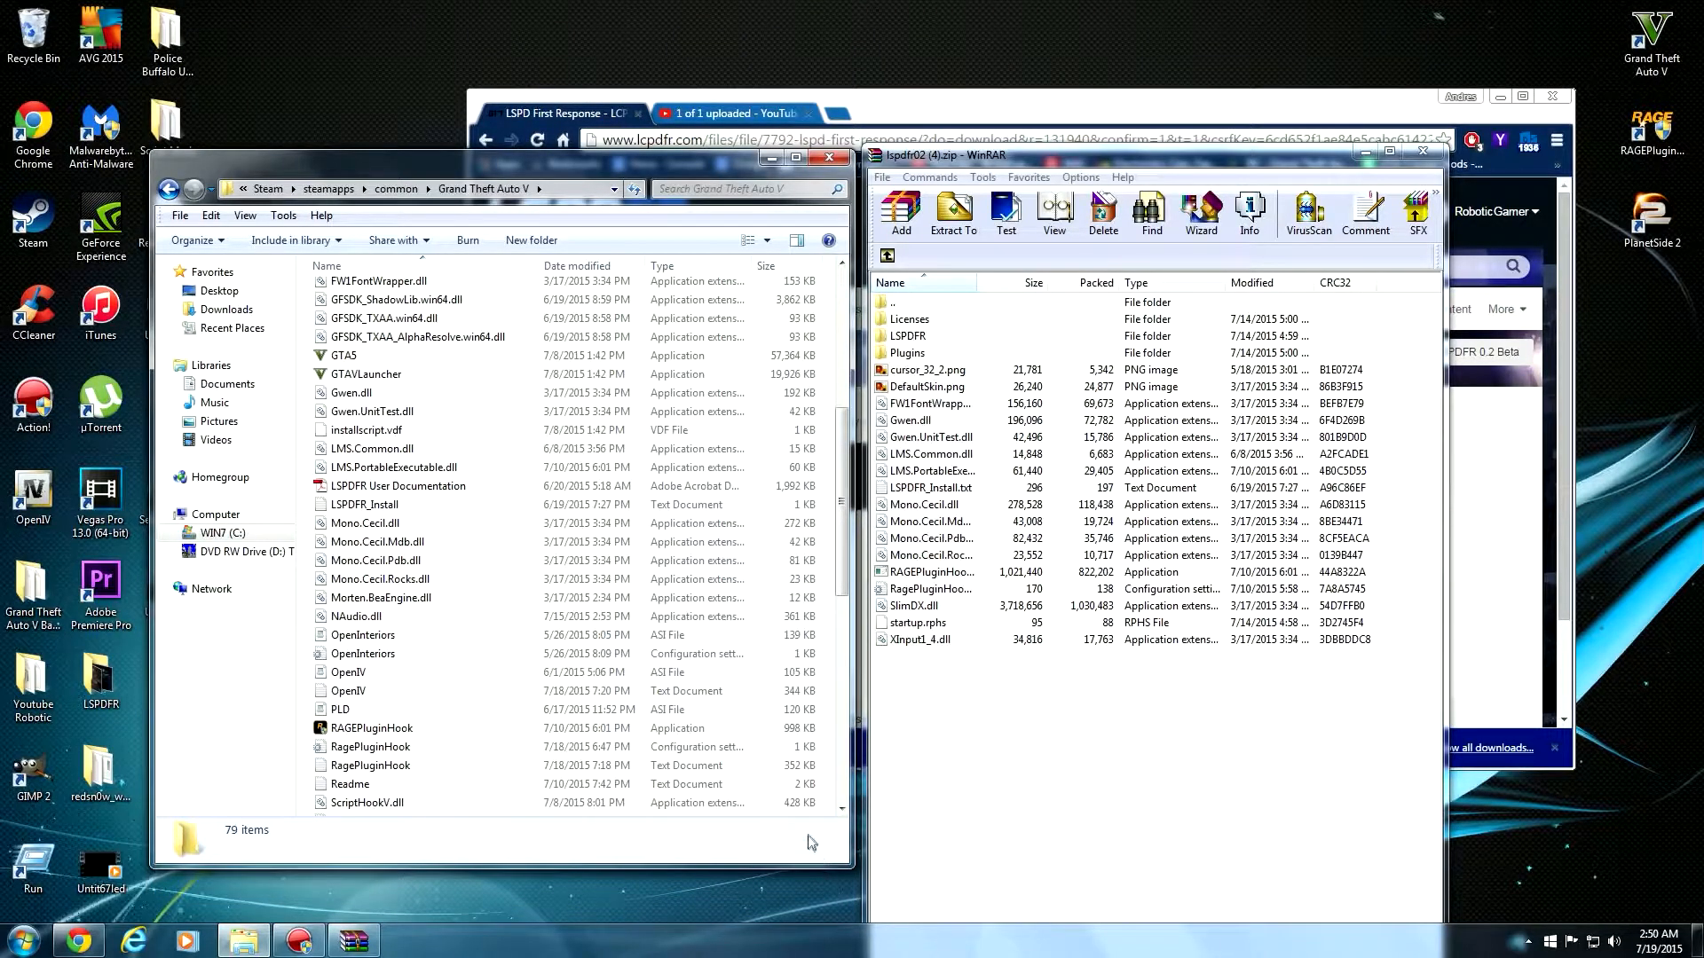
Move all LSPDFR archive files into the Grand Theft Auto V folder and check the result
key(ctrl+a)
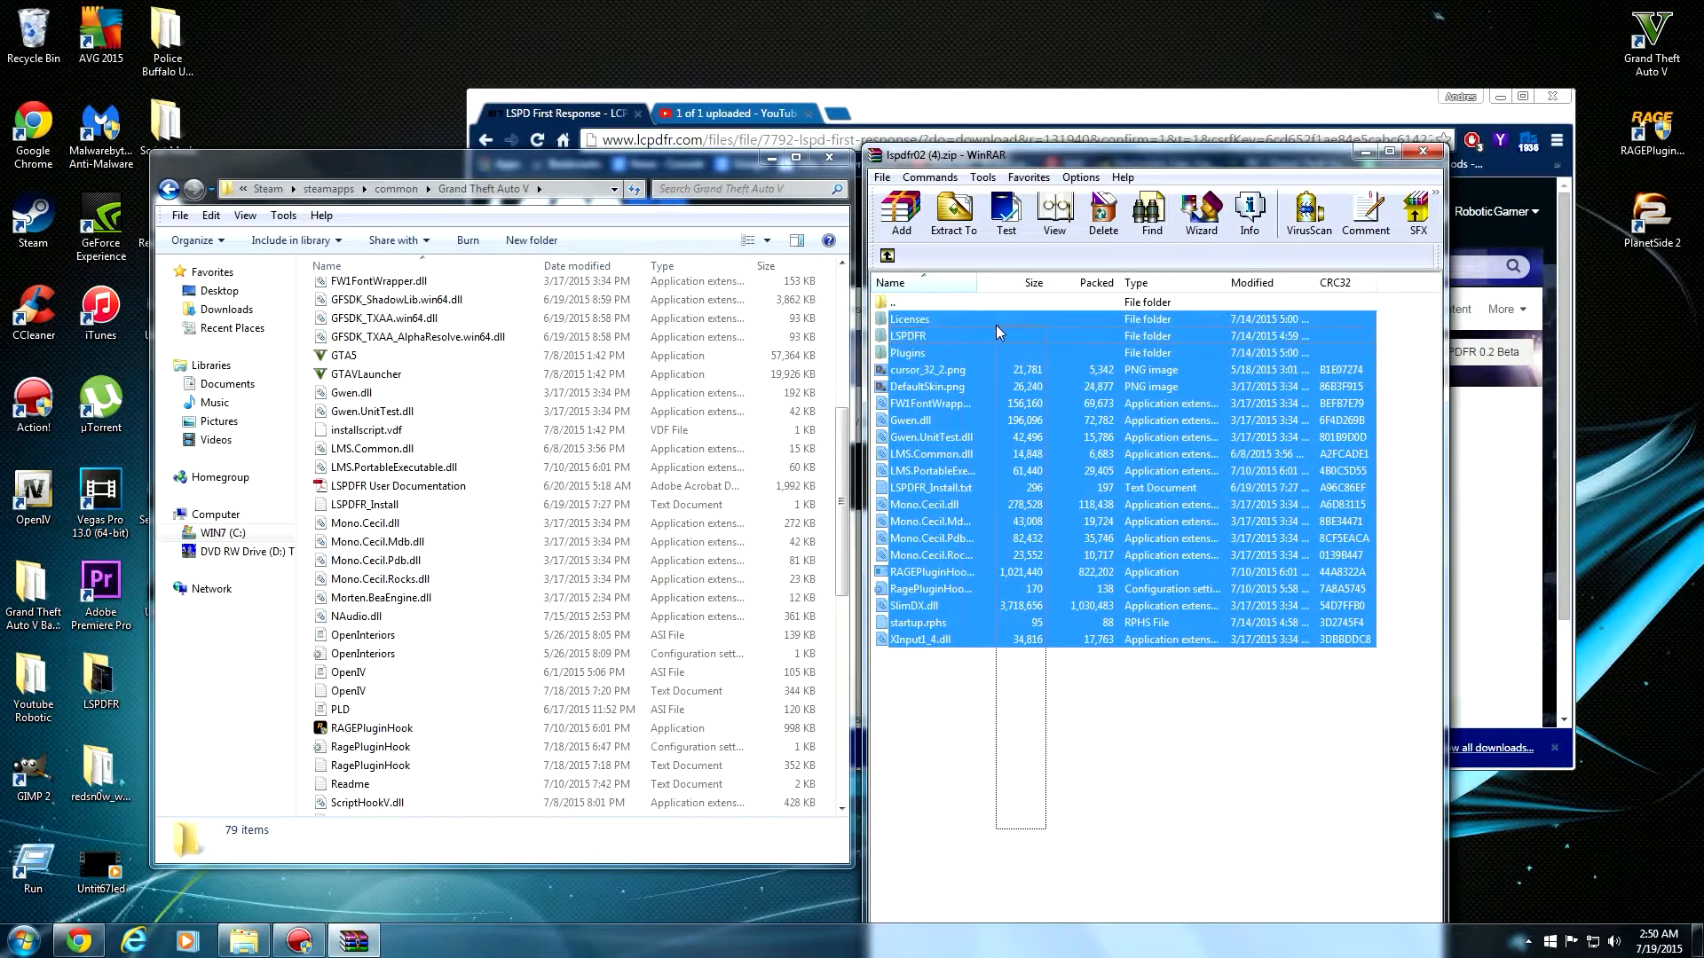
mouse_move(315, 8)
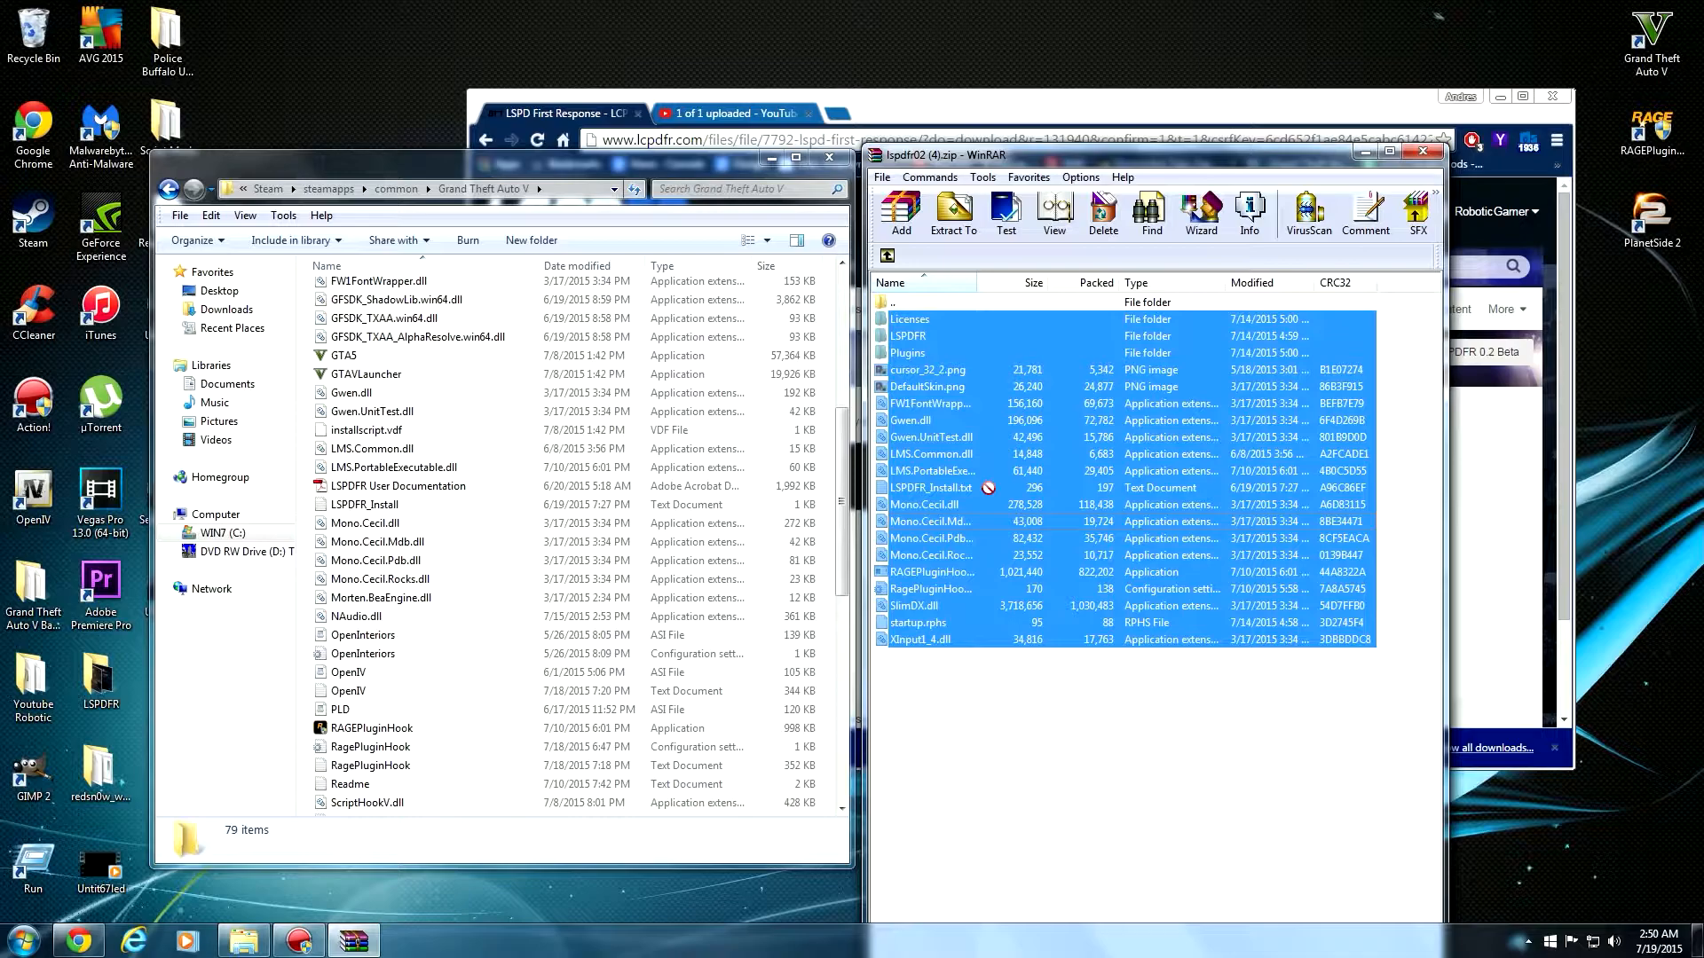
click(934, 470)
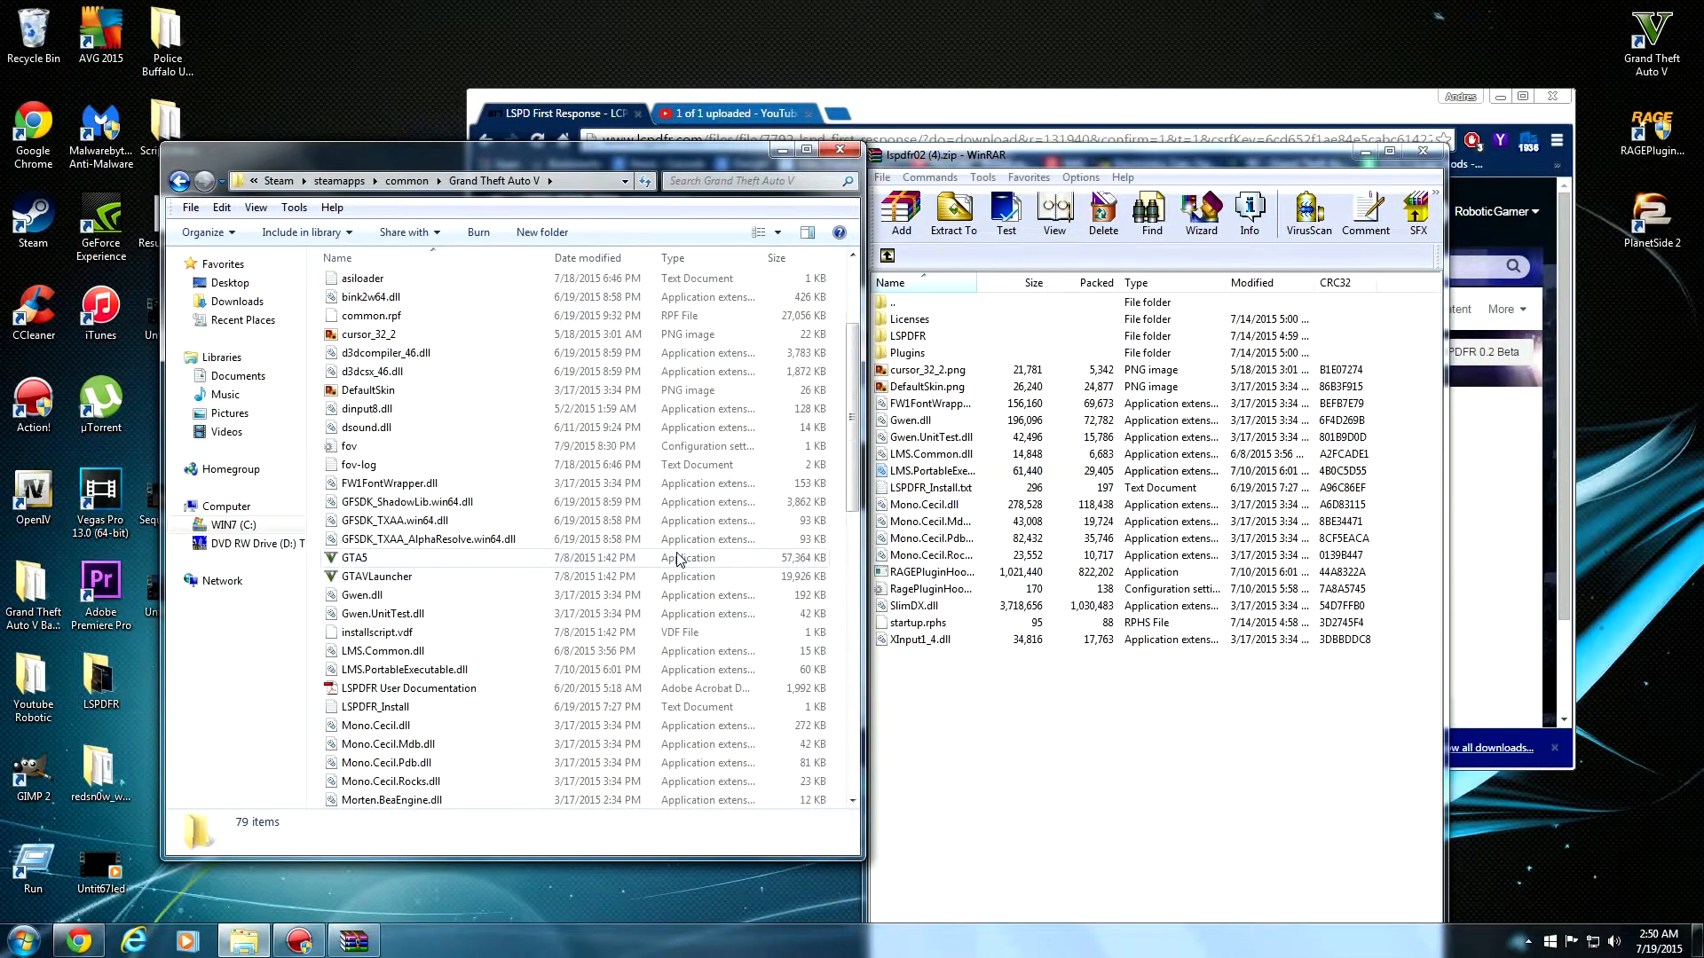
scroll(down, 3)
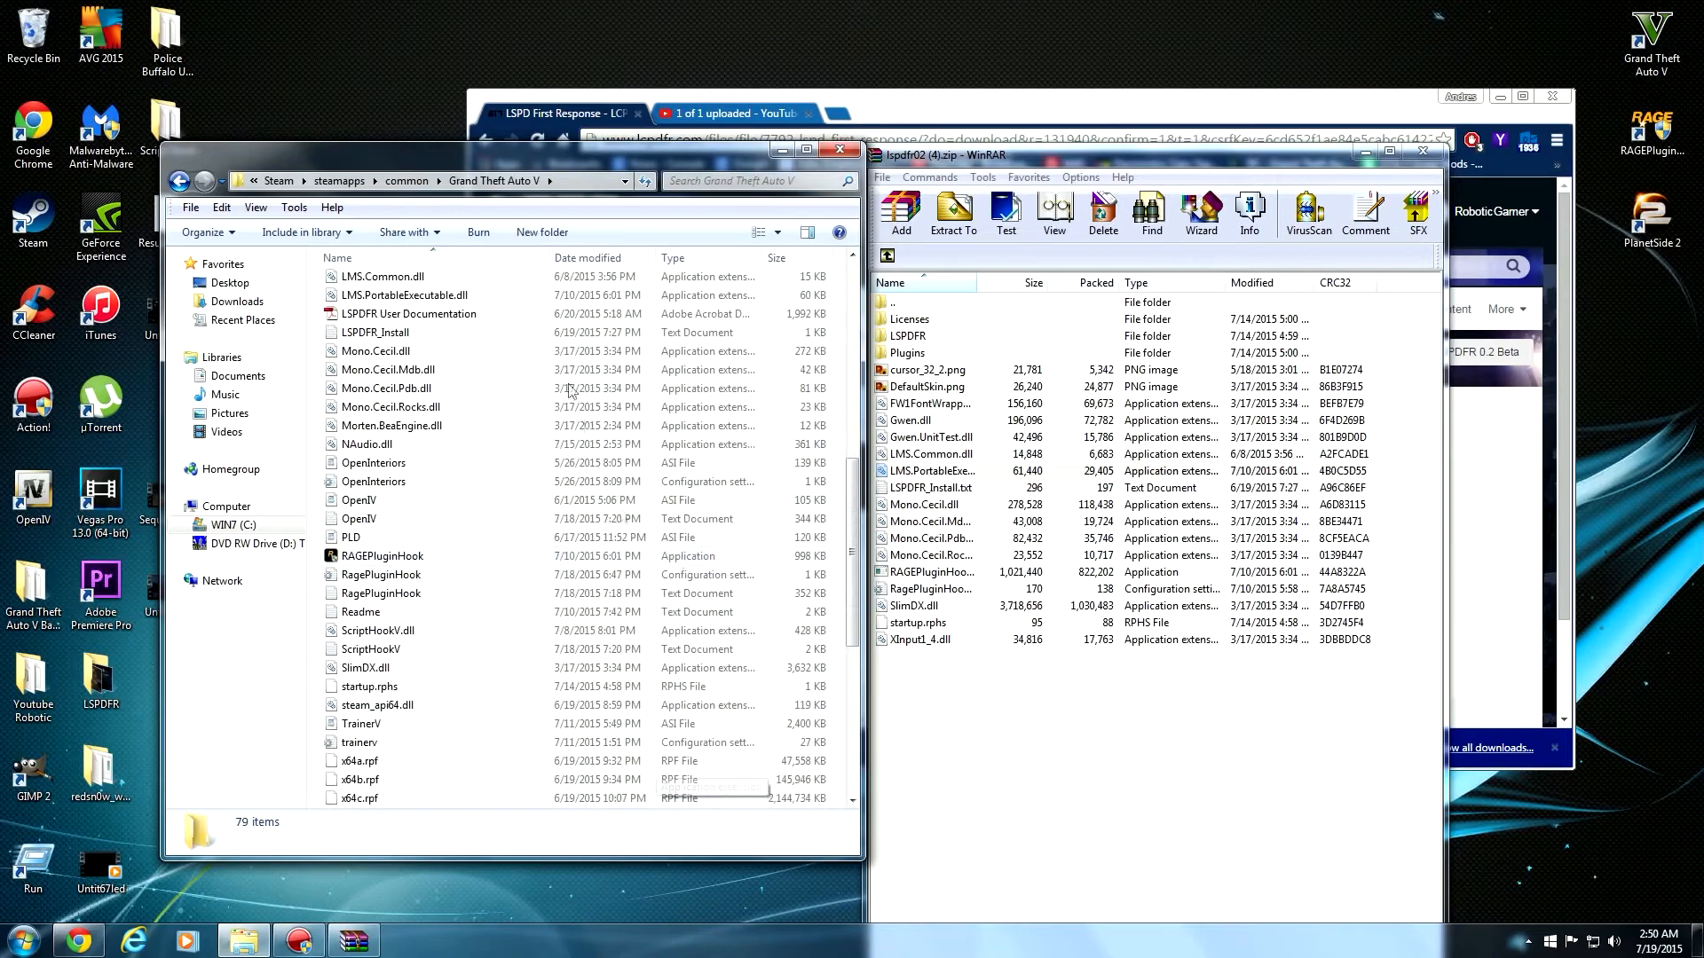
scroll(down, 3)
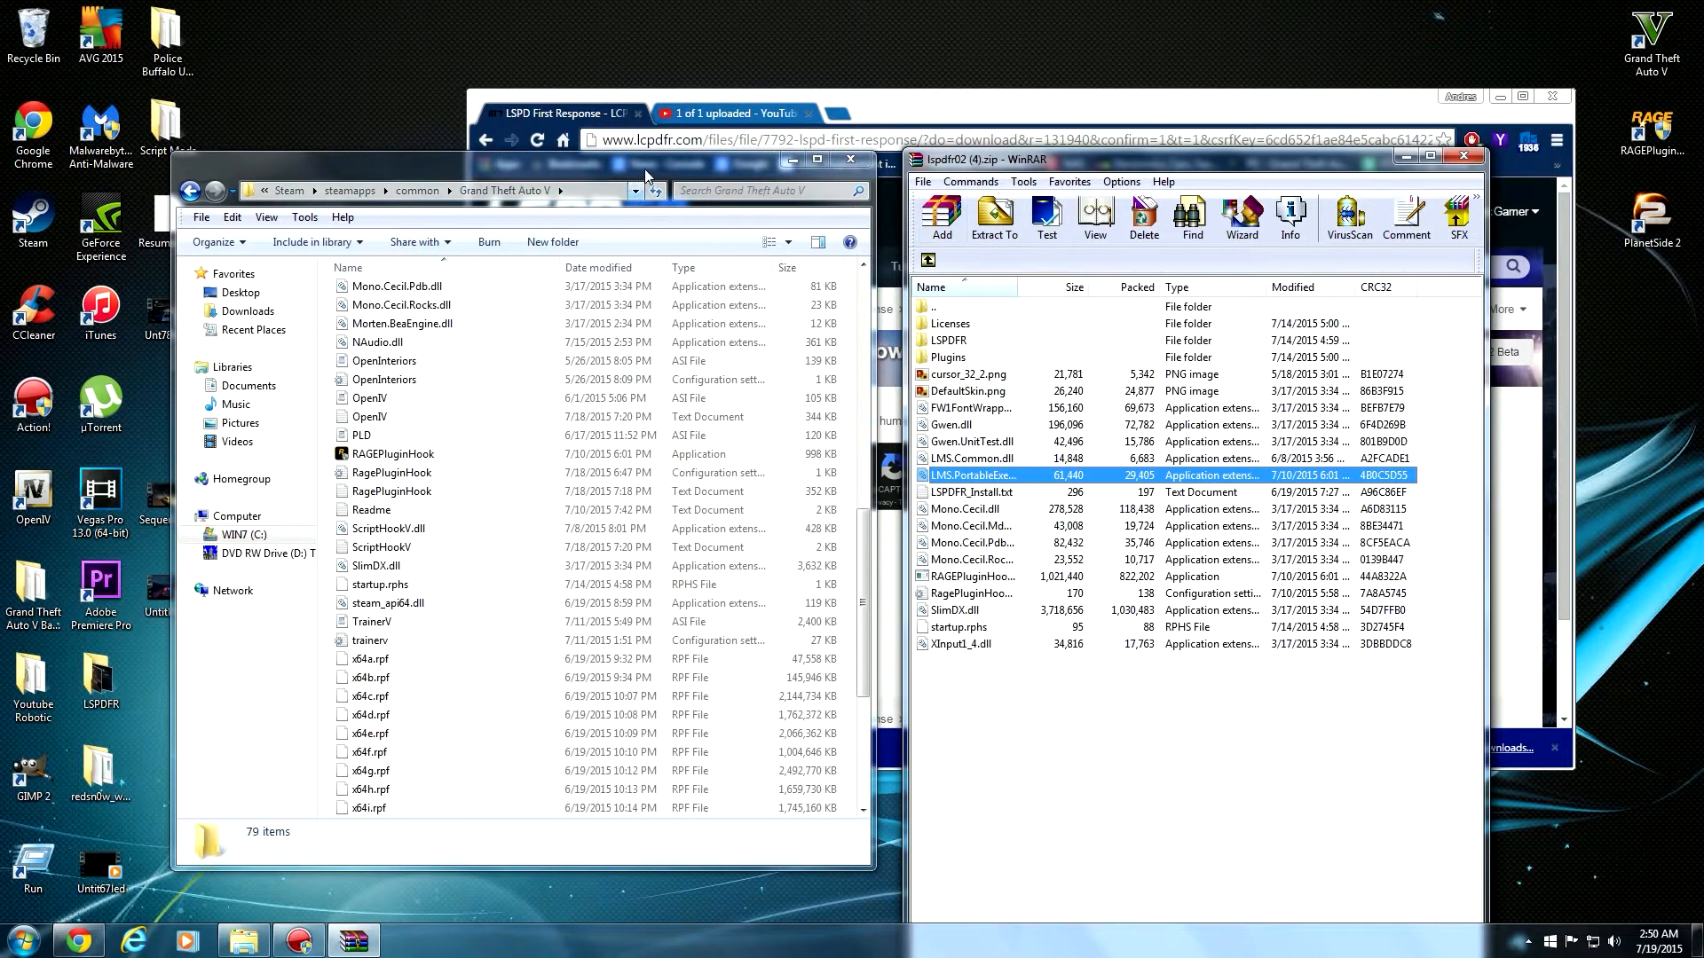
Send RAGEPluginHook.exe to the Desktop as a shortcut, then return to the folder top
click(429, 447)
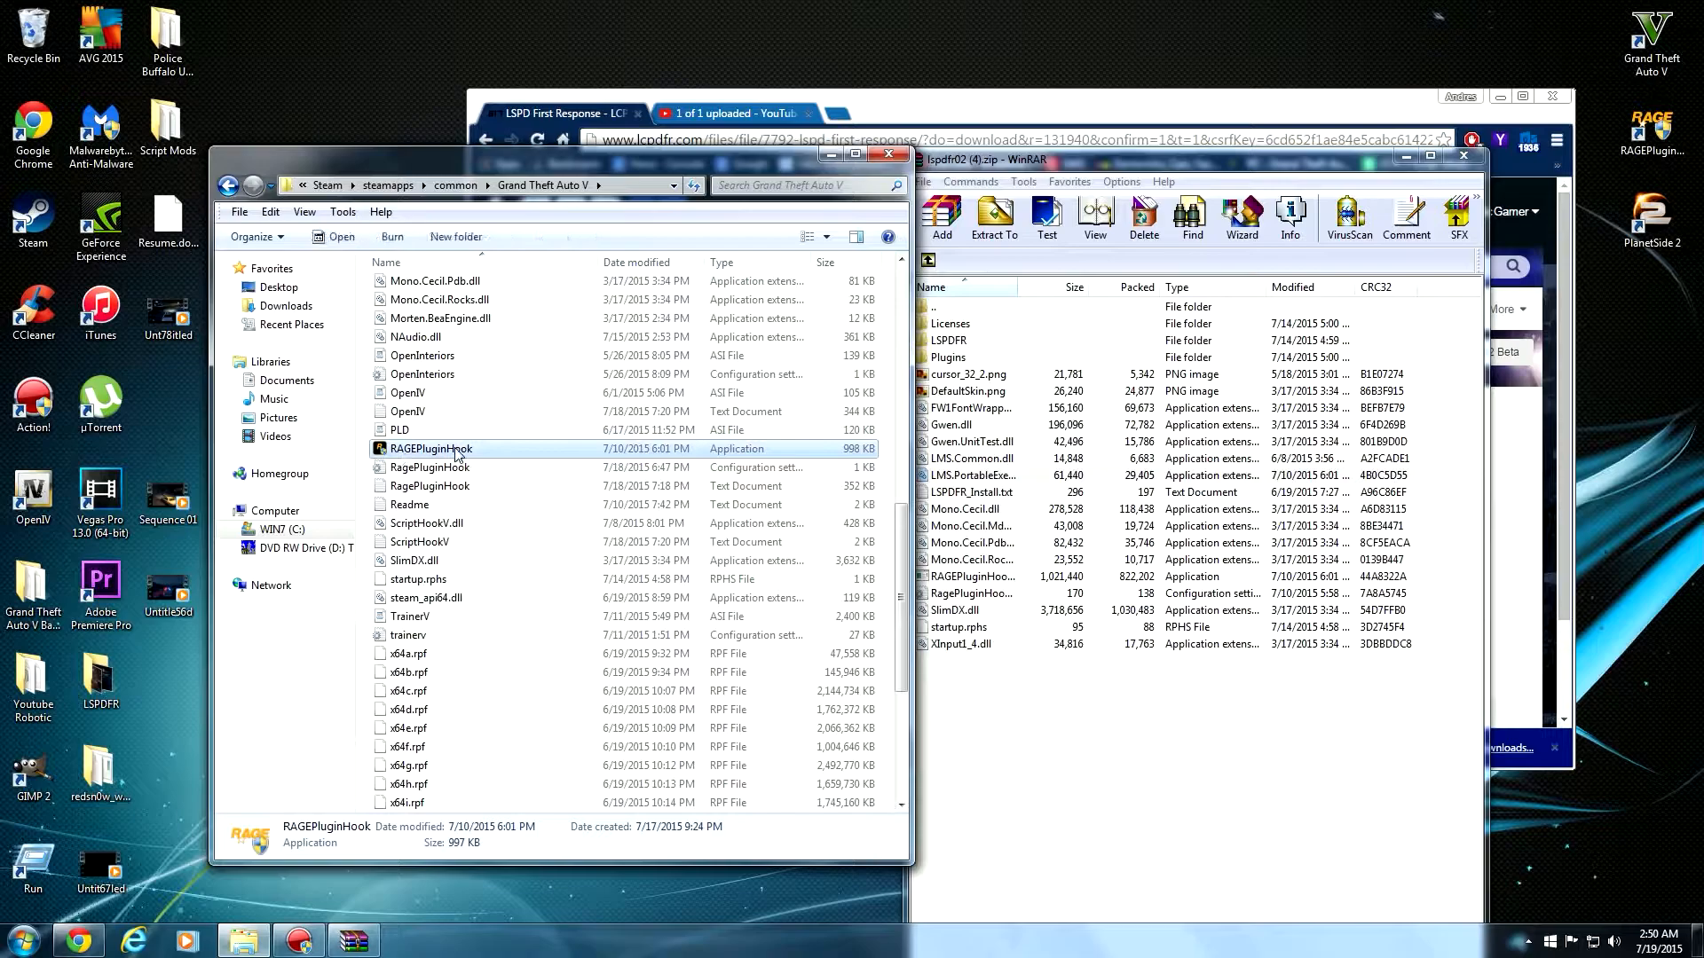
right_click(430, 449)
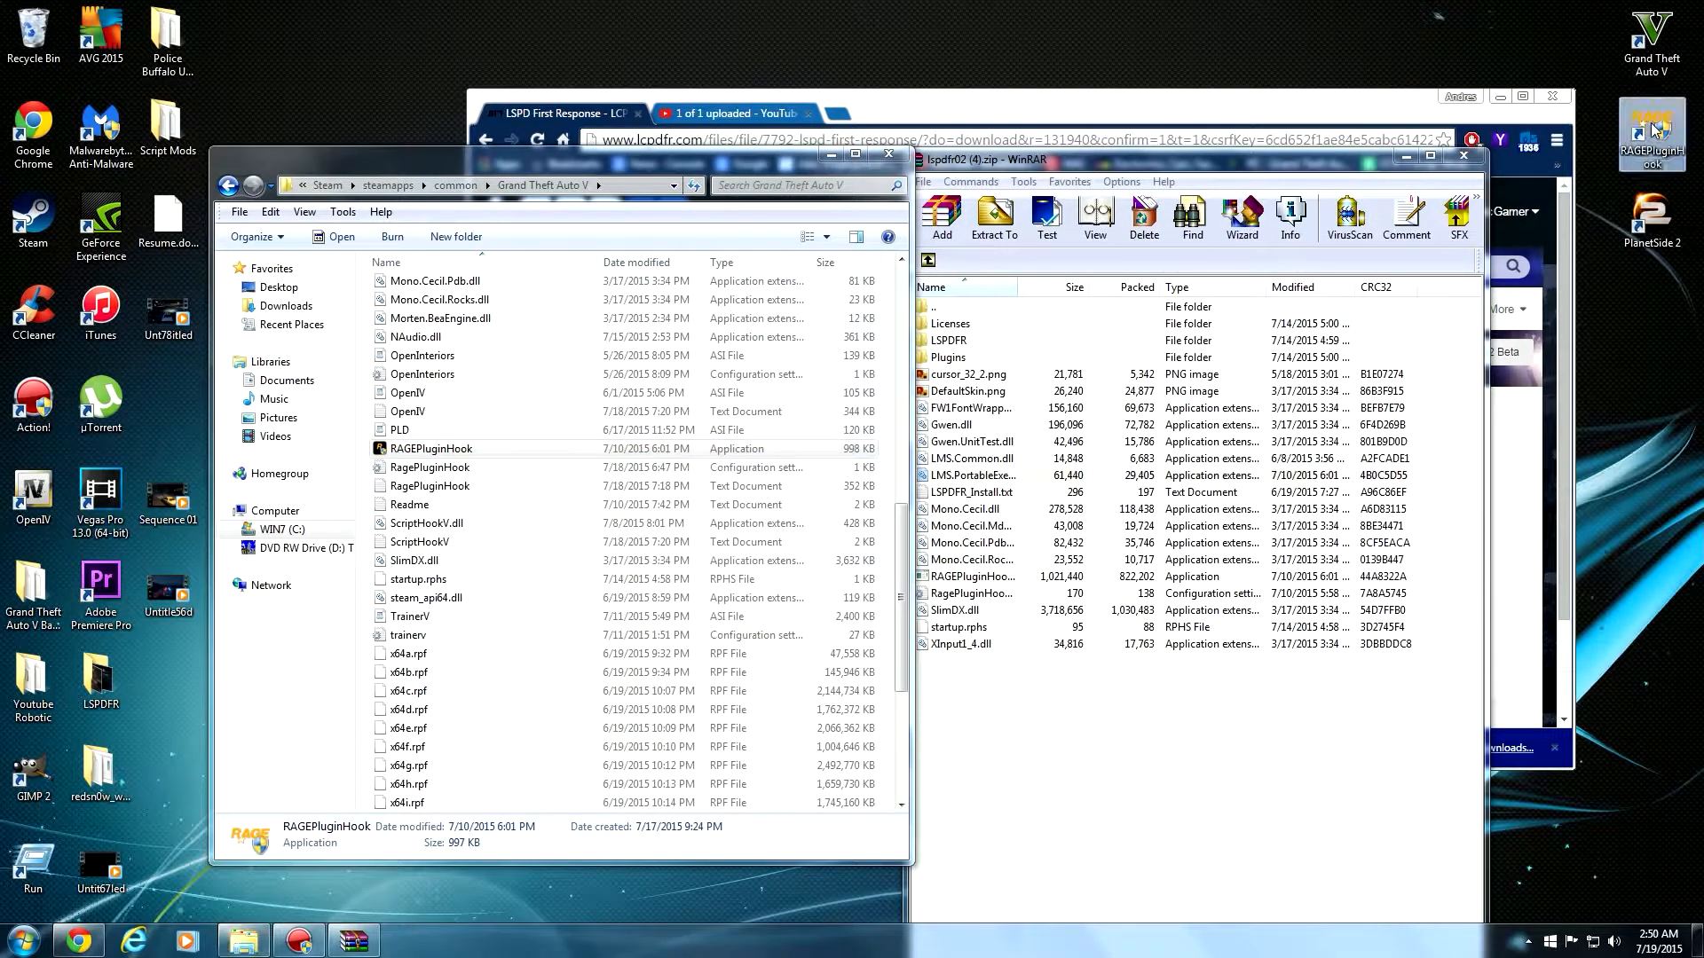
mouse_move(630, 236)
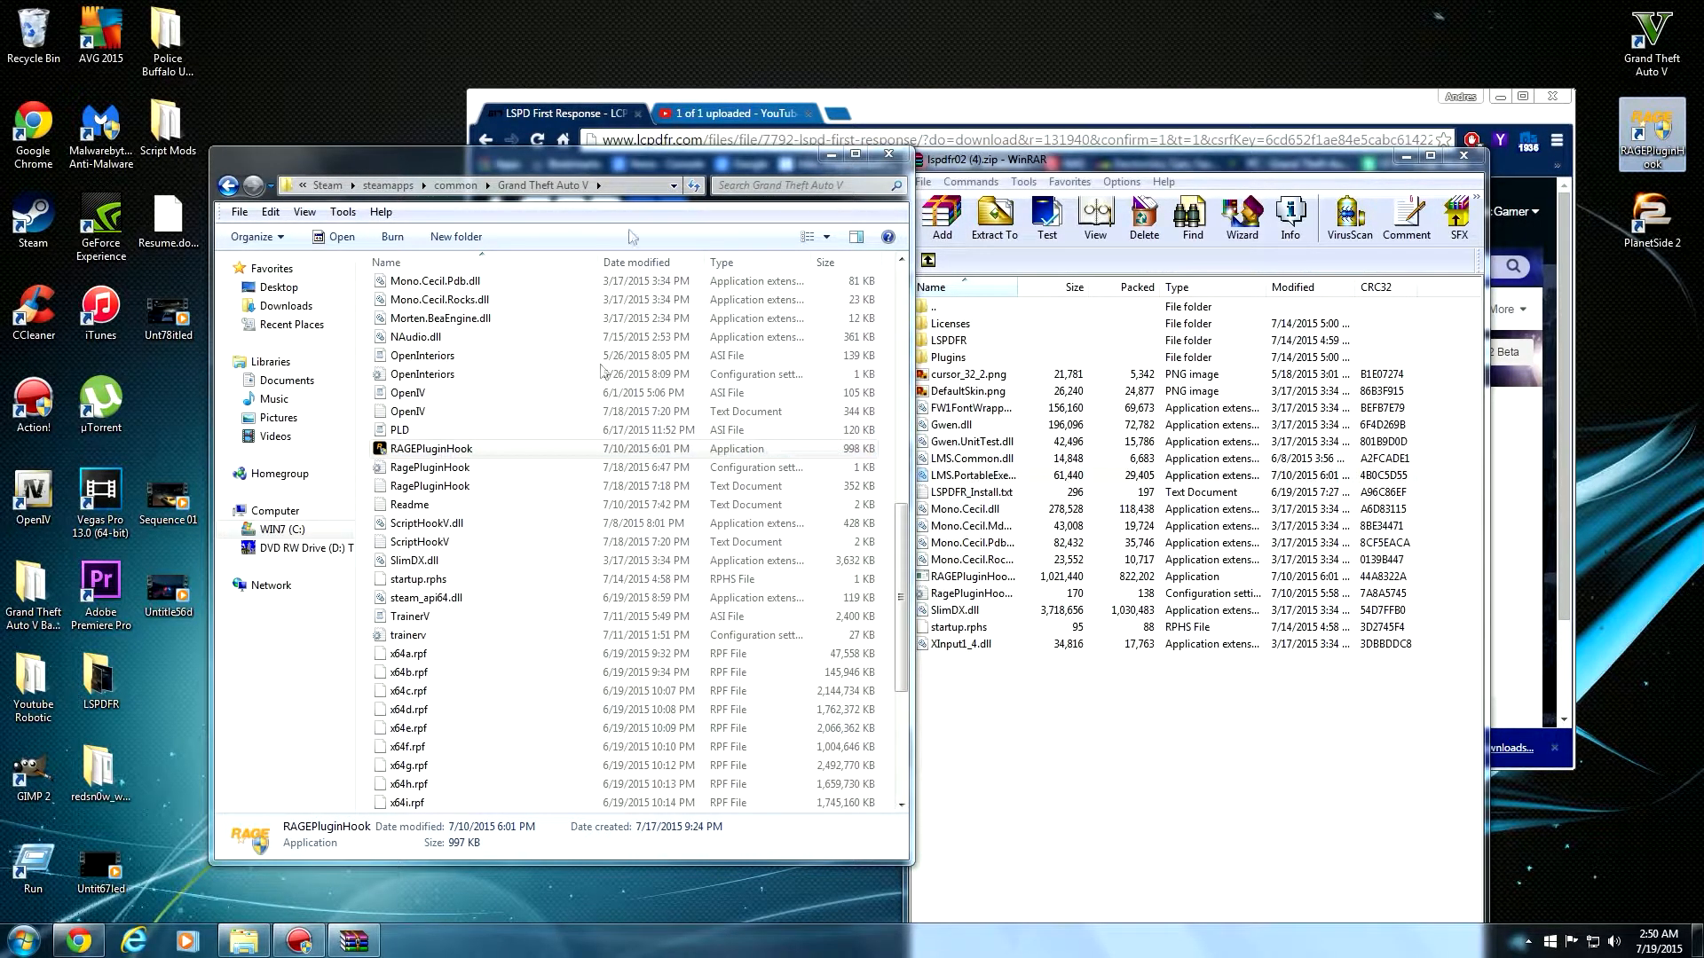
mouse_move(974, 286)
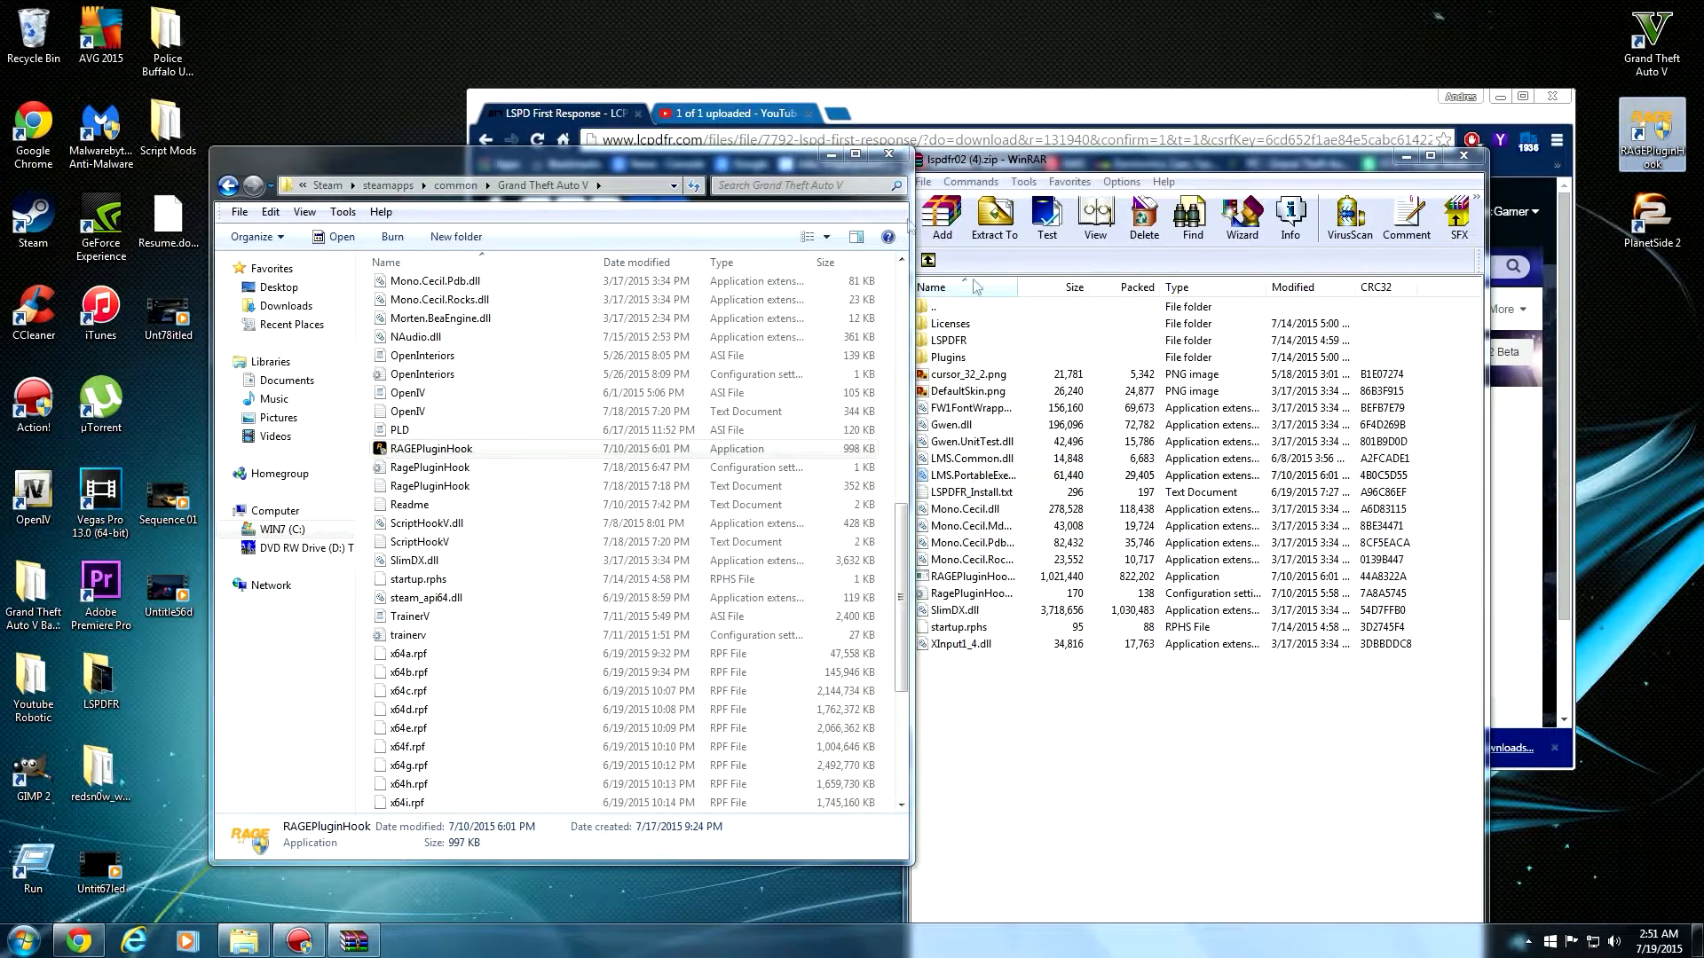
click(418, 637)
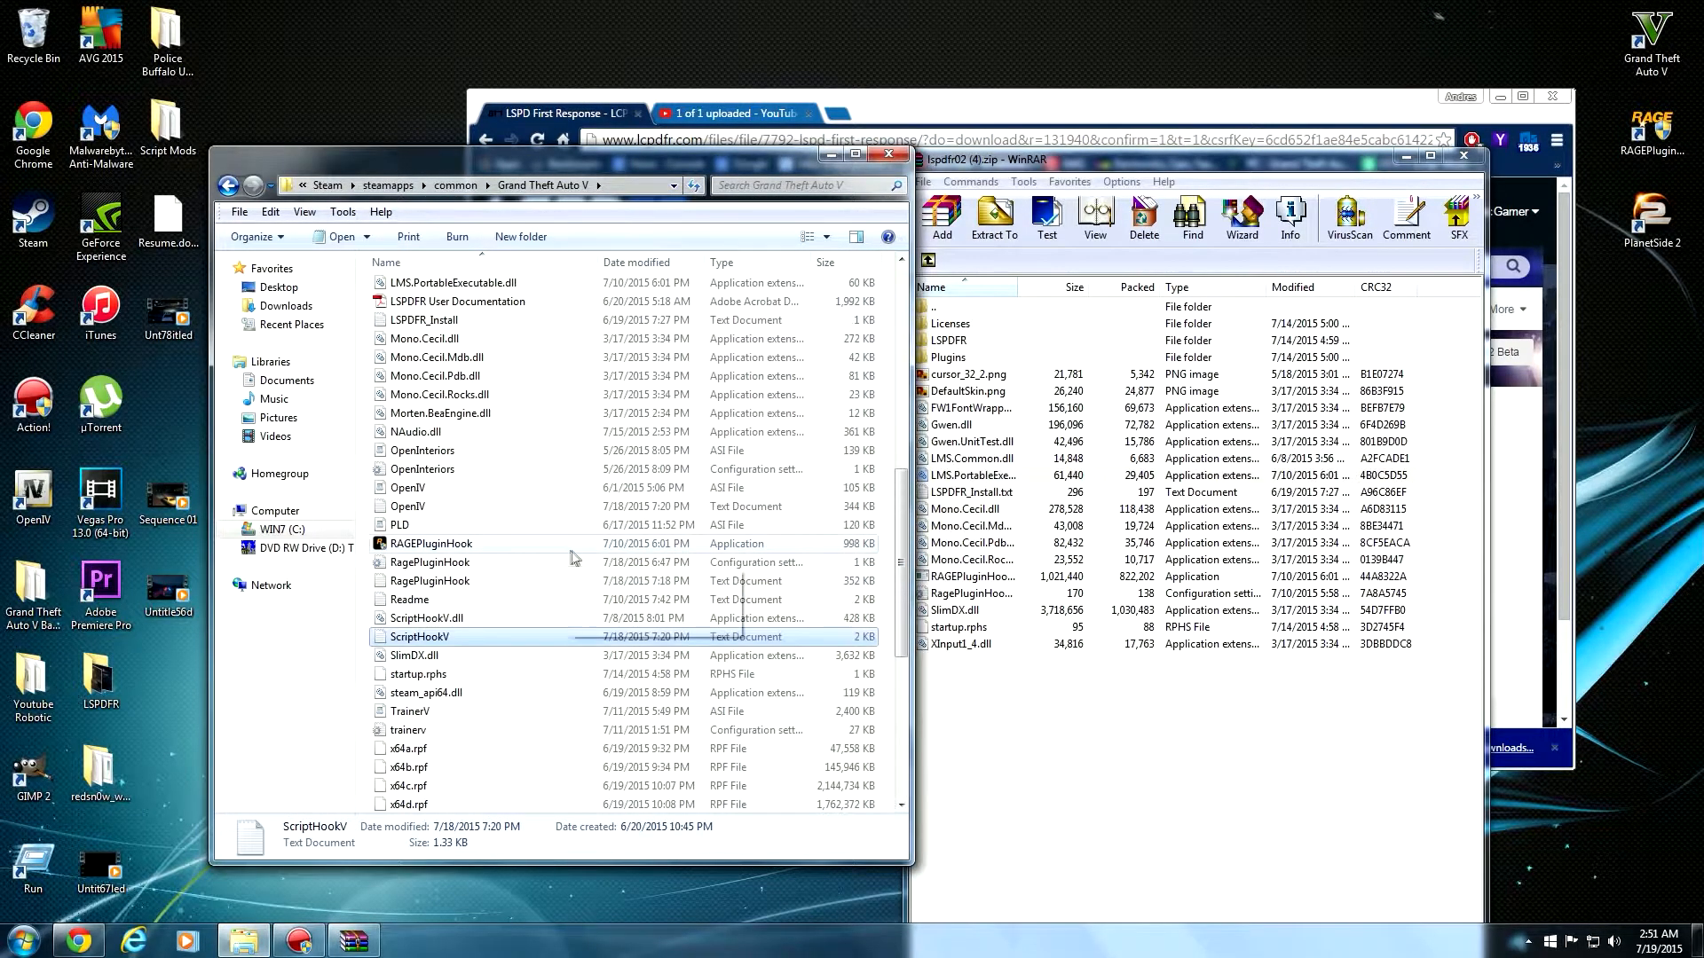
scroll(up, 3)
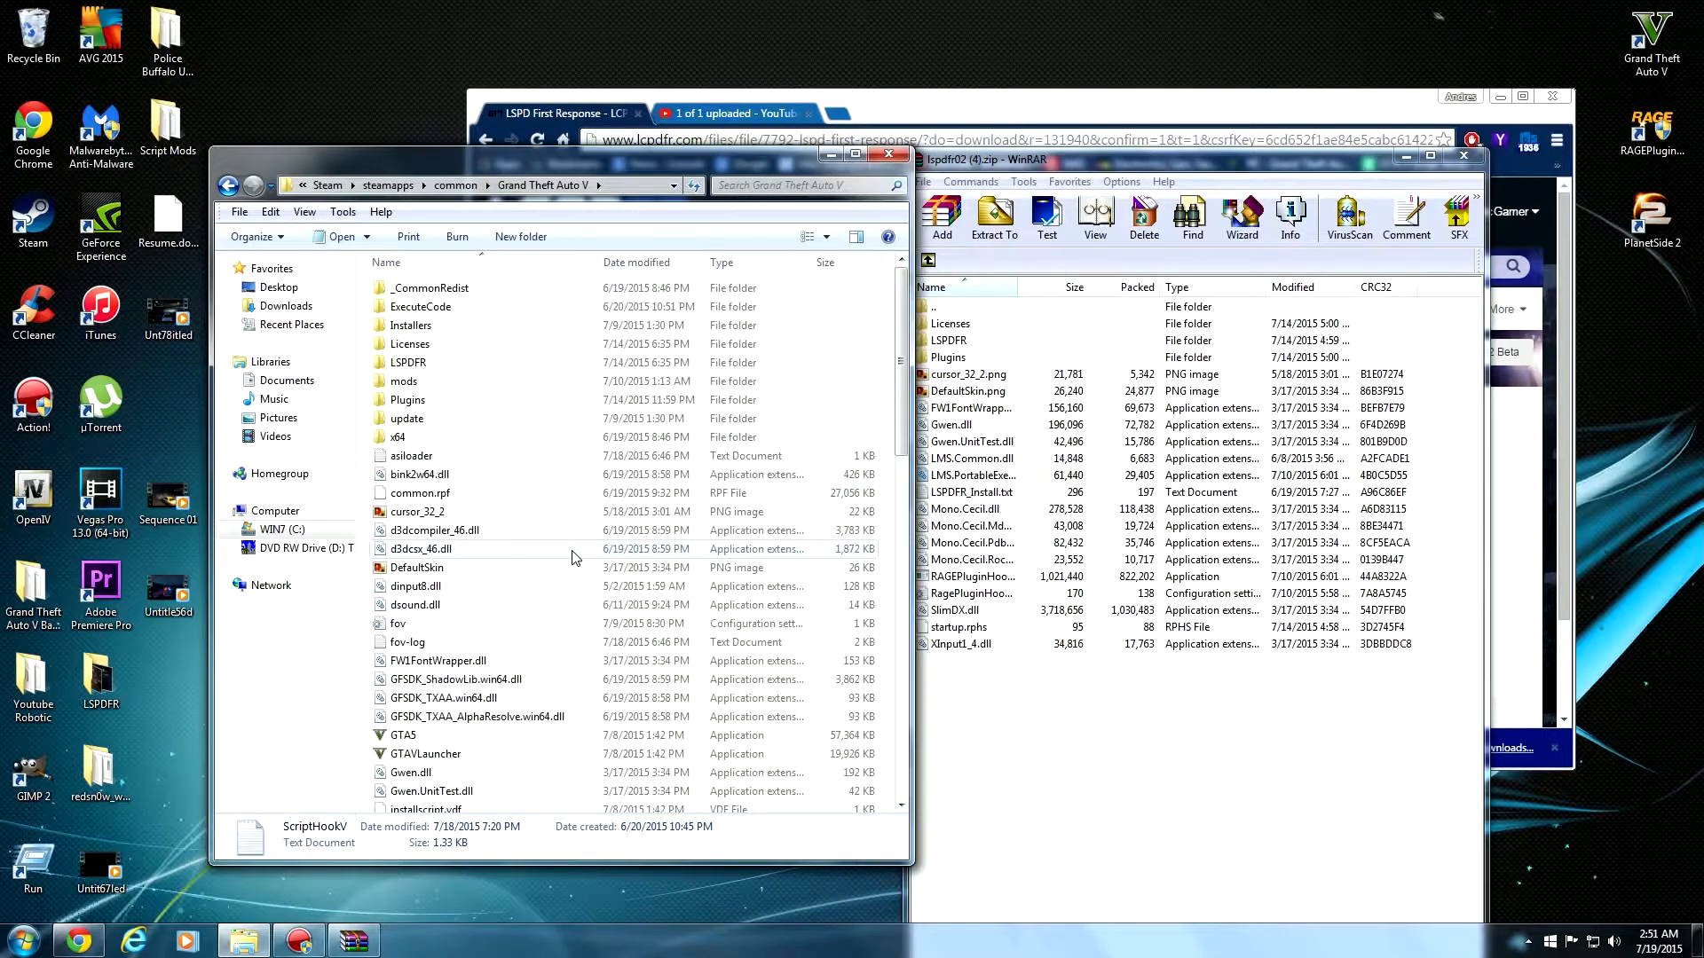